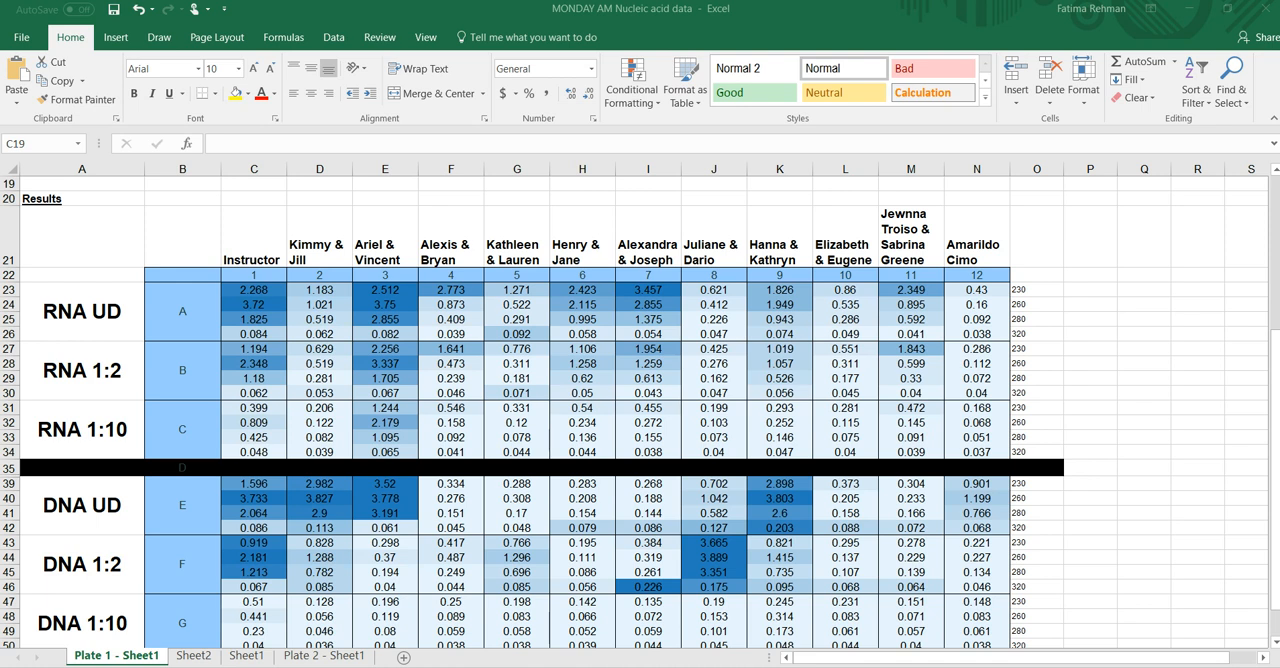
Select and copy the Instructor absorbance readings in column C of Plate 1.
click(252, 168)
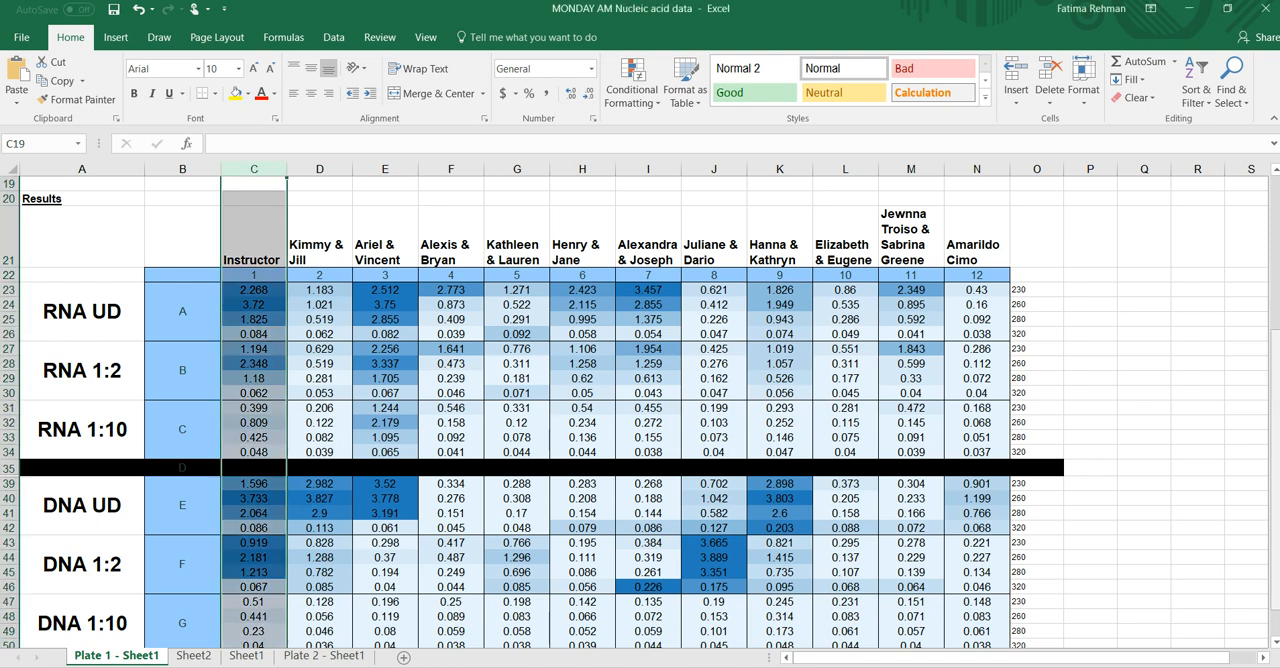
scroll(down, 3)
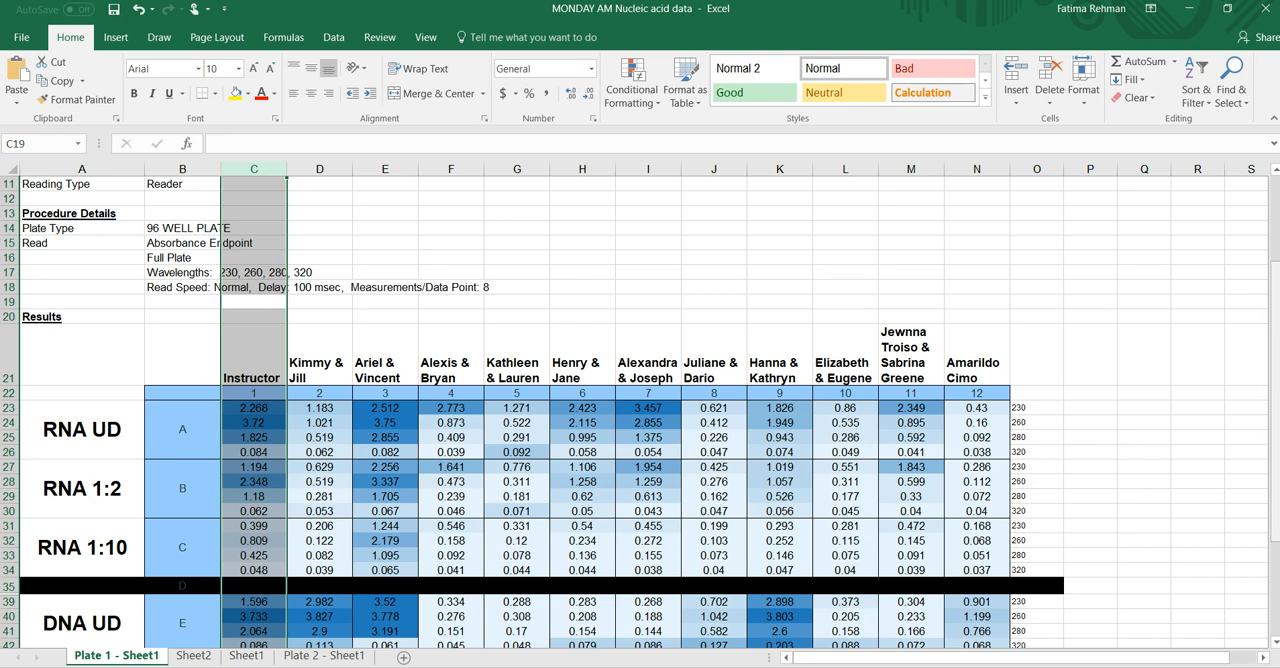
scroll(down, 3)
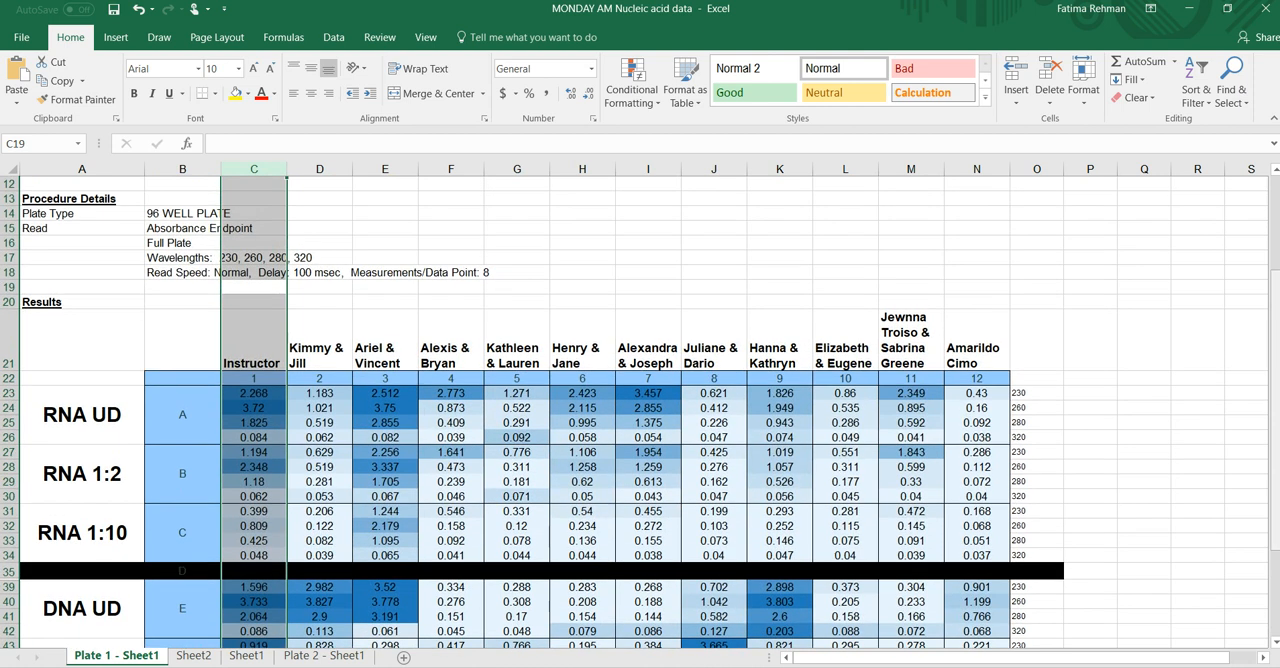
scroll(down, 3)
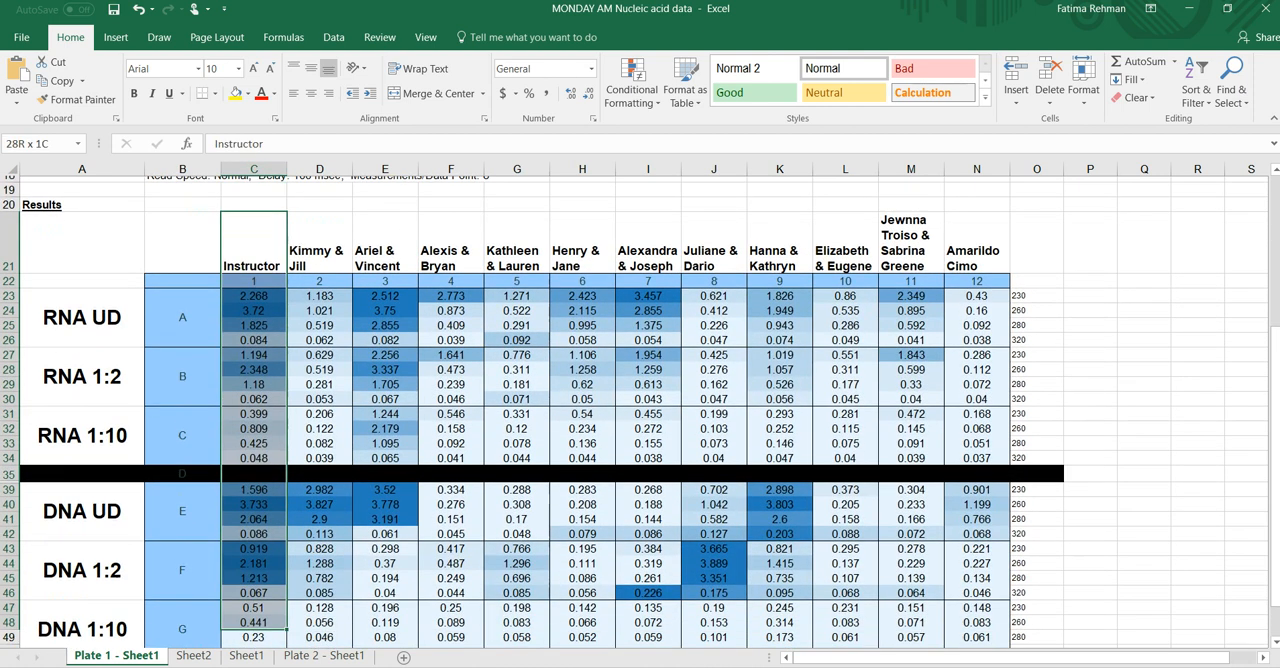
scroll(down, 3)
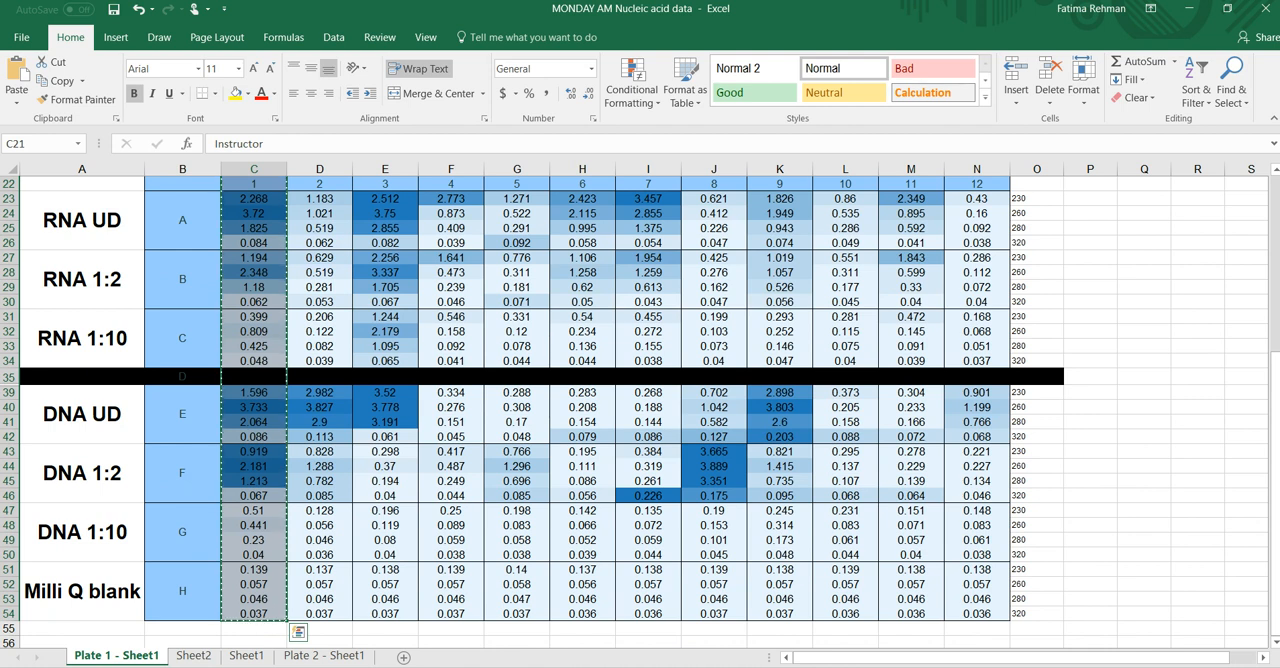
Paste the Instructor readings into Sheet3 at B3 and return to Plate 1 for the sample labels.
click(194, 656)
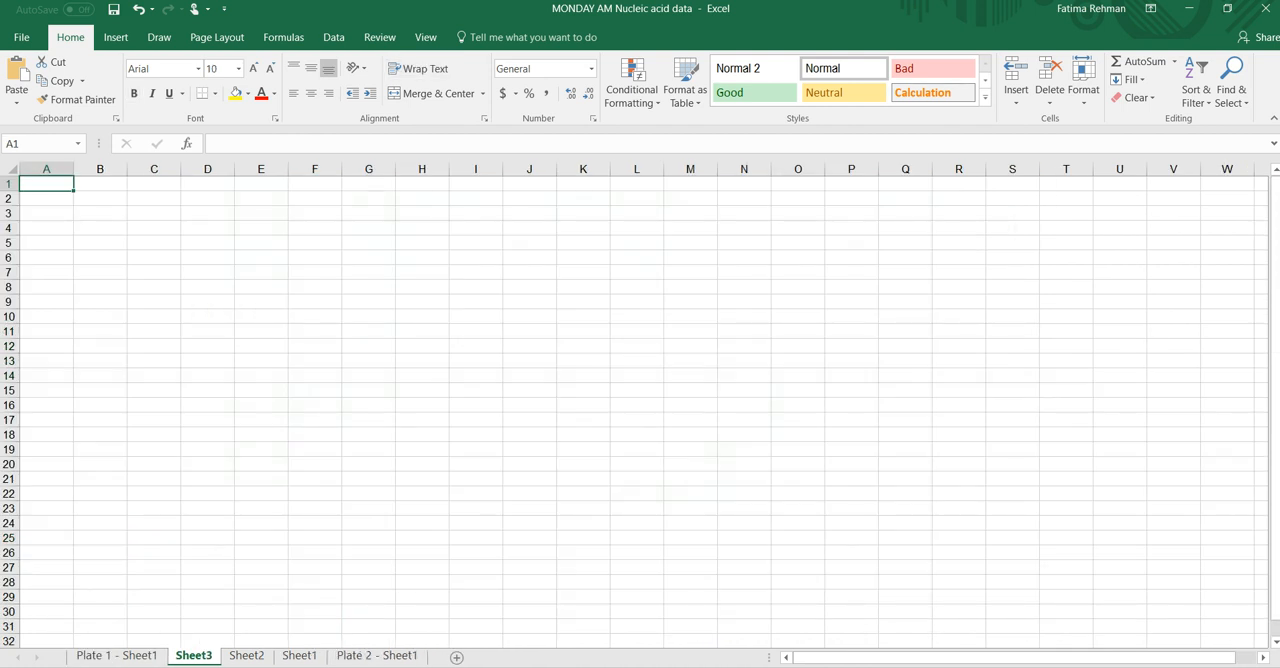
click(100, 212)
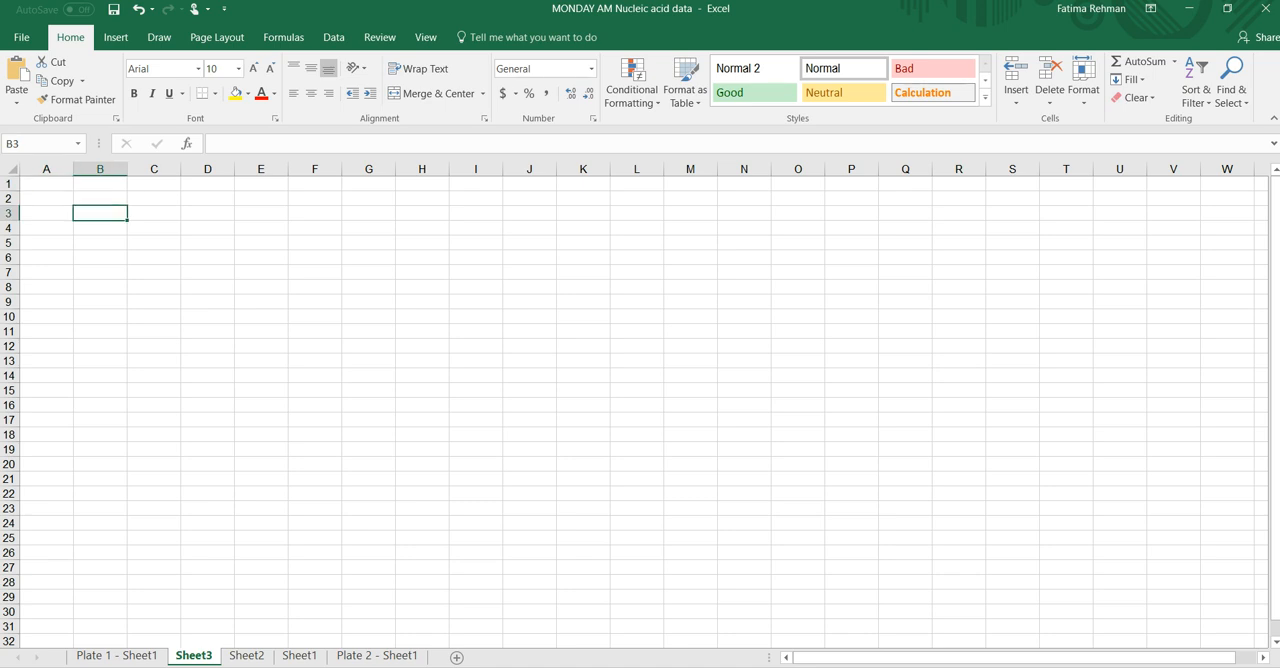
key(ctrl+v)
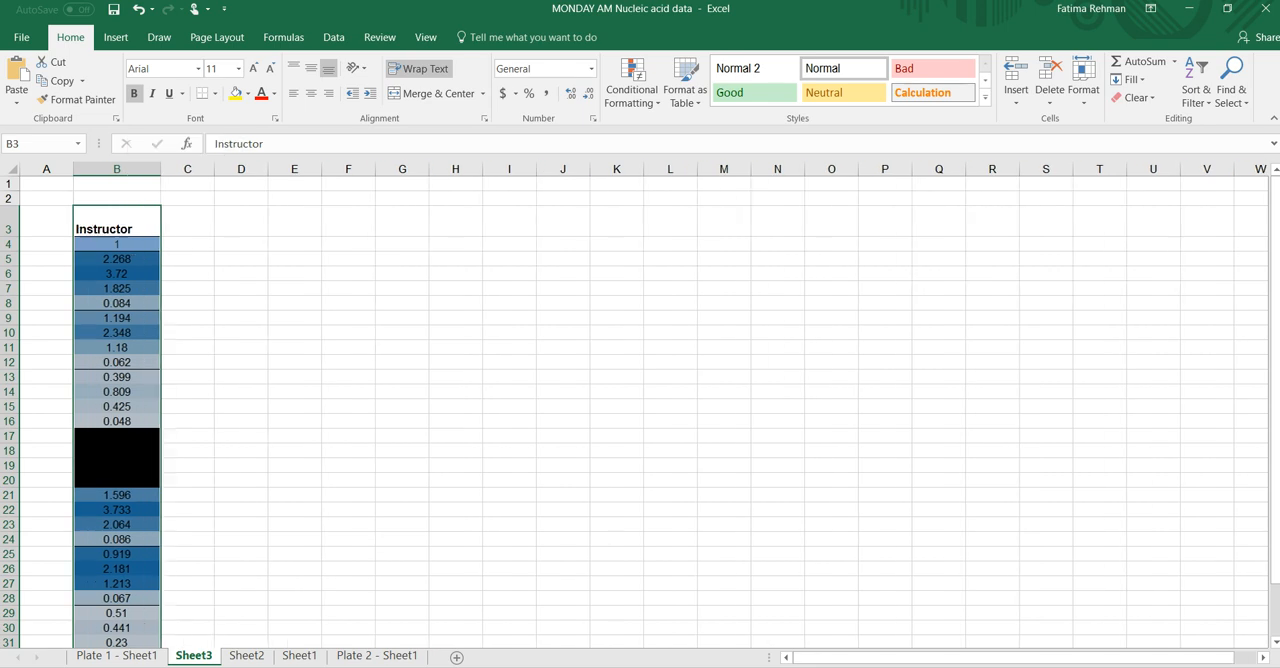
click(116, 656)
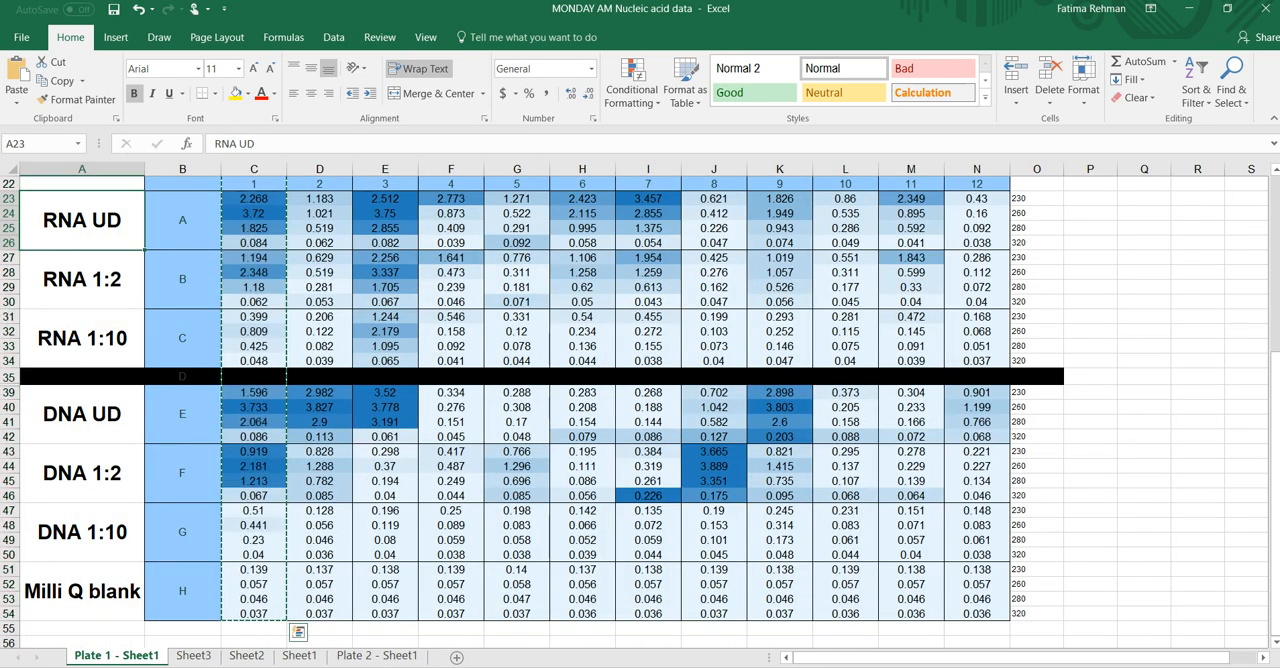
scroll(down, 3)
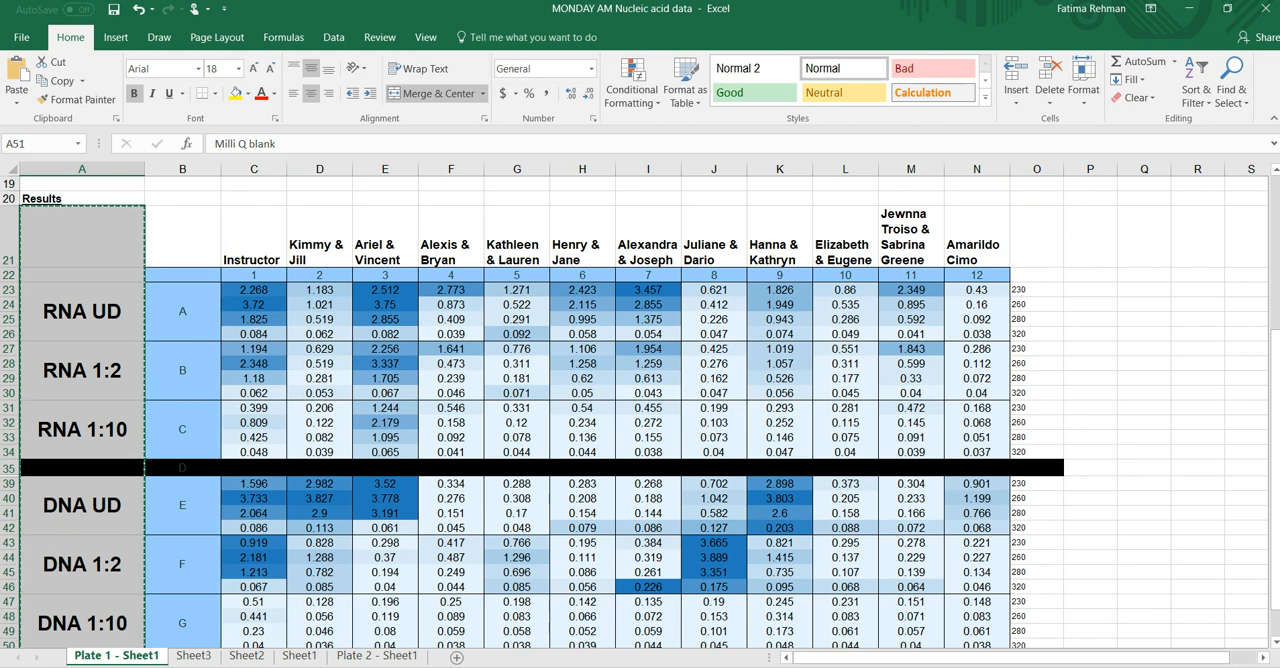
Place the RNA and DNA dilution labels in Sheet3 column A and return to Plate 1.
click(376, 656)
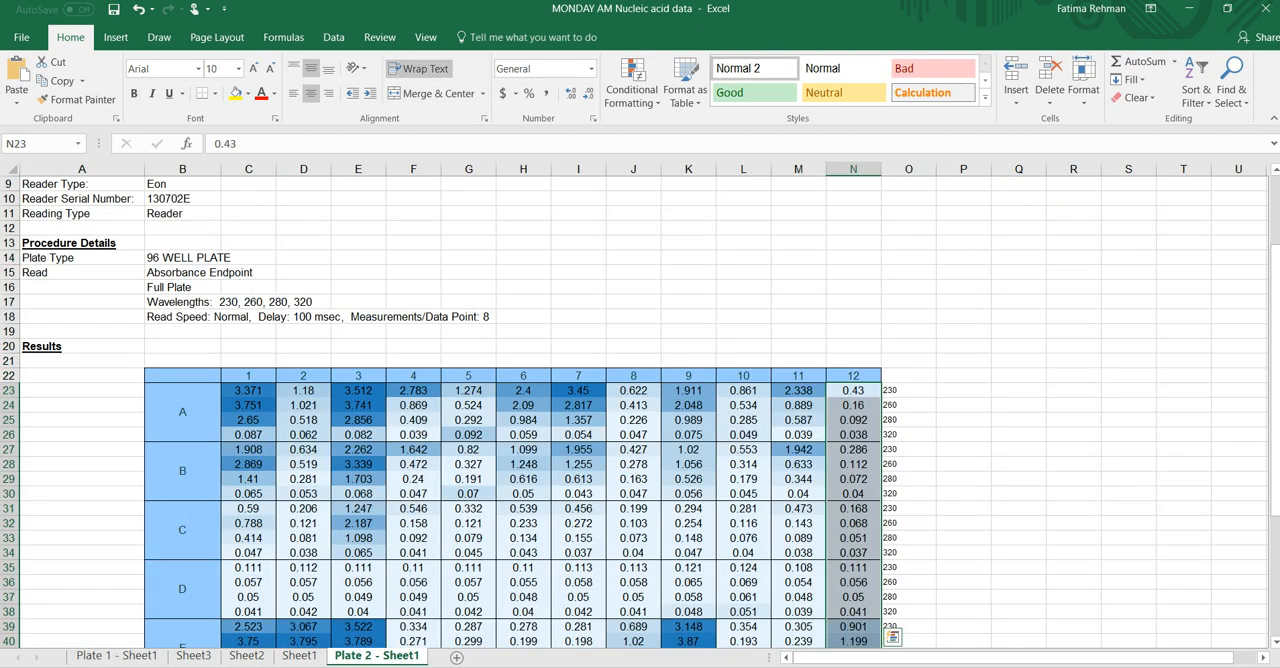
click(246, 656)
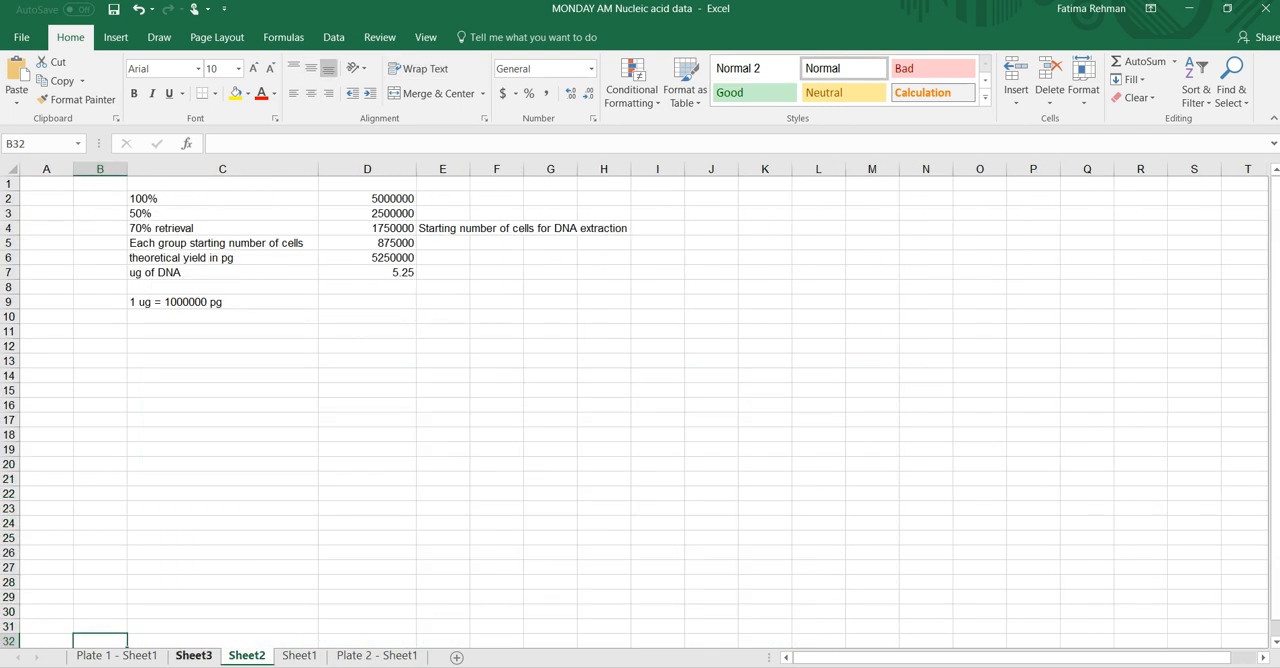
click(192, 656)
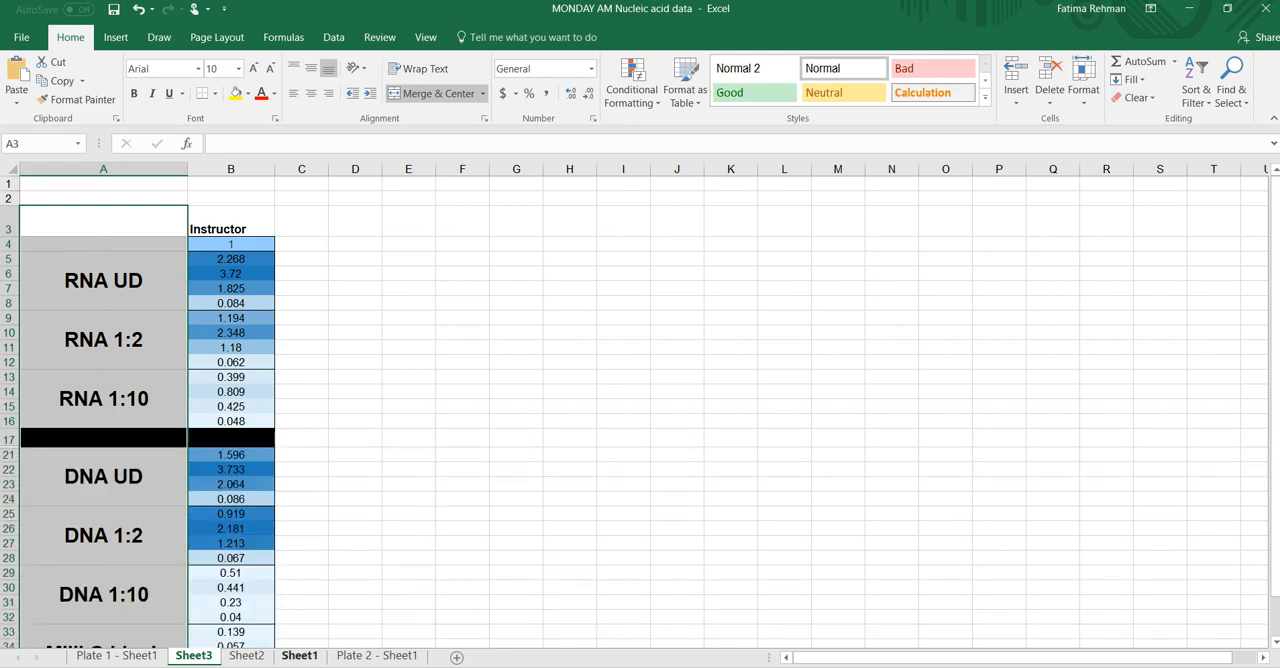
click(116, 656)
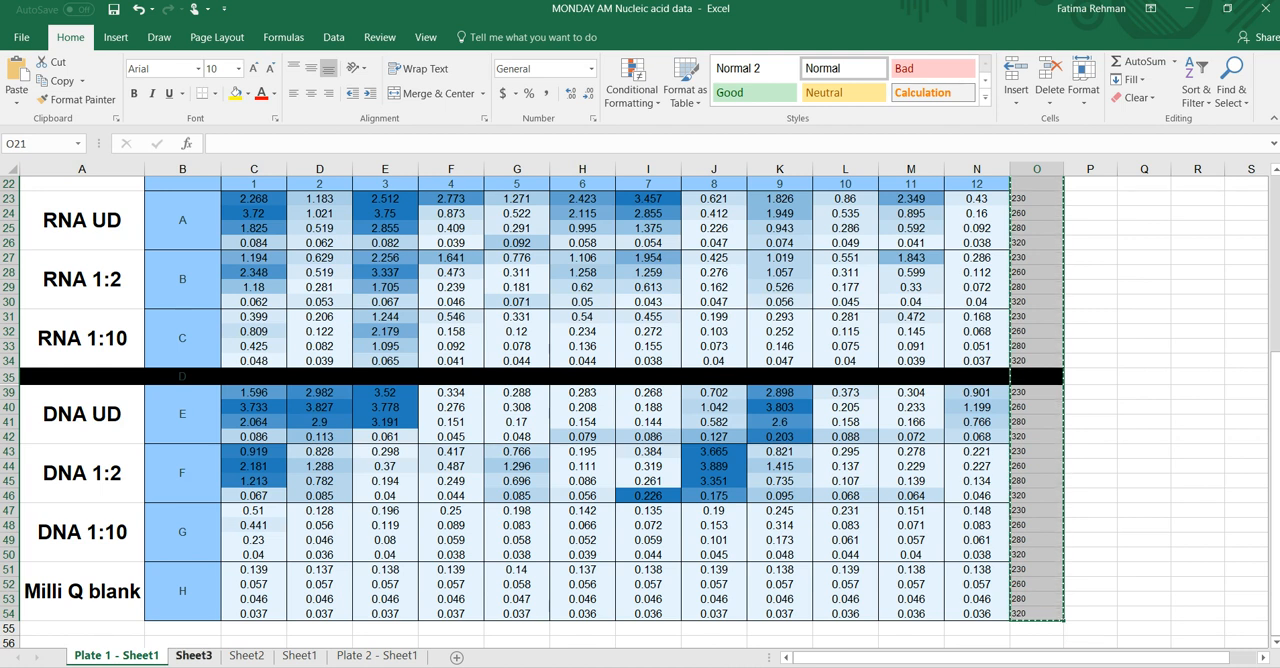
Paste the wavelength labels into Sheet3 column C and highlight the RNA 260 cells yellow.
click(194, 656)
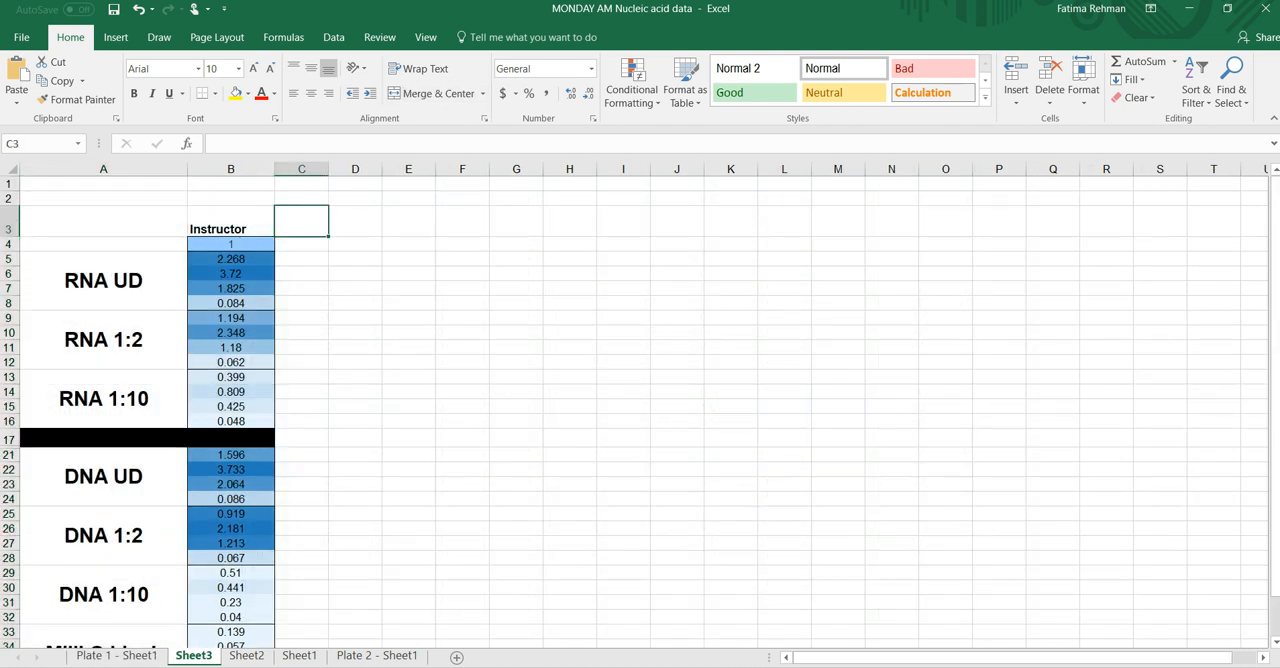
key(ctrl+v)
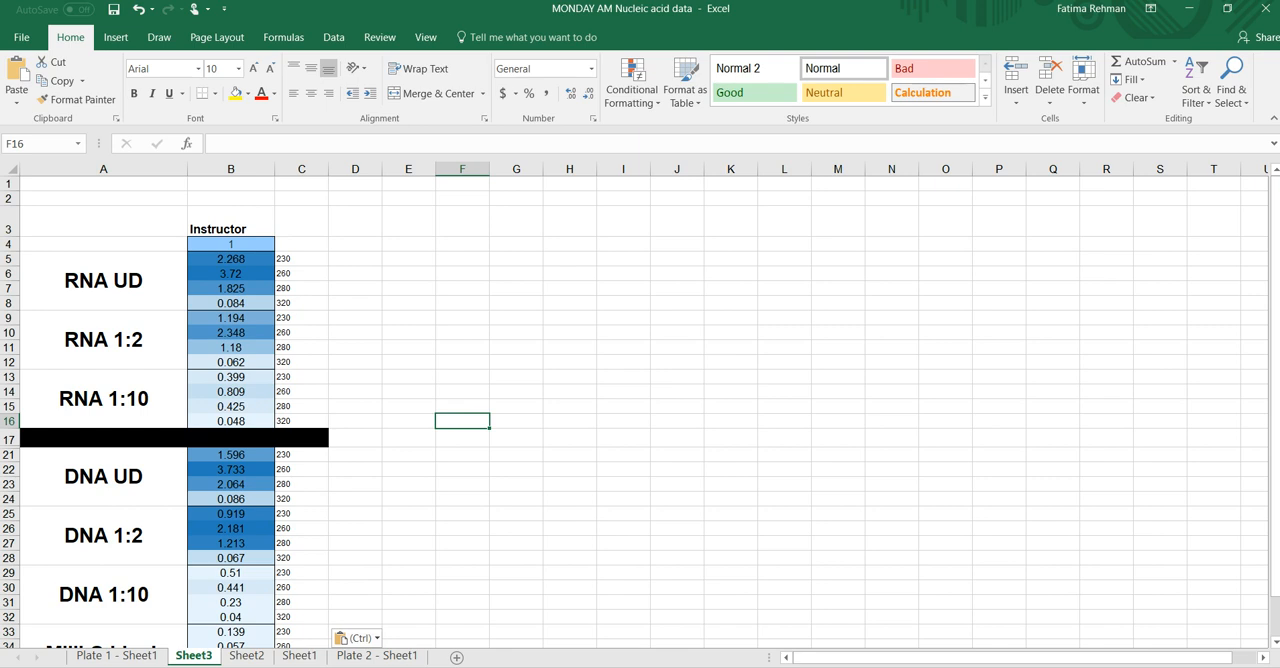
click(300, 272)
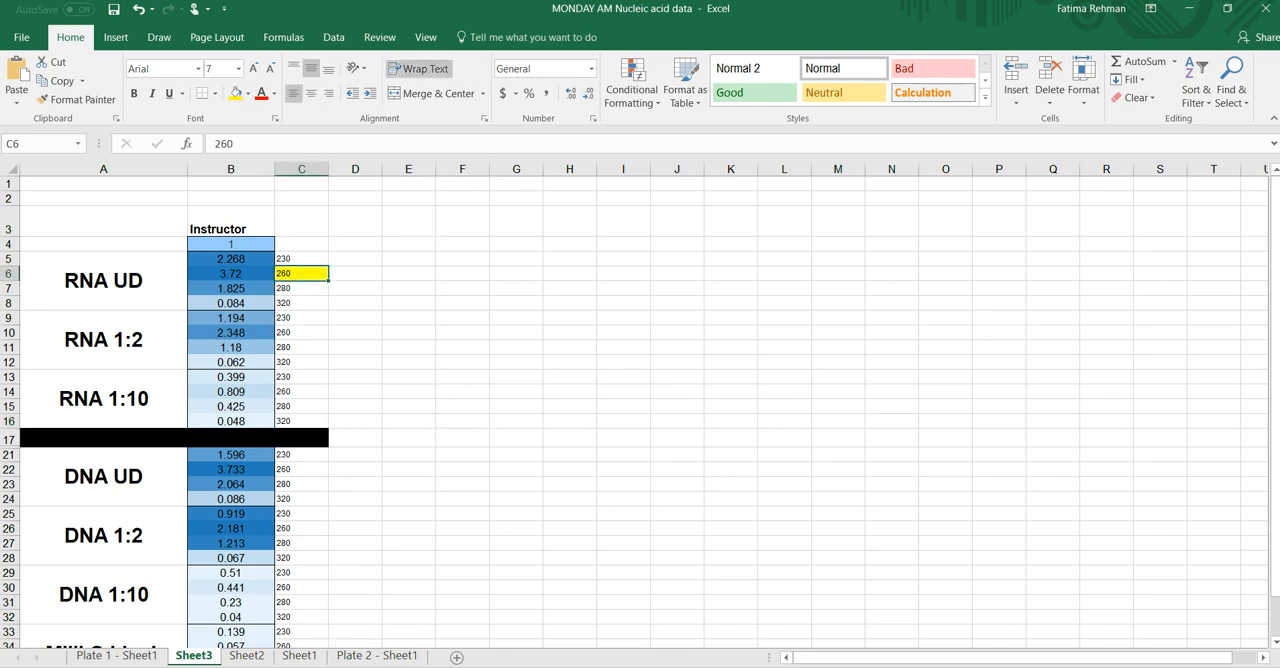
click(300, 332)
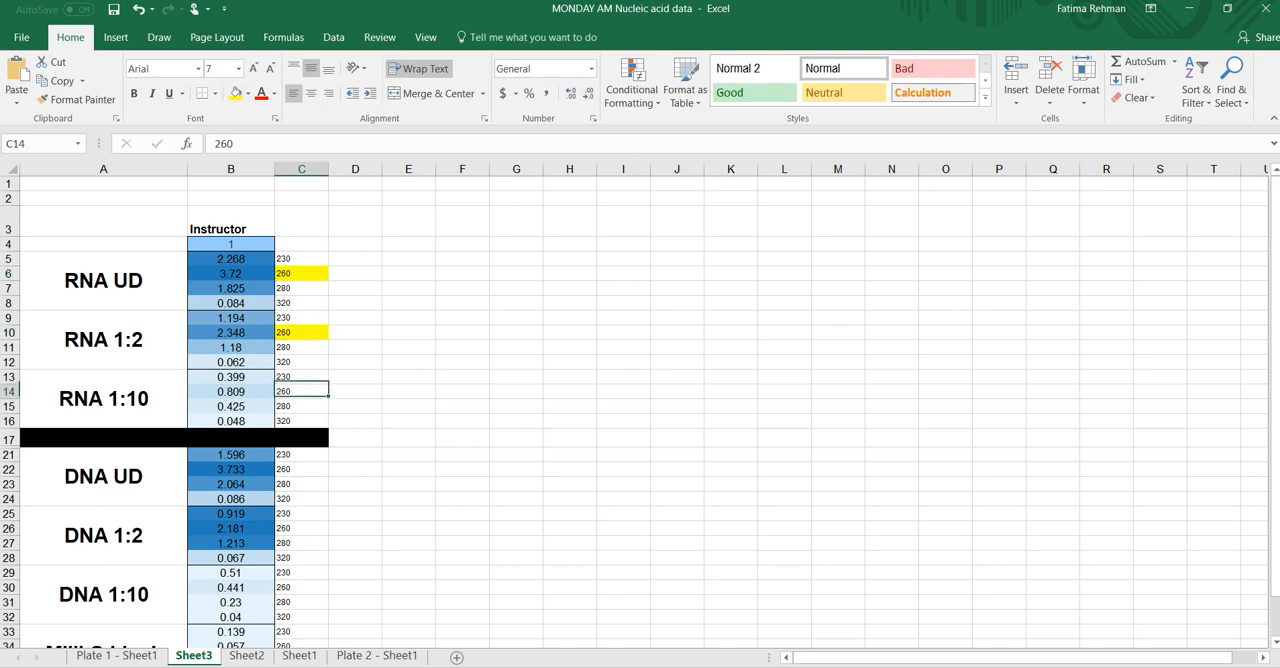
click(300, 392)
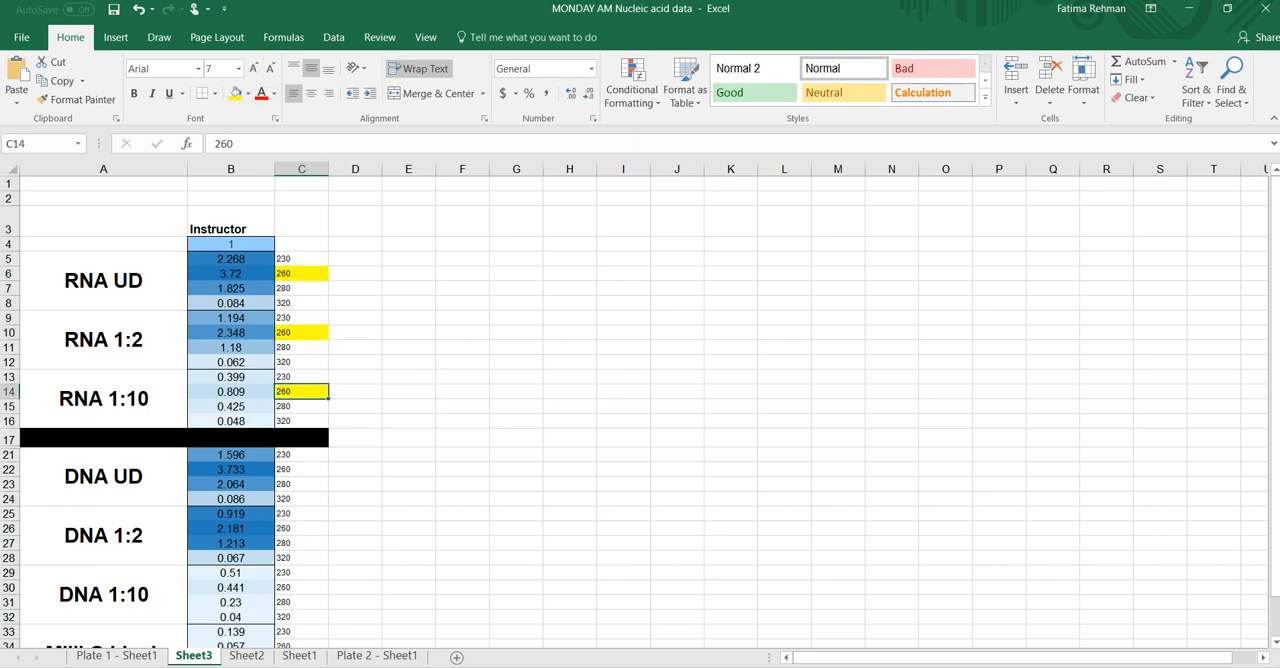
Highlight the DNA UD, 1:2, 1:10 and Milli Q blank 260 cells yellow.
click(300, 468)
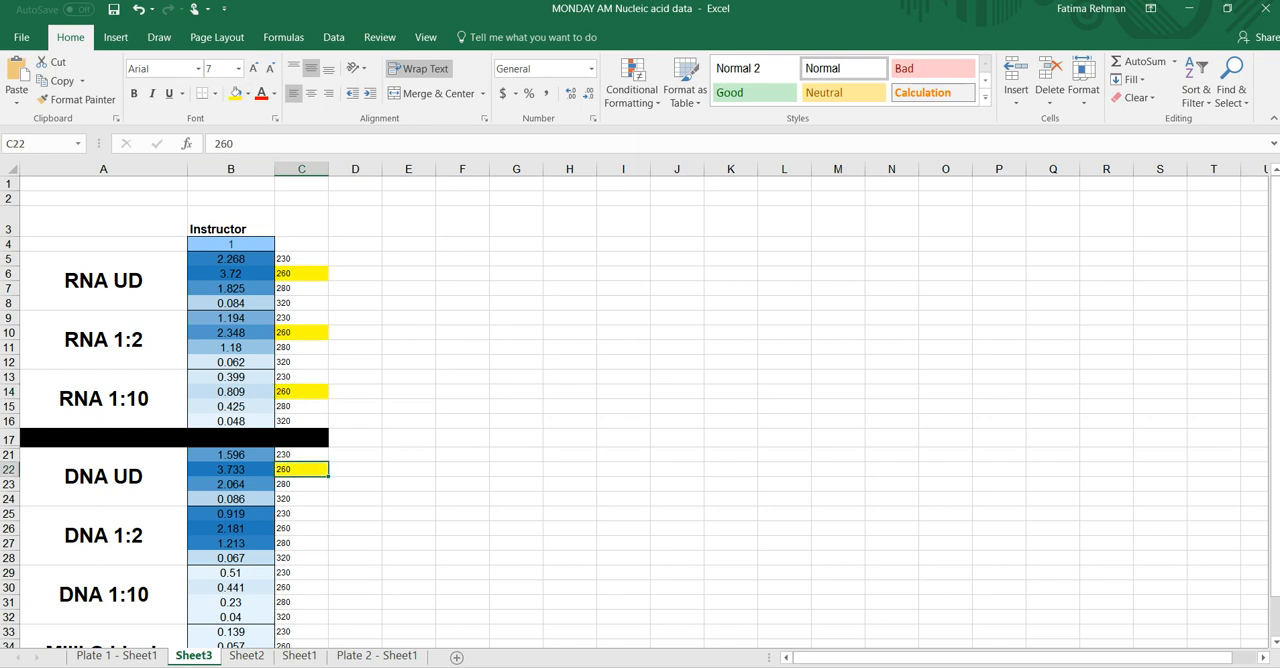
click(300, 528)
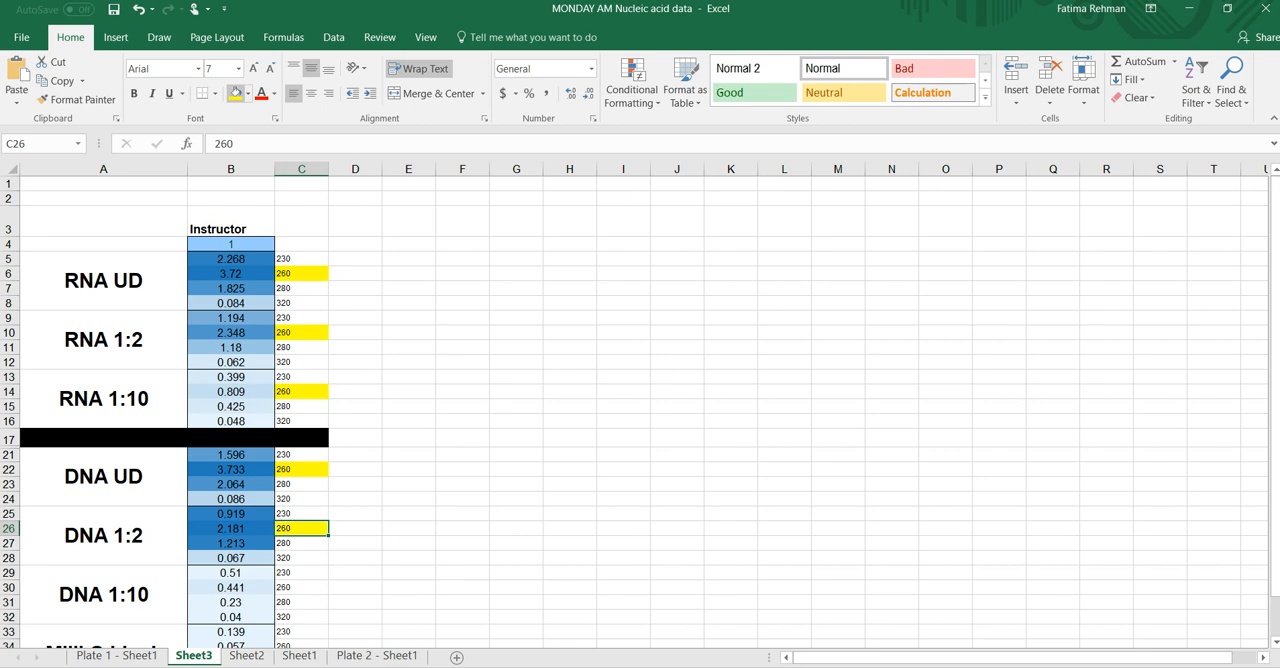
click(300, 588)
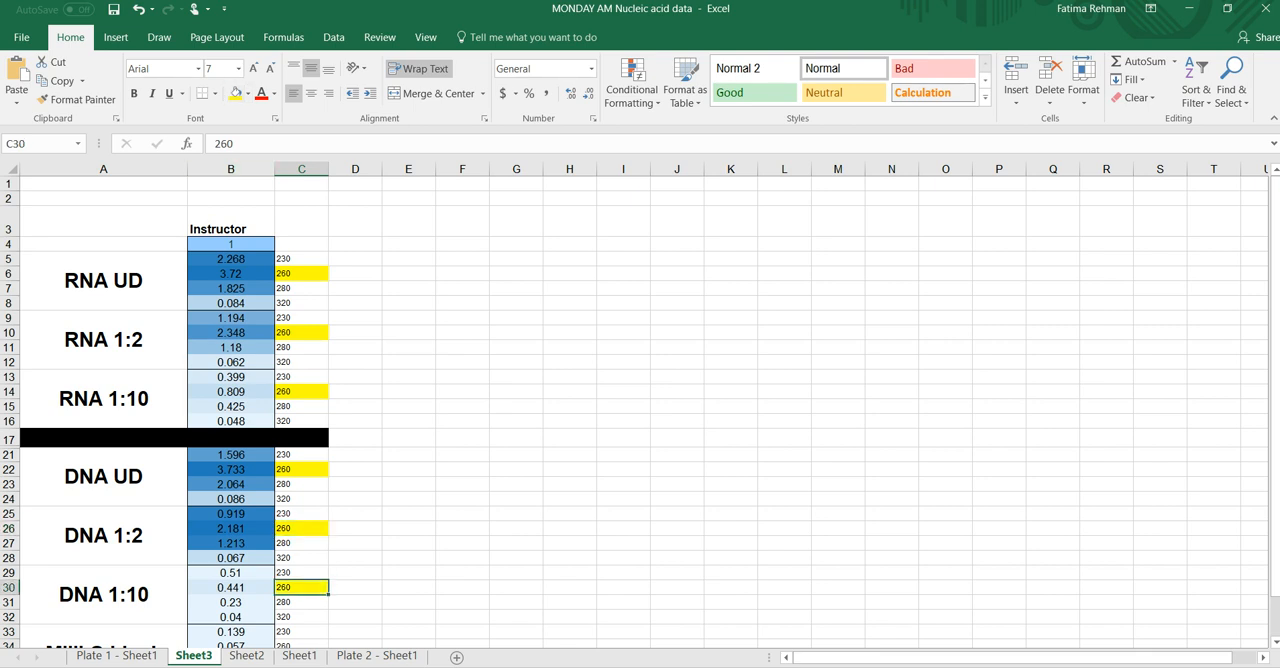
scroll(down, 3)
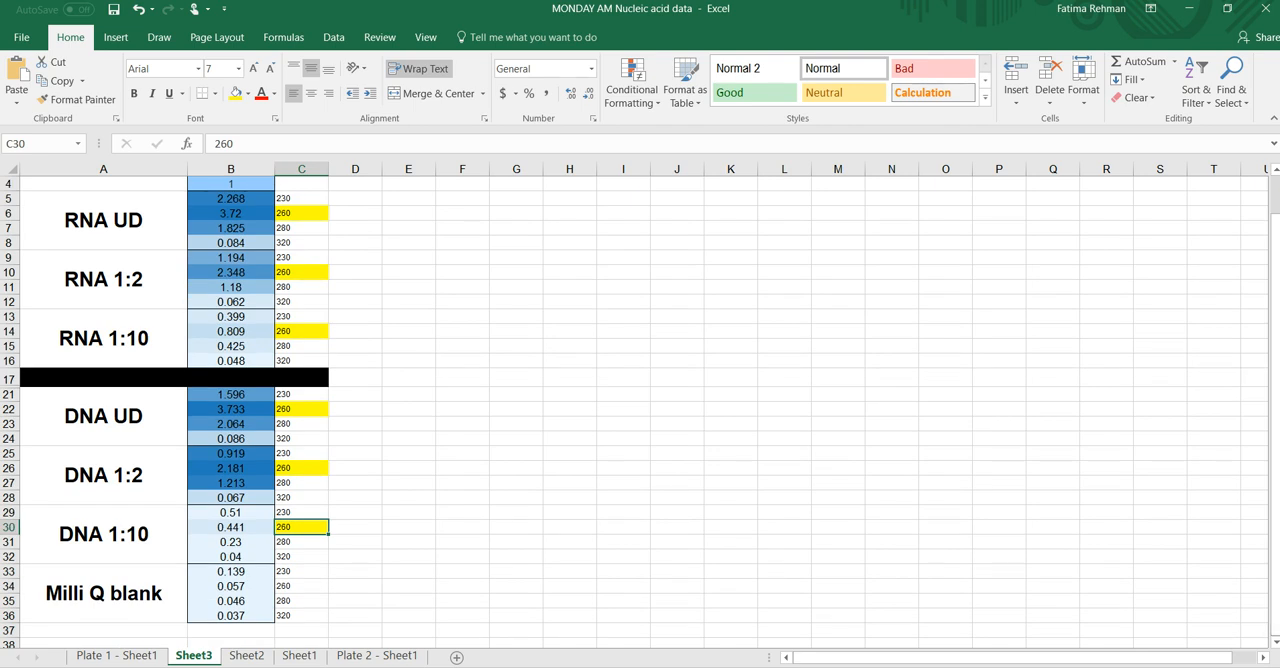
click(300, 586)
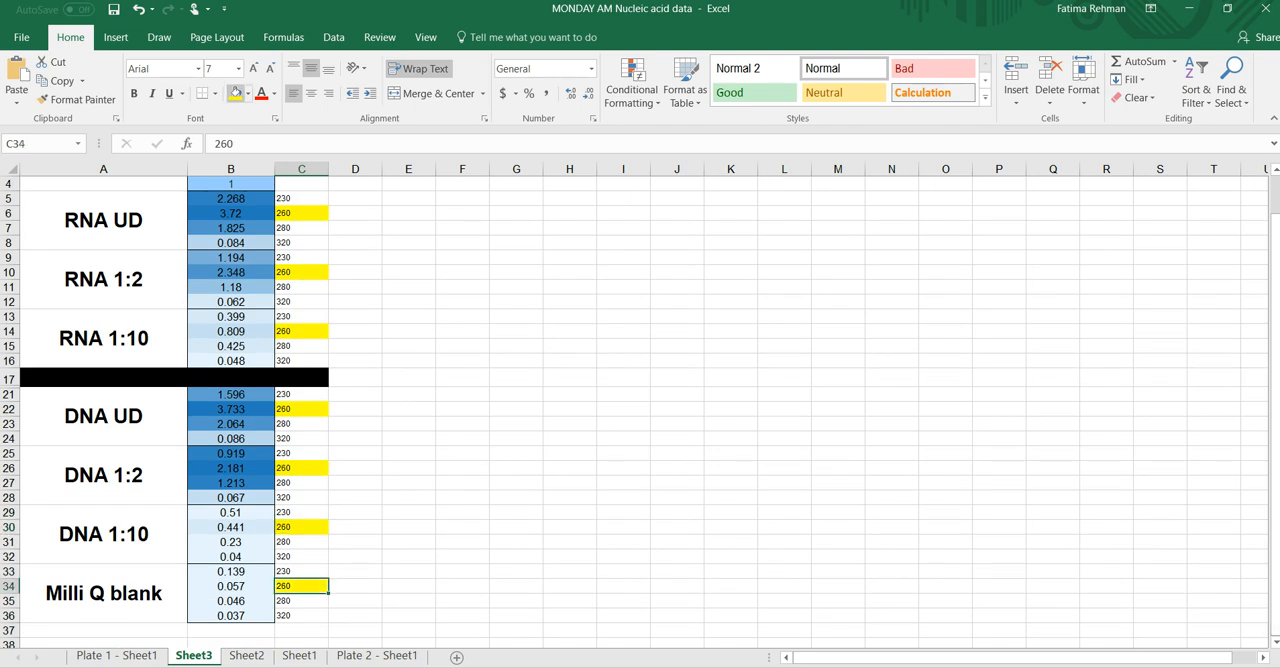
click(408, 392)
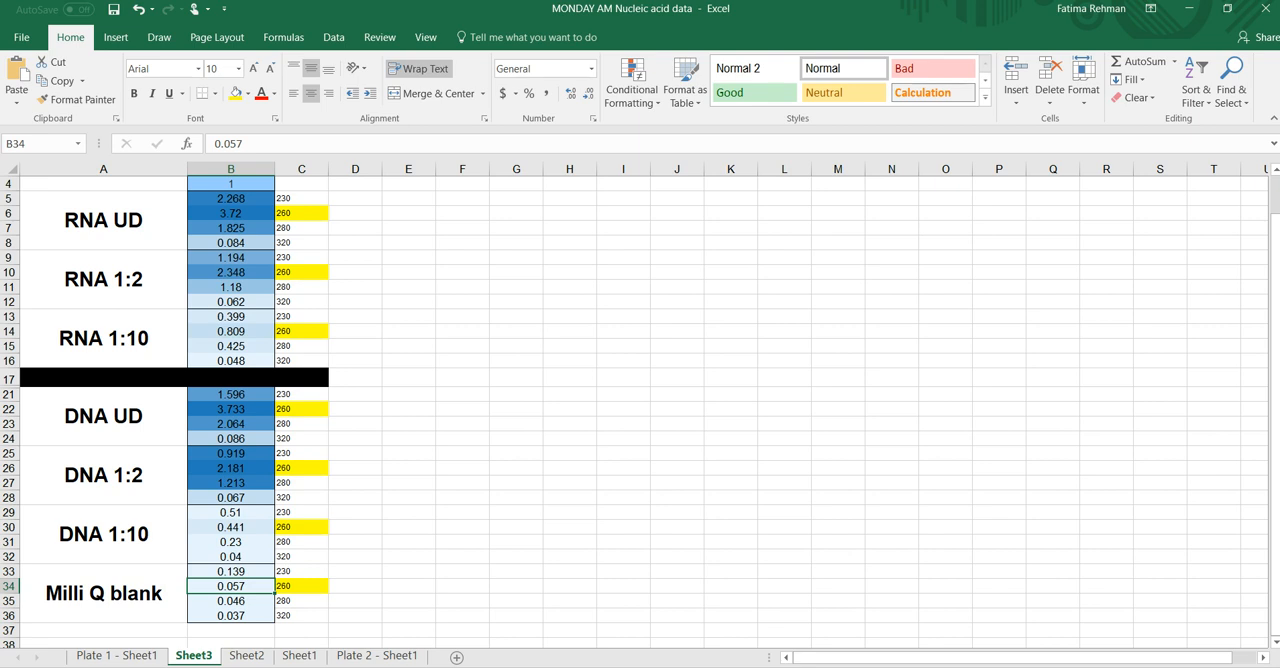
Enter a DNA heading in F9, to the right of the readings table.
text(DNA)
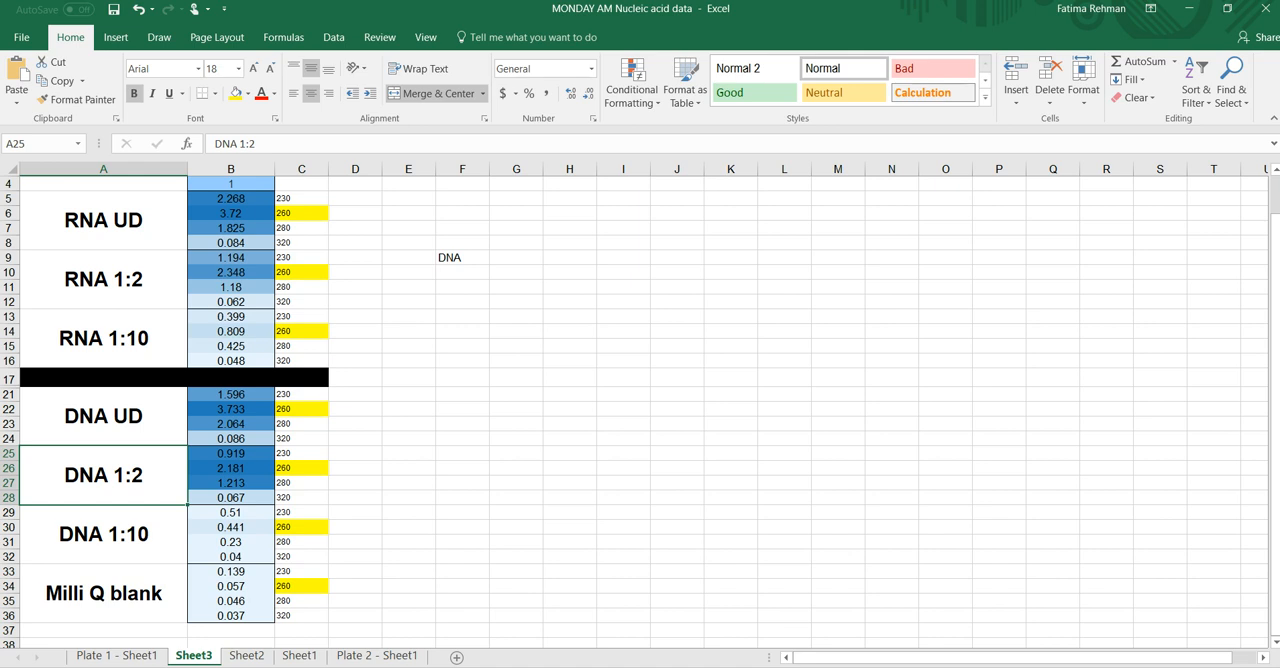
Enter =B26-B34 in G9 giving 2.124 blank-corrected absorbance, label it A260, and begin a 50ug note.
click(516, 256)
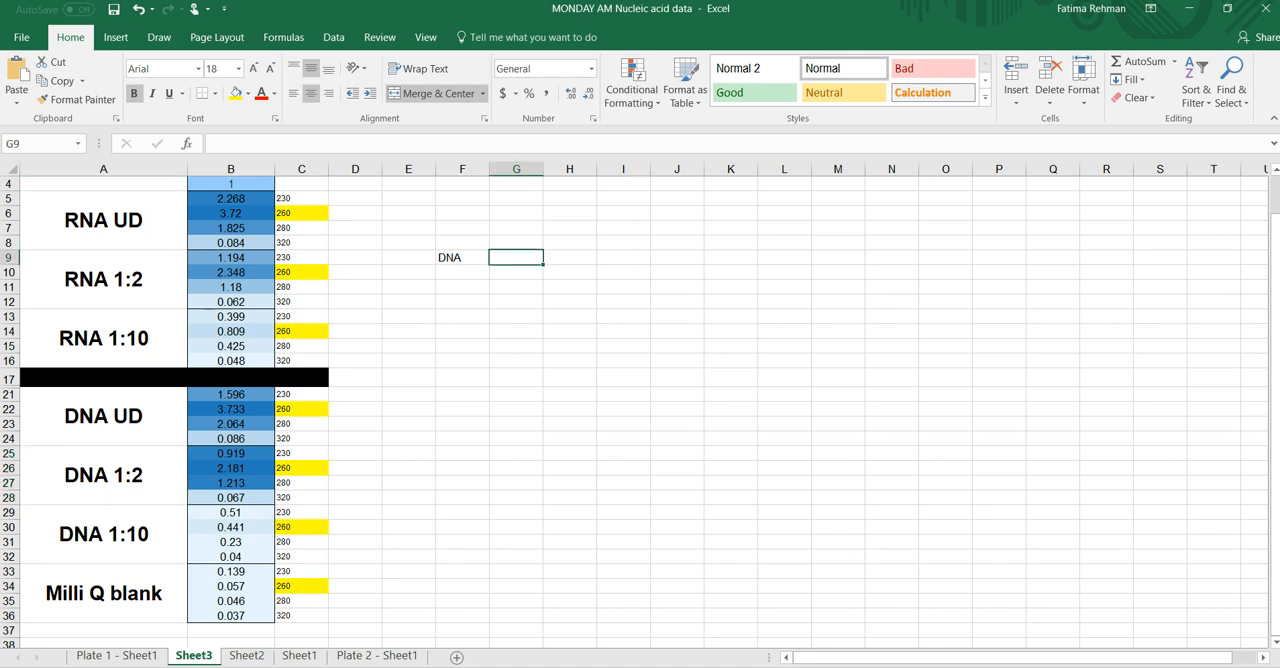
text(=)
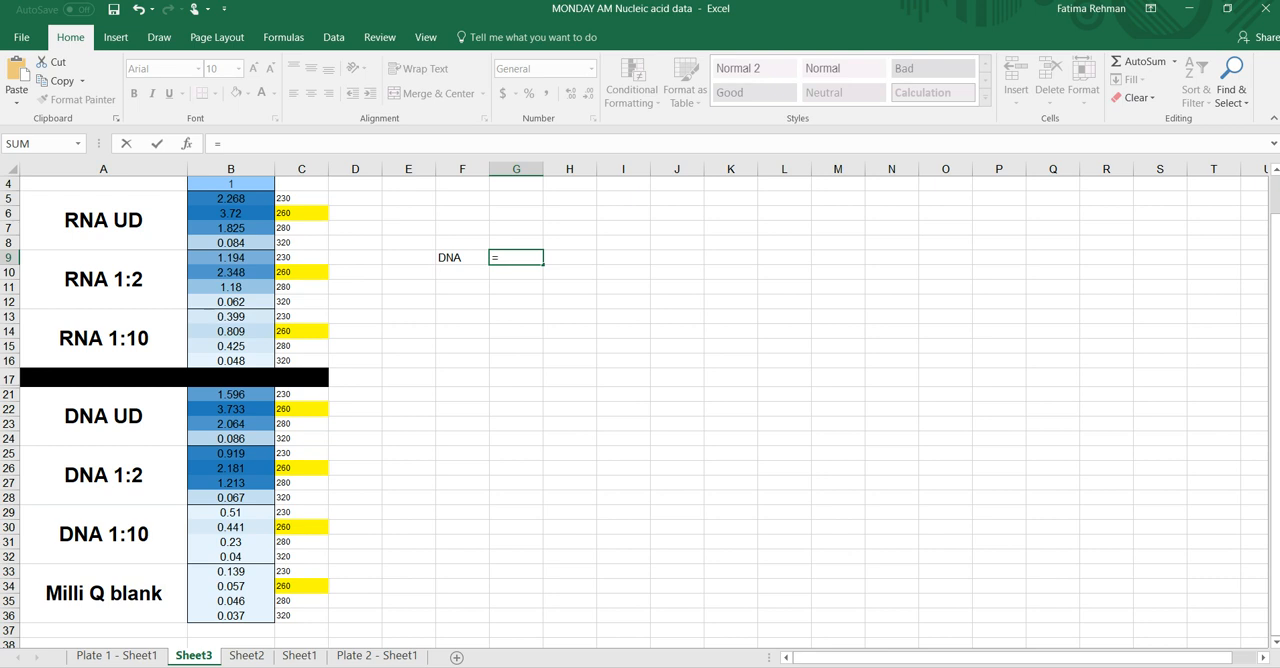
click(232, 468)
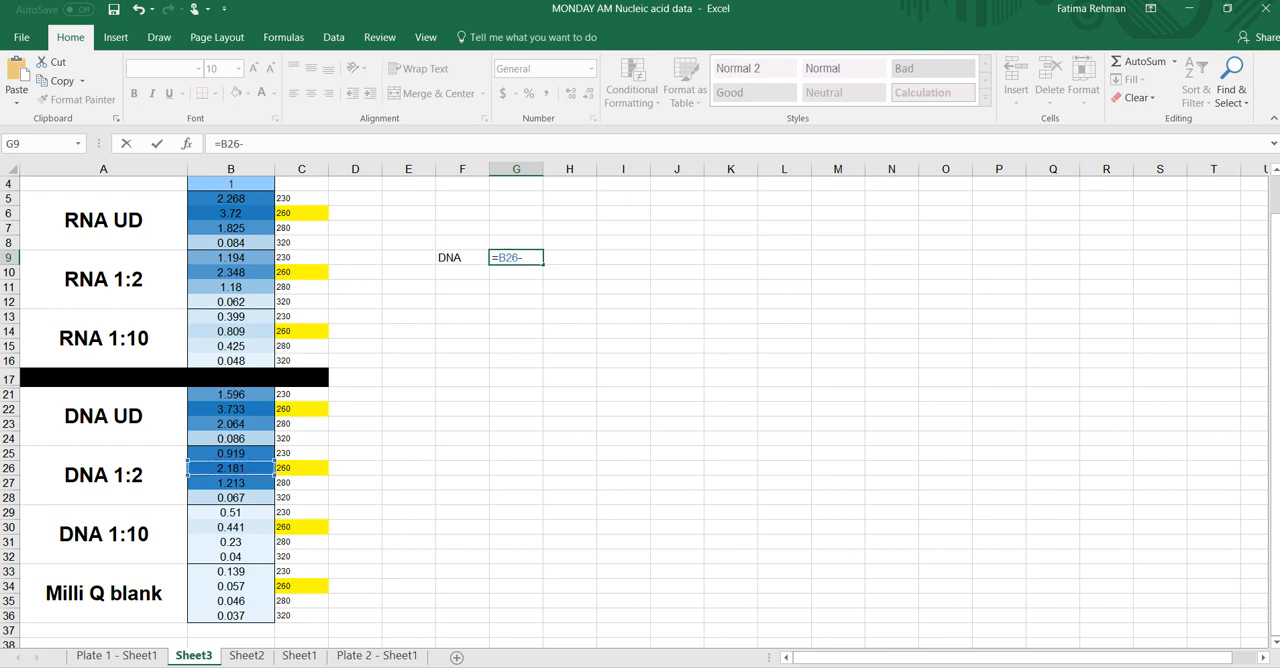
click(232, 586)
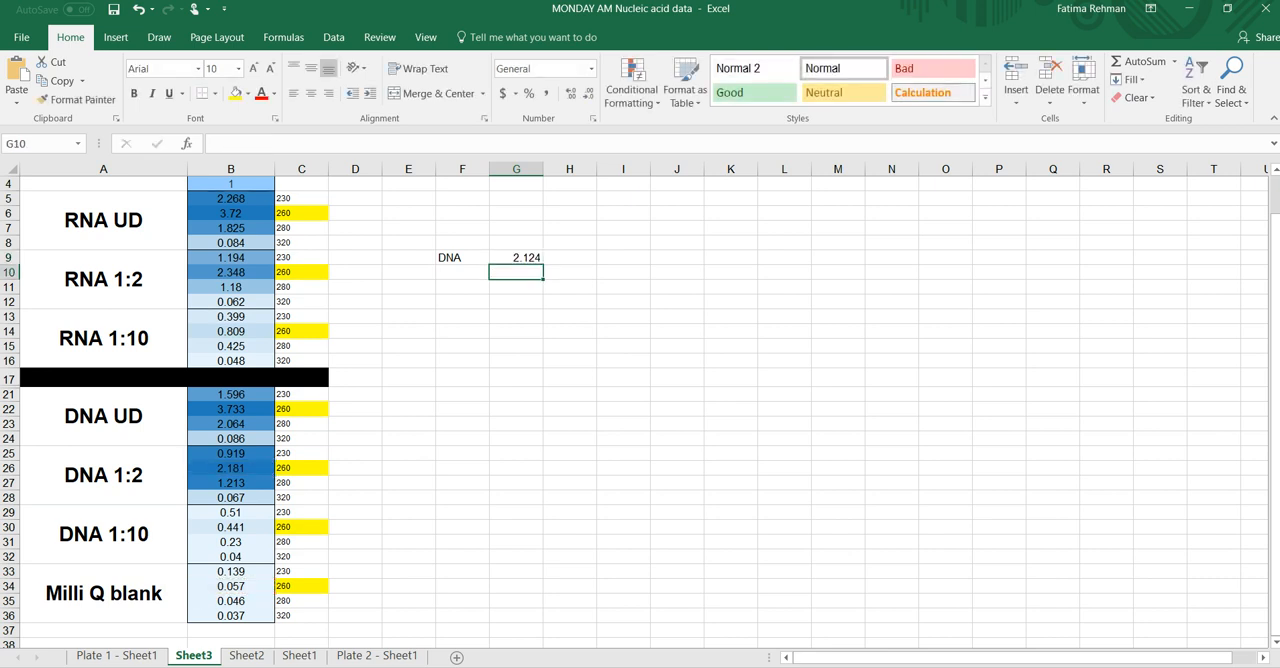
text(A)
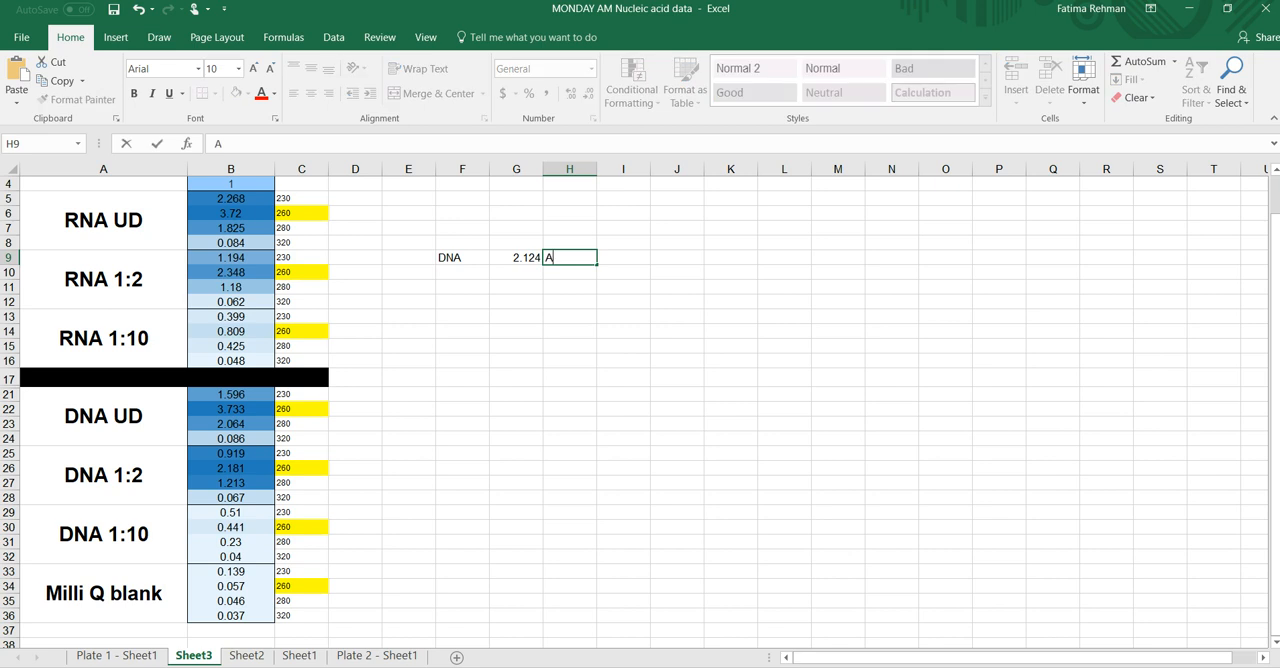
text(260)
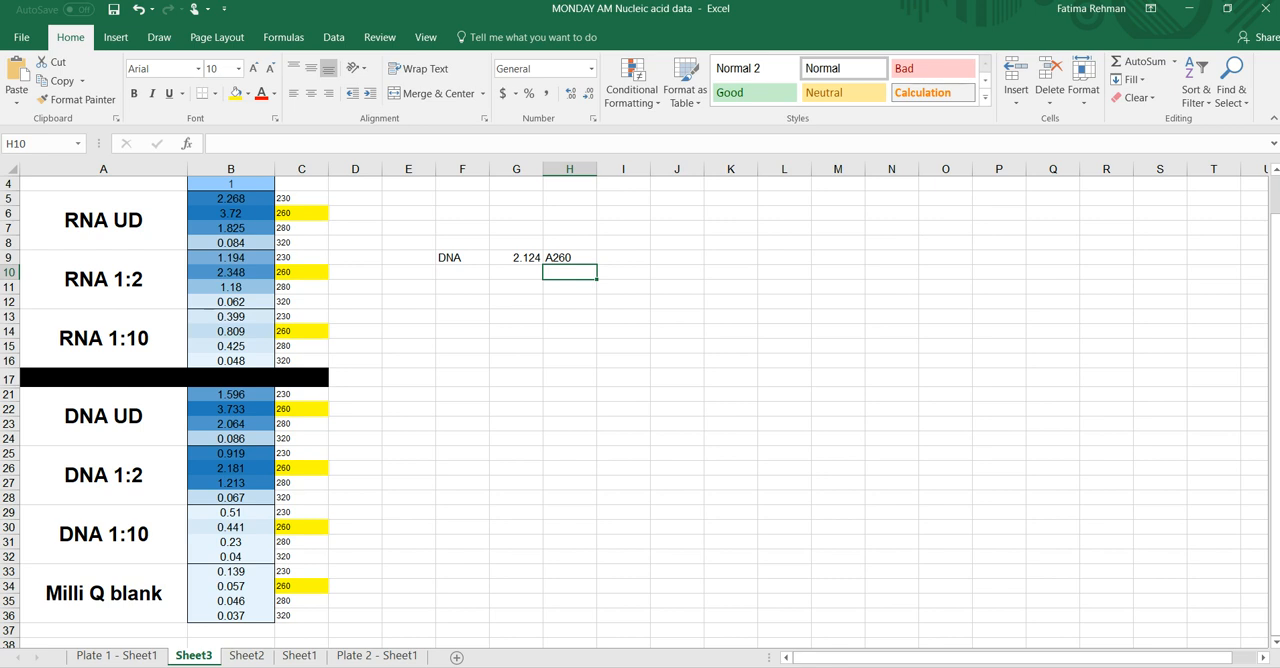
click(624, 272)
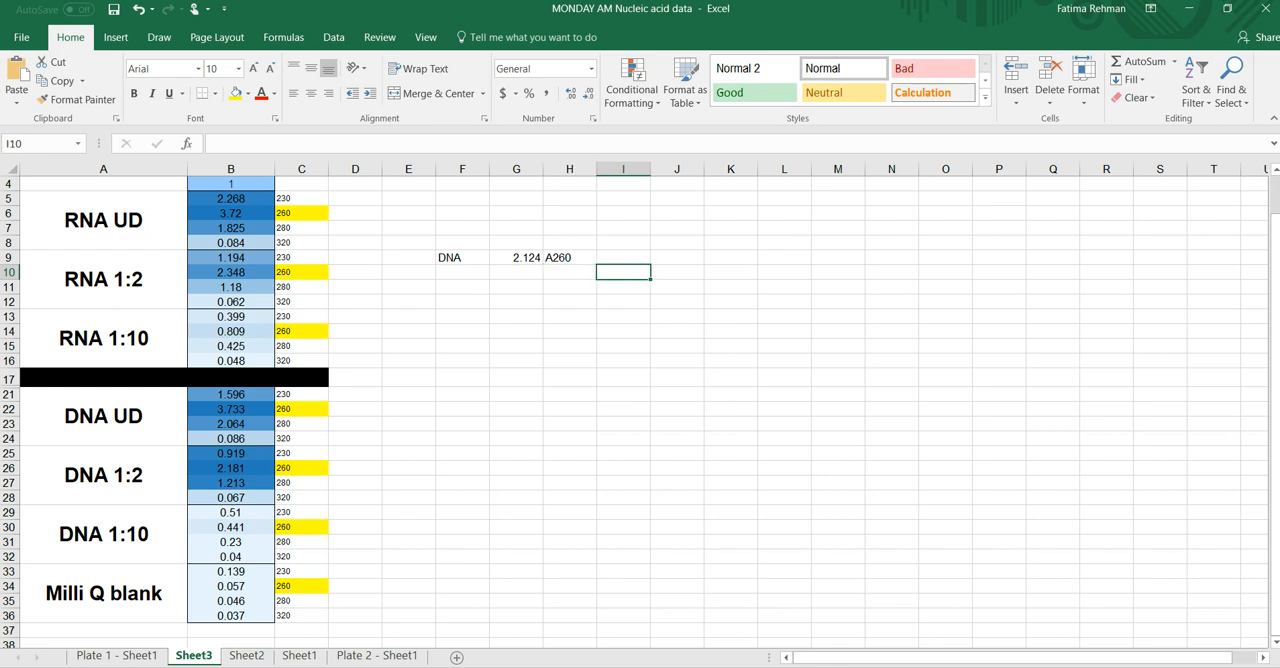
text(50uh)
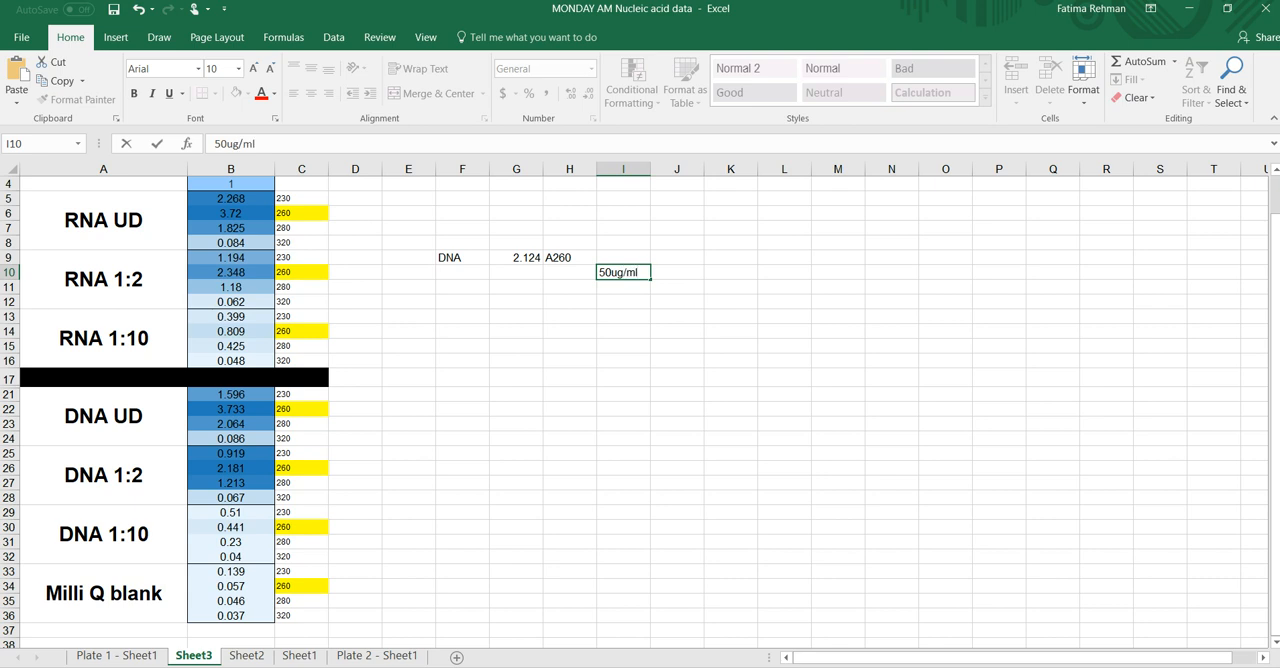
Finish the note reading 50ug/ml DNA over A 1.0 and select G10 below the A260 value.
text(DNA)
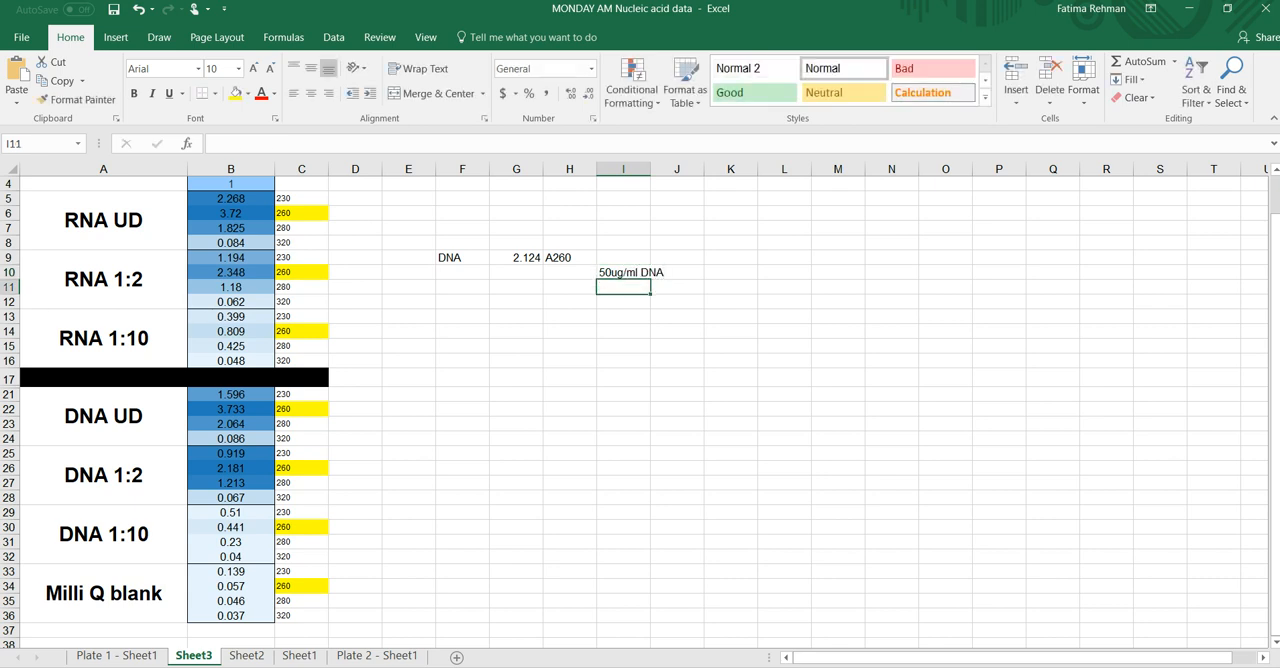
text(A)
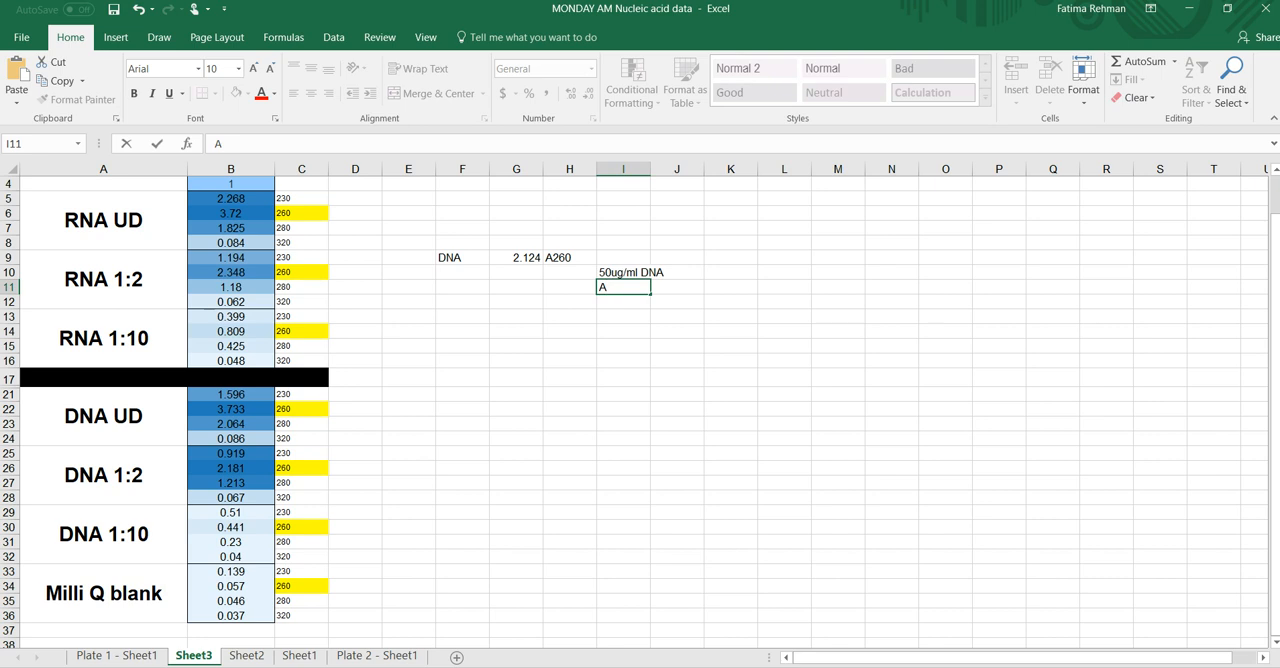
text(1.0)
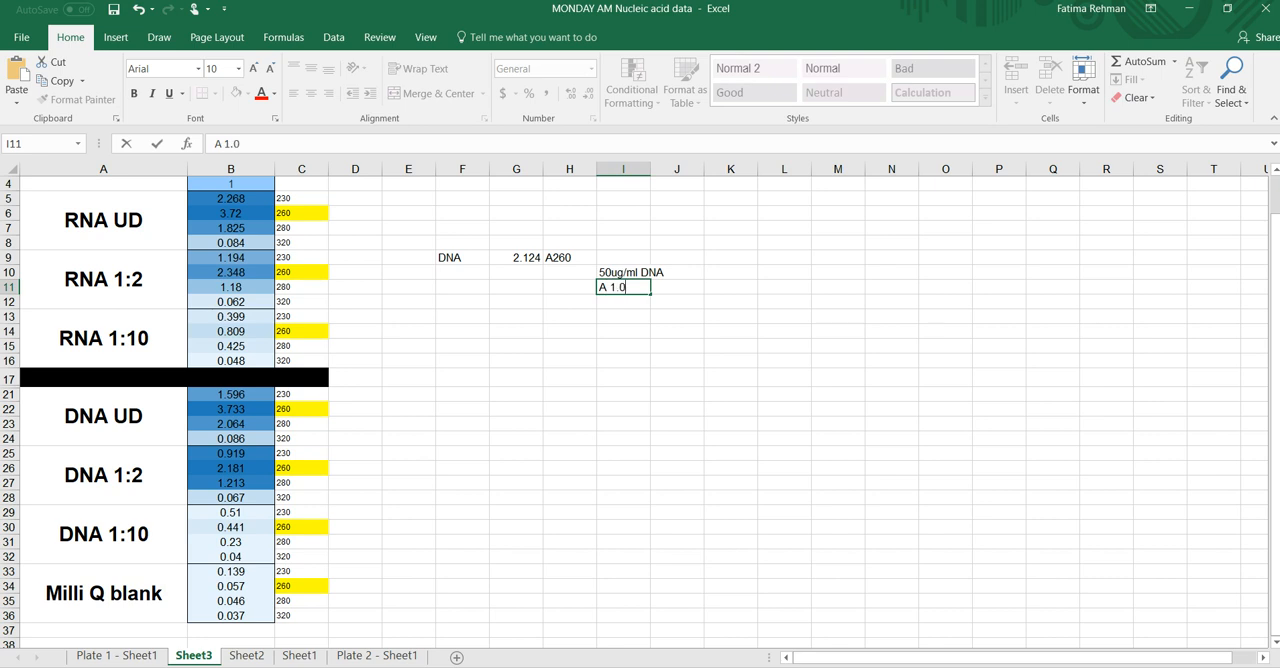
key(enter)
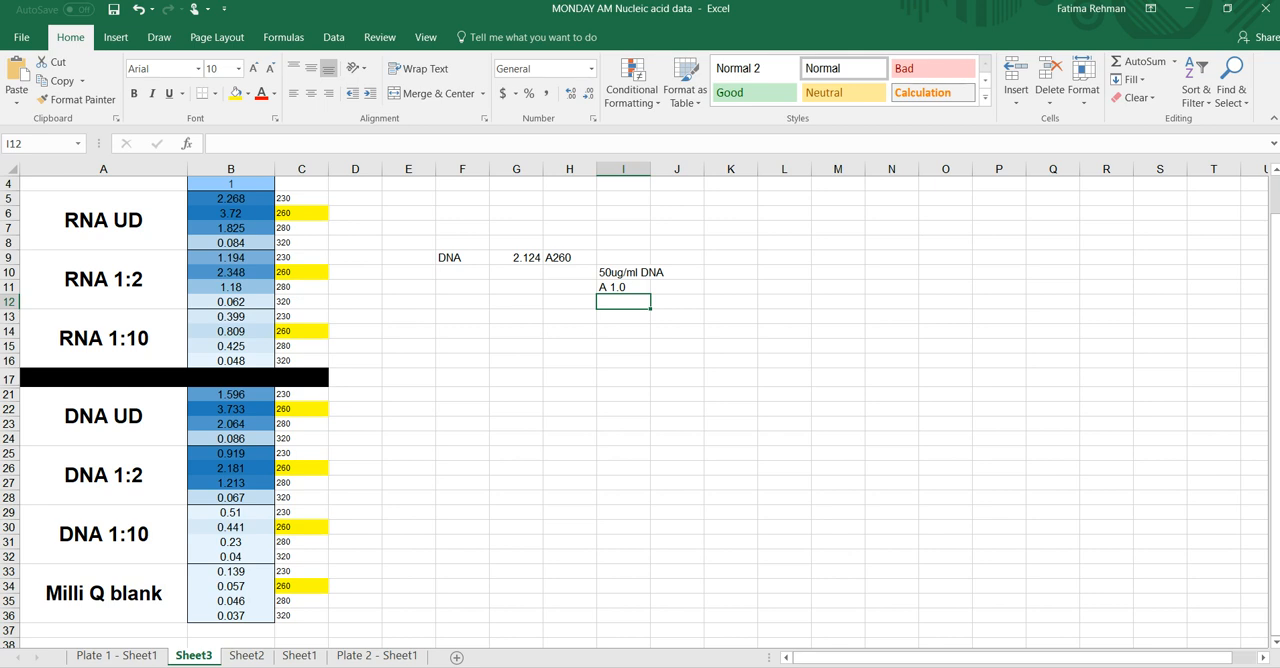
click(516, 272)
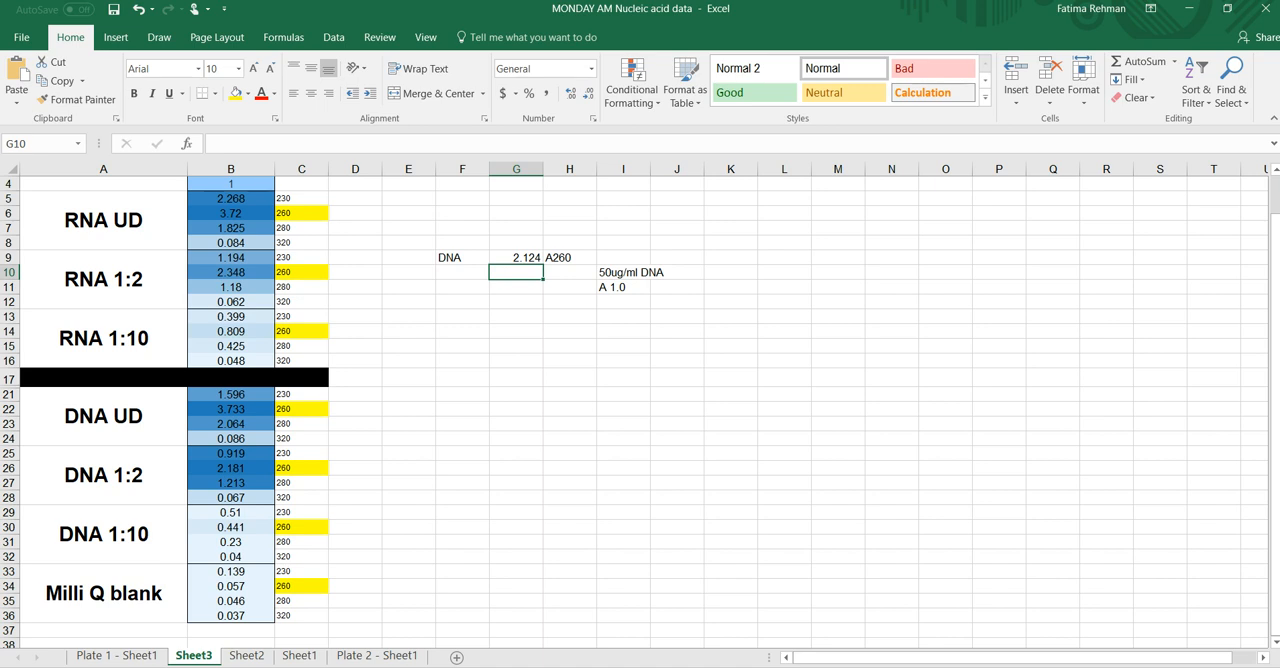
Enter =G9*(50/1000) in G10 giving 0.1062 and record the concentration with ug/ul units.
text(=G9)
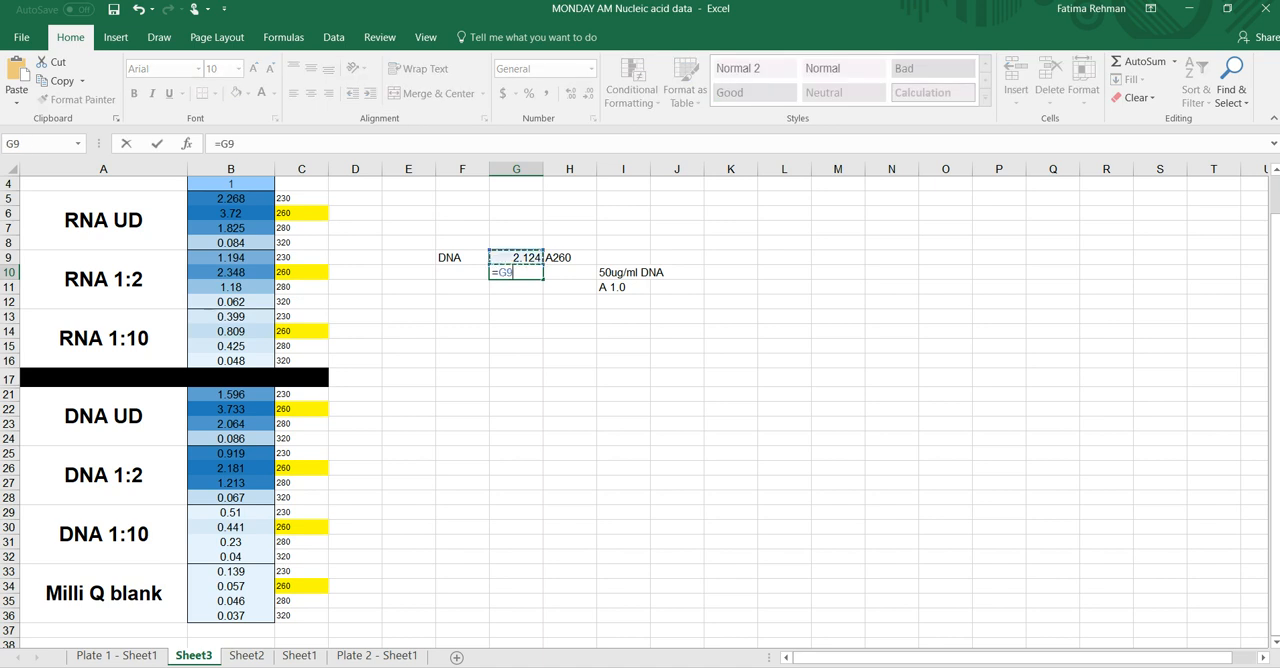
text(()
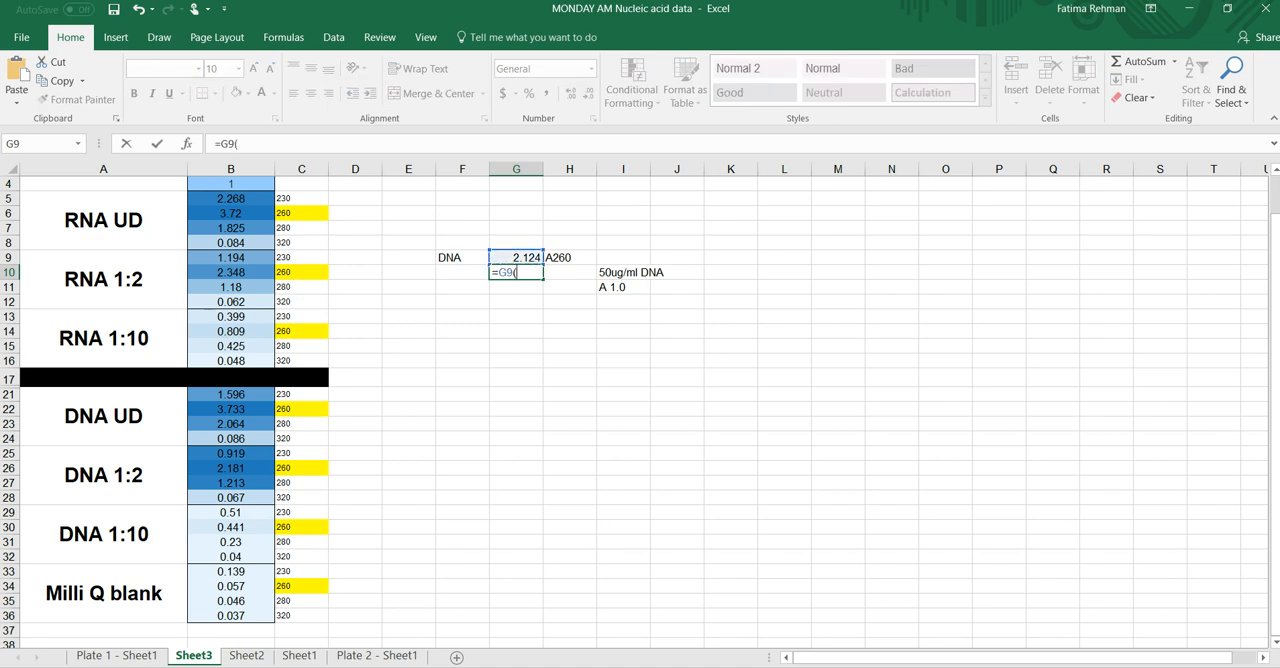
text(50/)
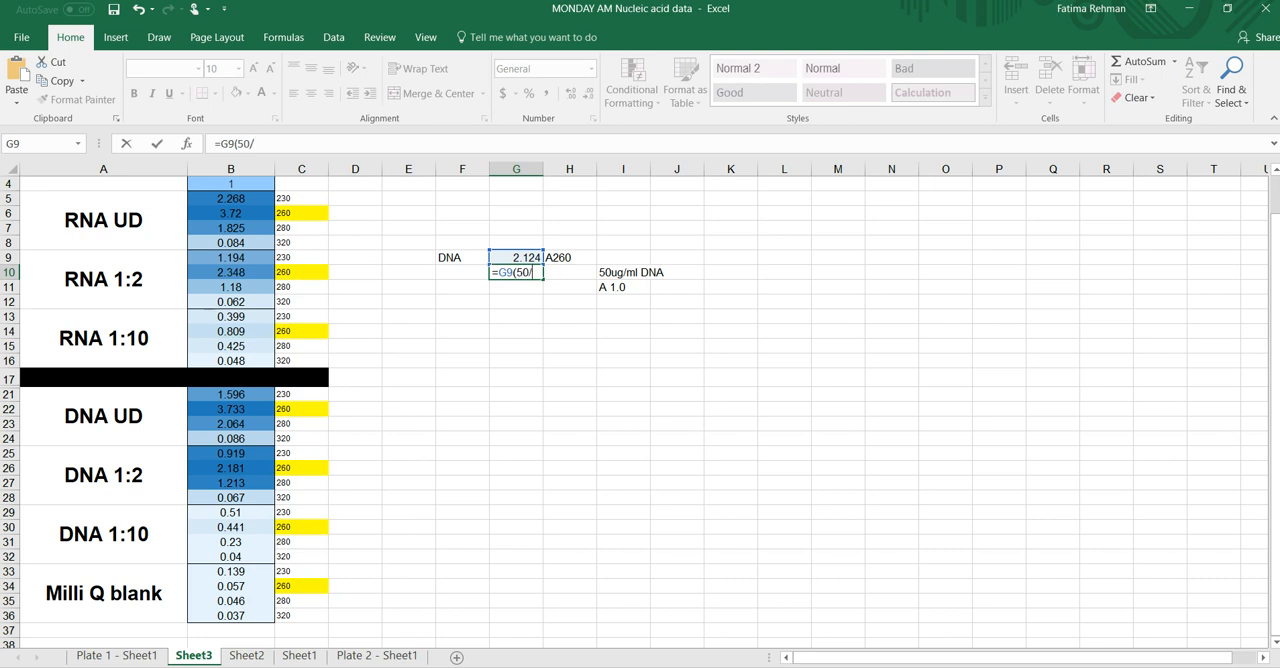
text(1)
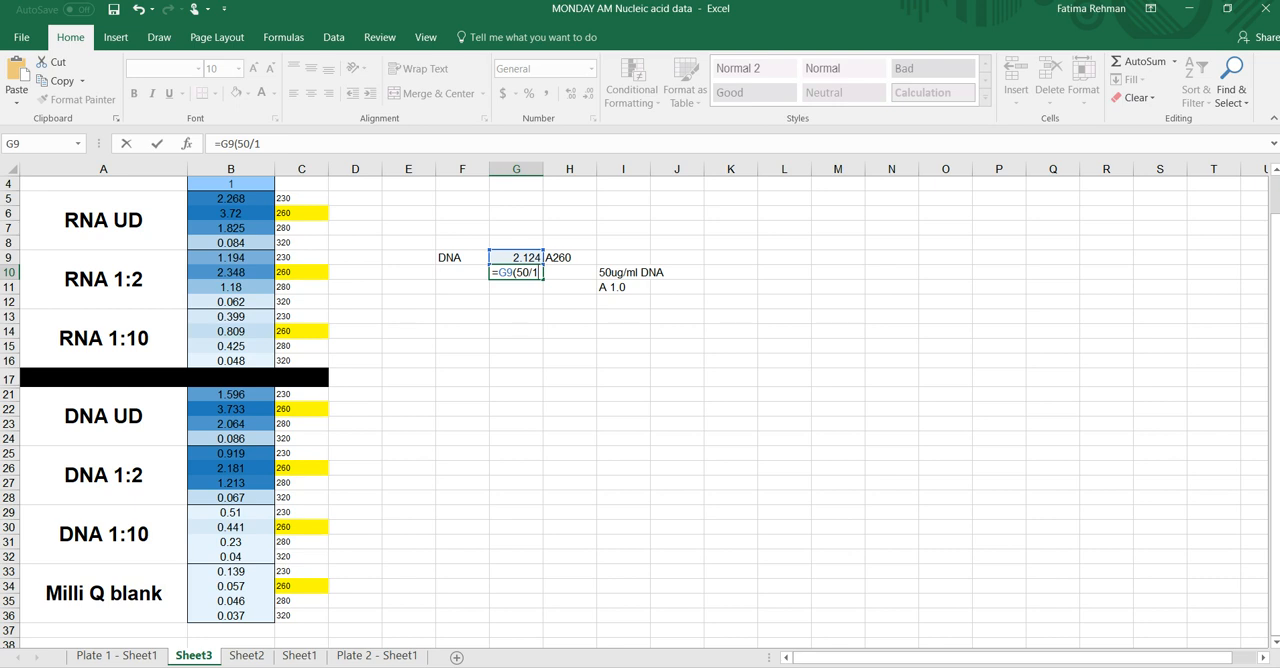
text(000)
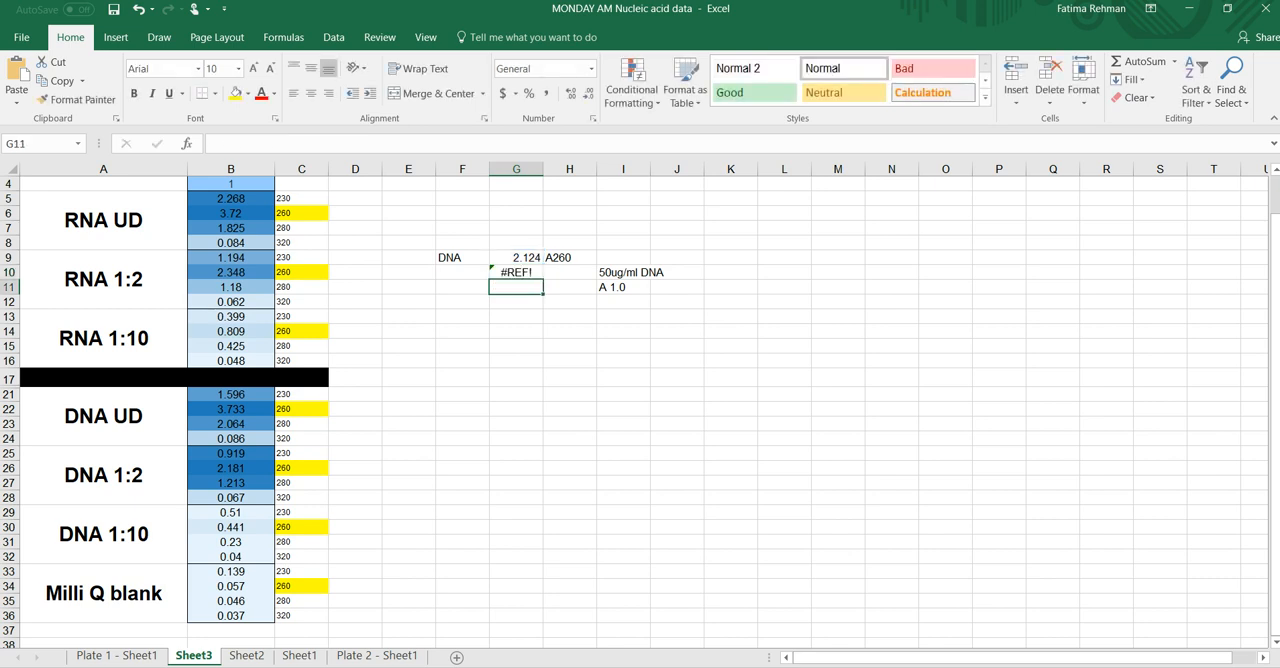
click(516, 272)
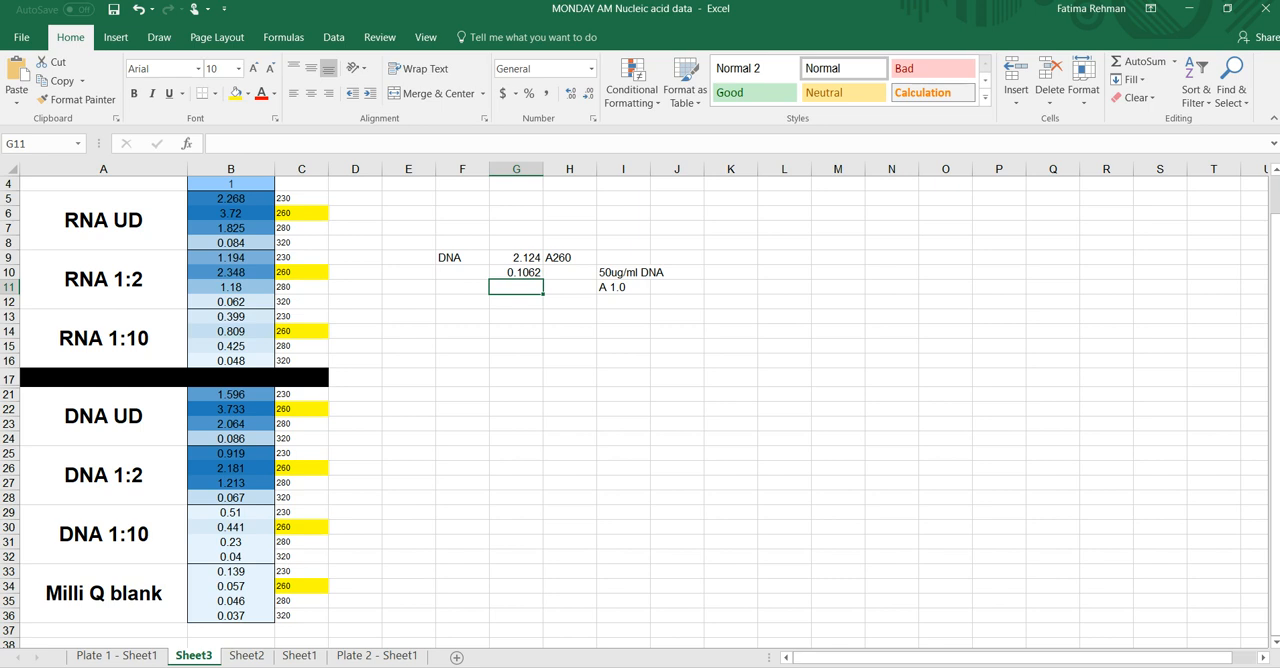
text(.1062 ug/)
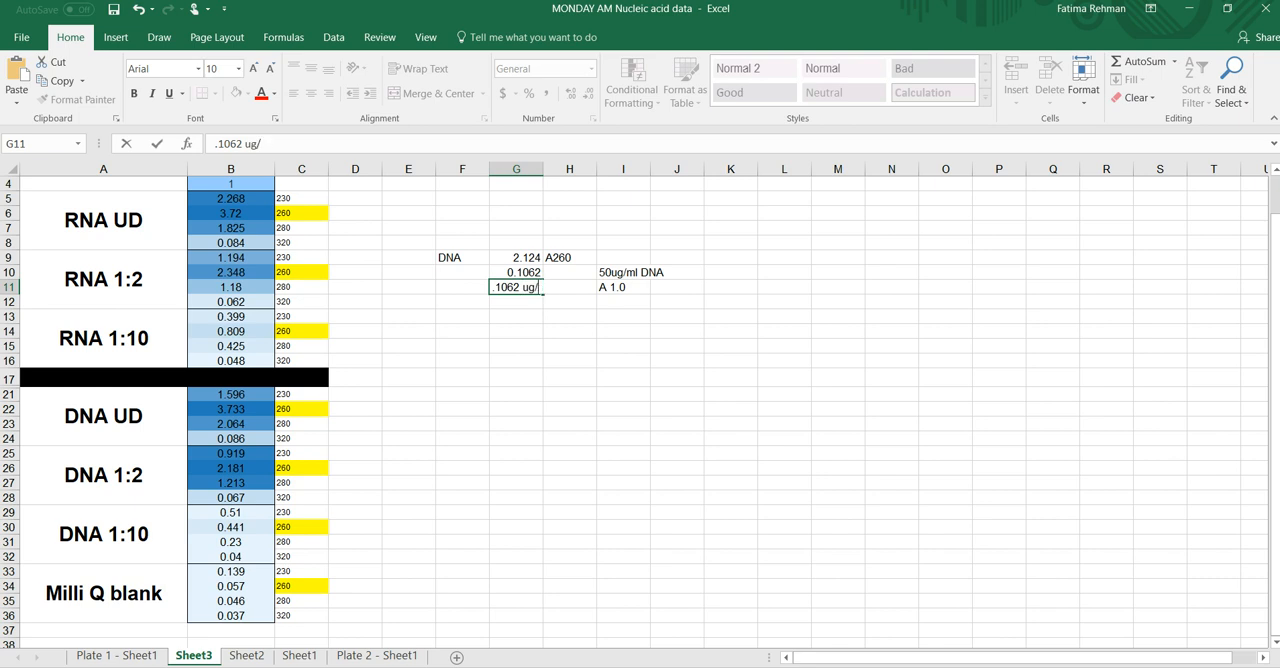
key(enter)
text(DNA [ ])
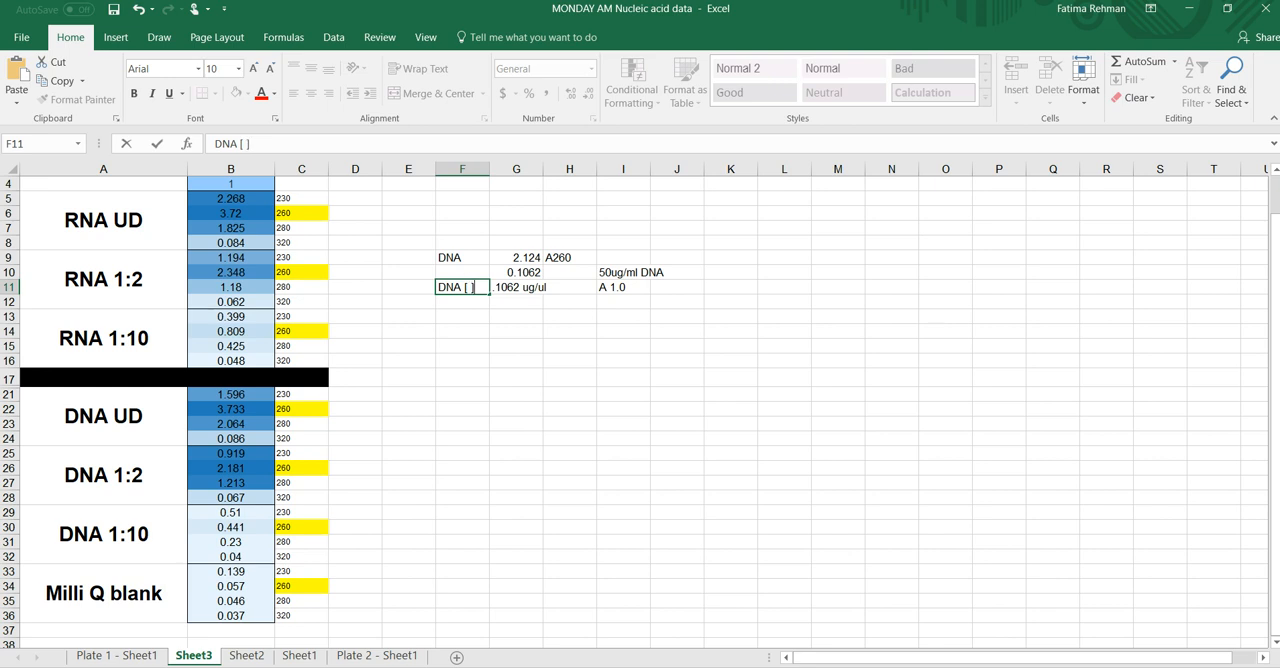
Correct G11 to 0.1062 ug/ul with the DNA [ ] label and begin a formula in G12.
click(516, 300)
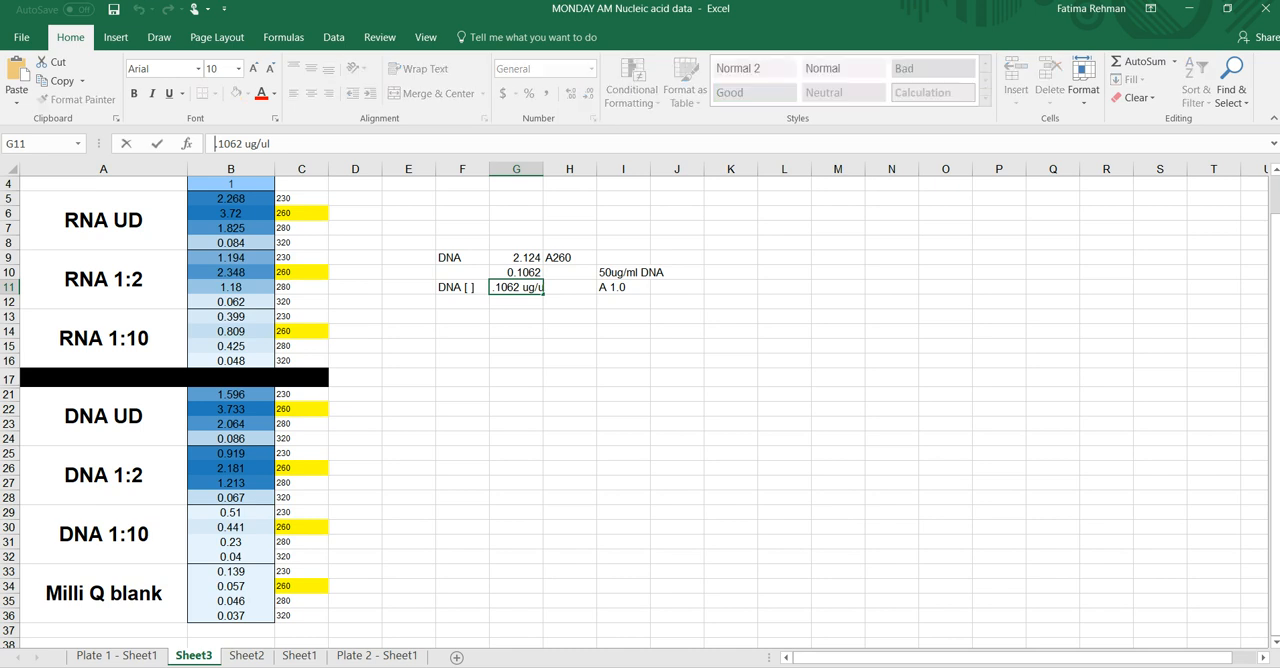
key(enter)
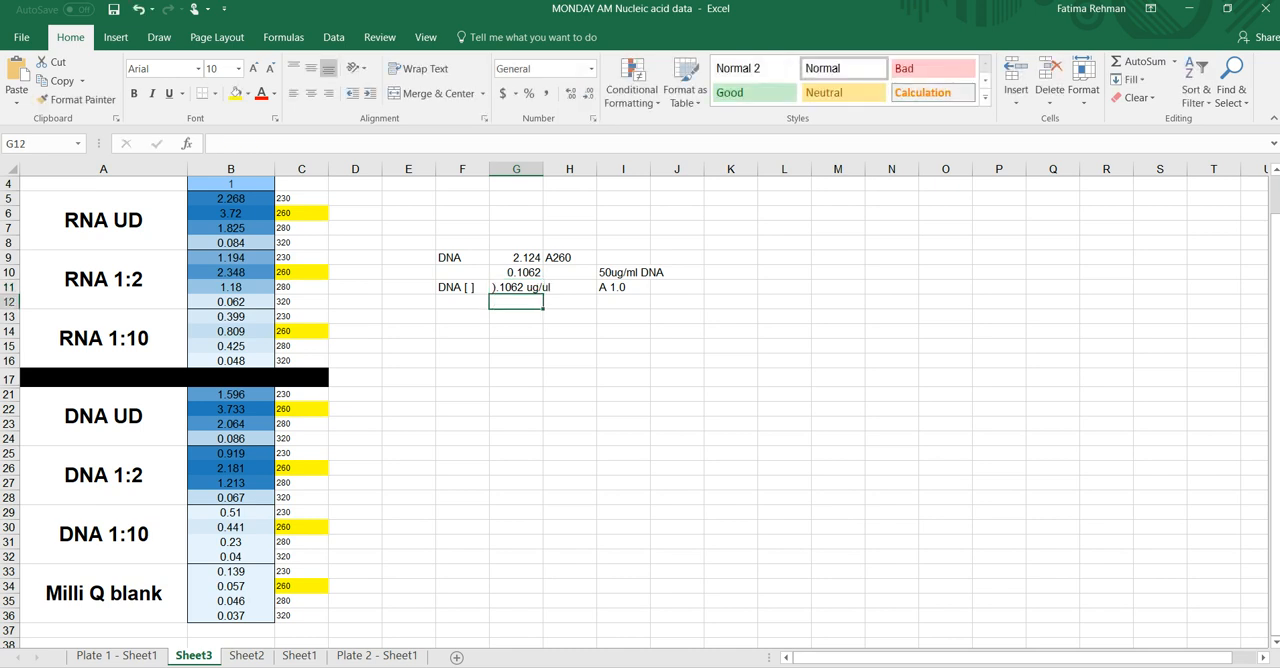
click(516, 288)
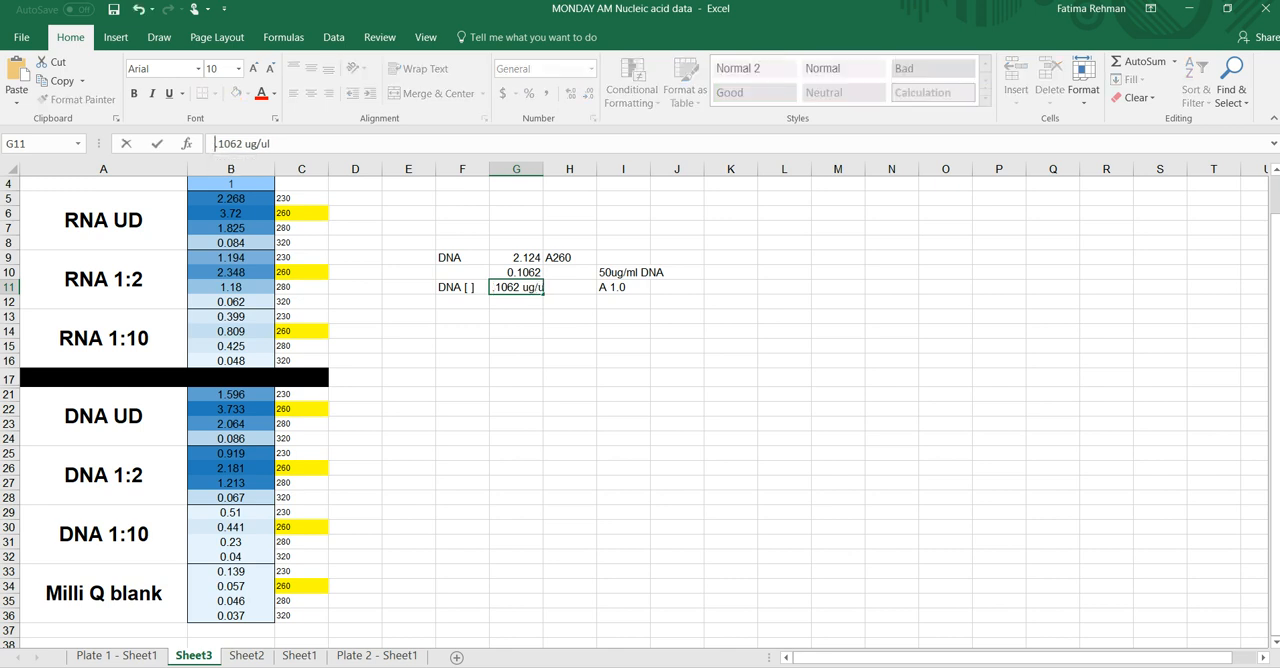
text(0)
key(enter)
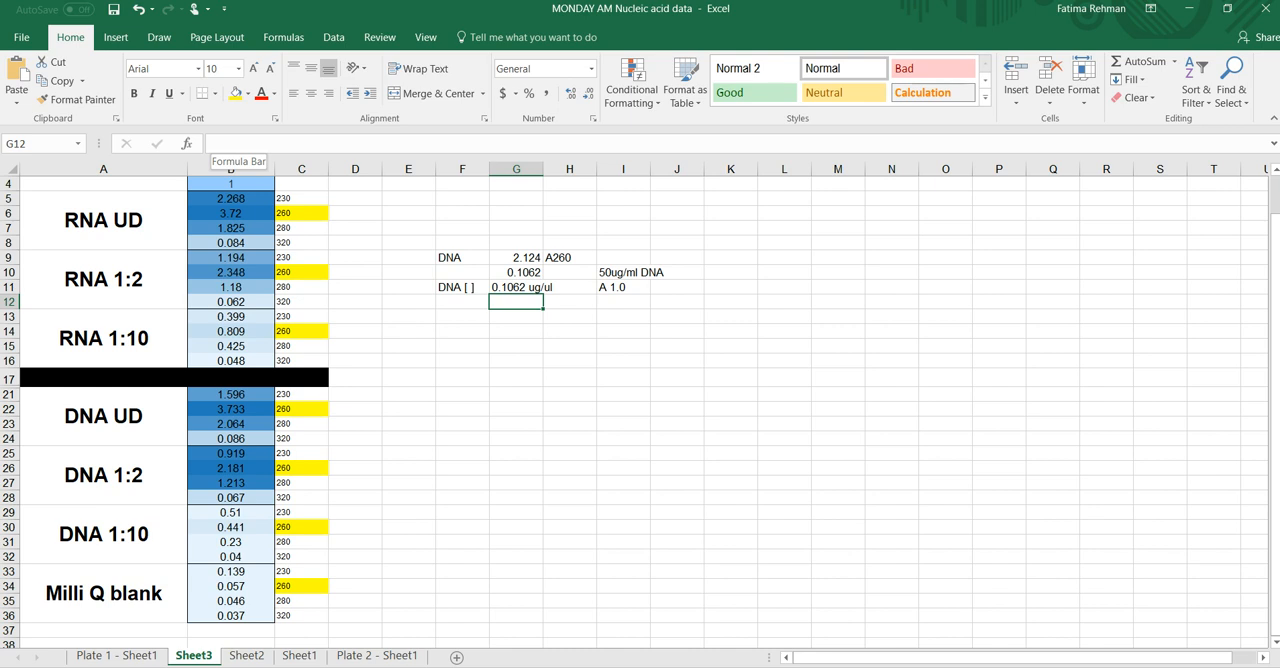
text(=G10)
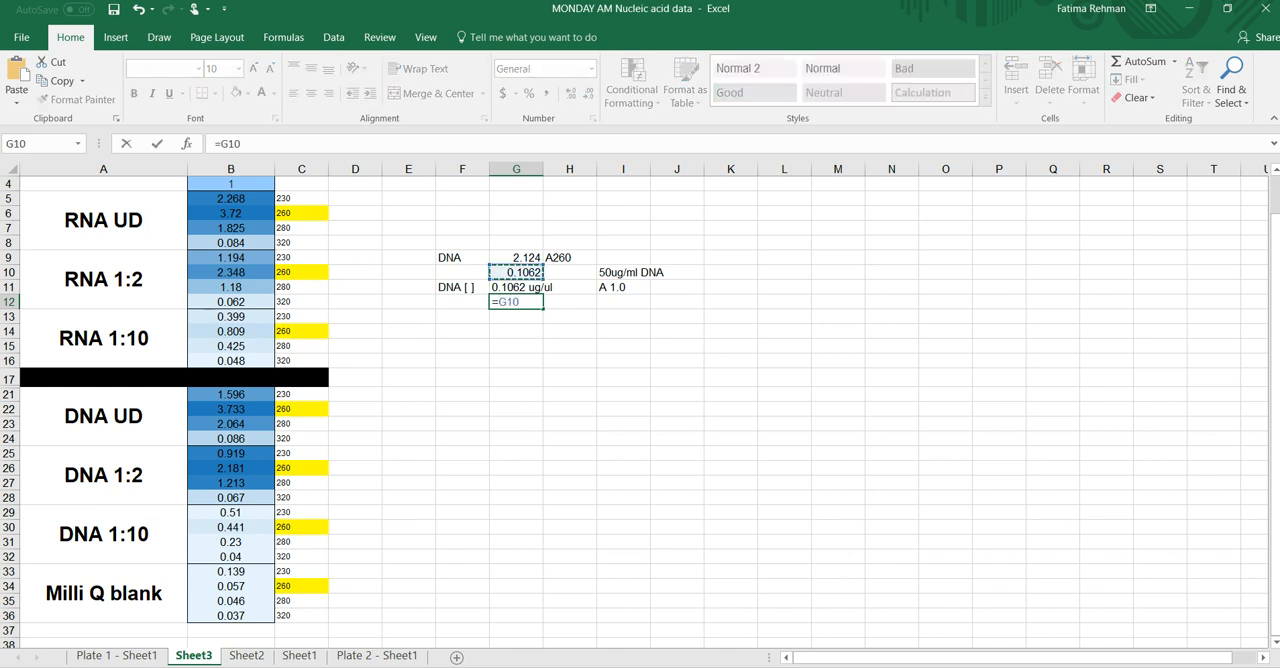
Complete =G10*1000 in G12 giving 106.2 and add the ug/ml unit beside it.
text(*10)
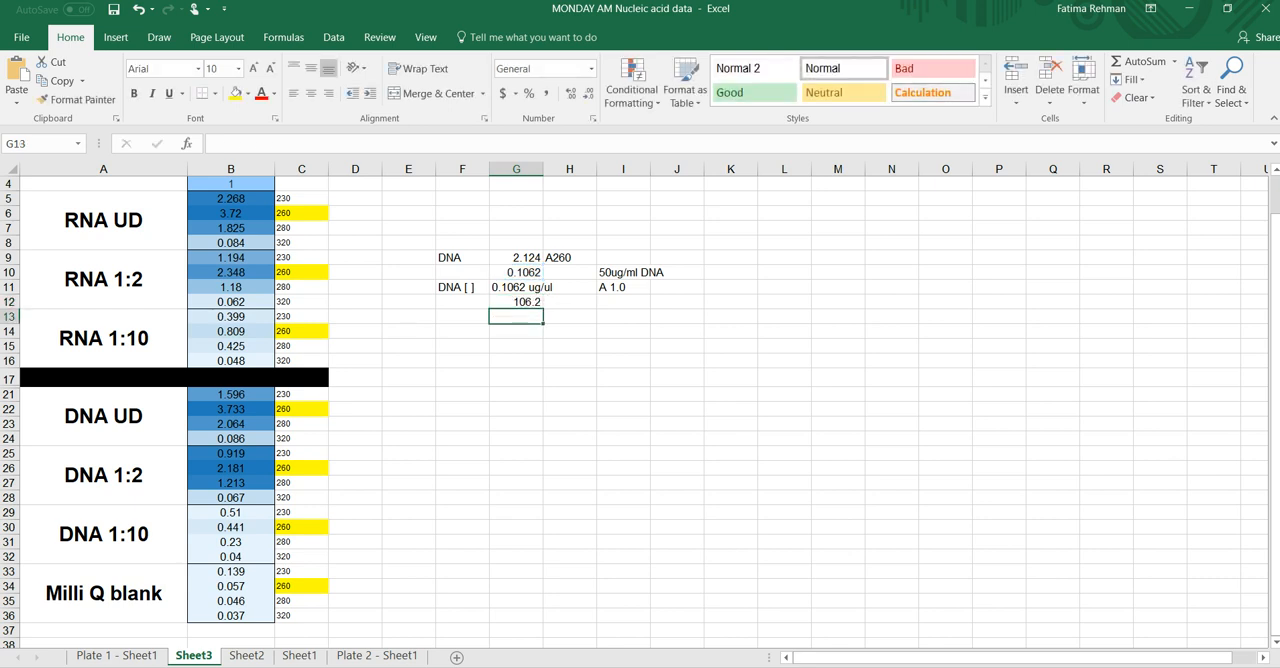
click(516, 302)
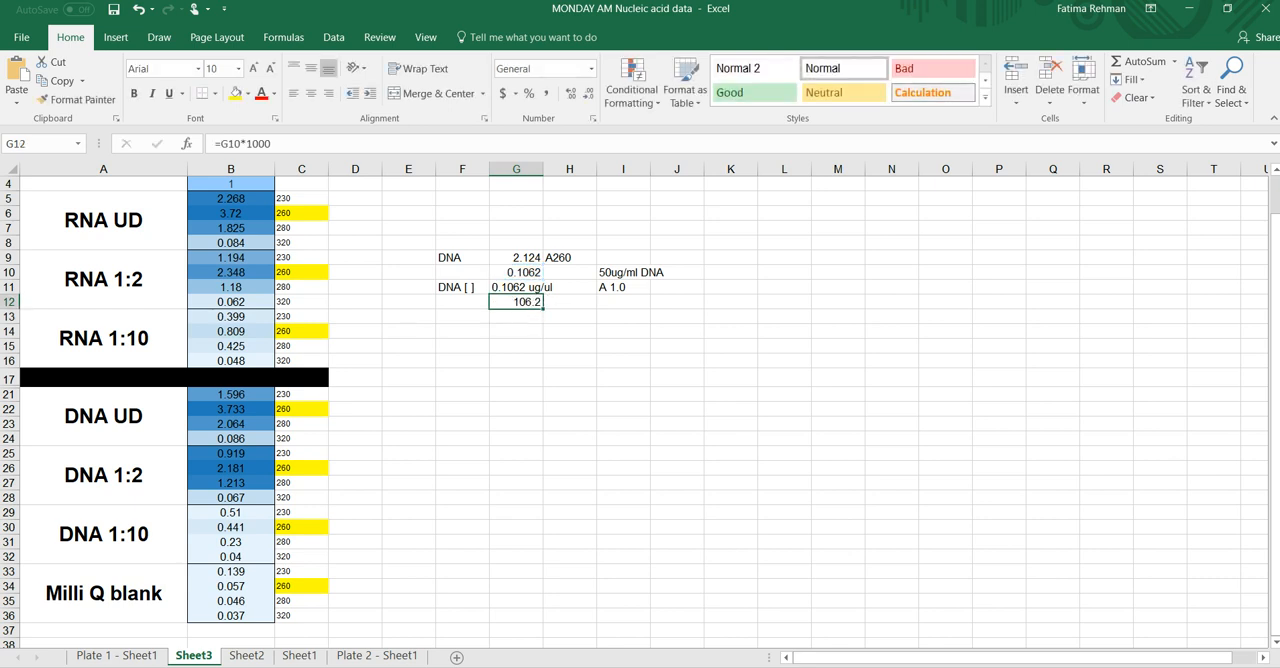
click(568, 302)
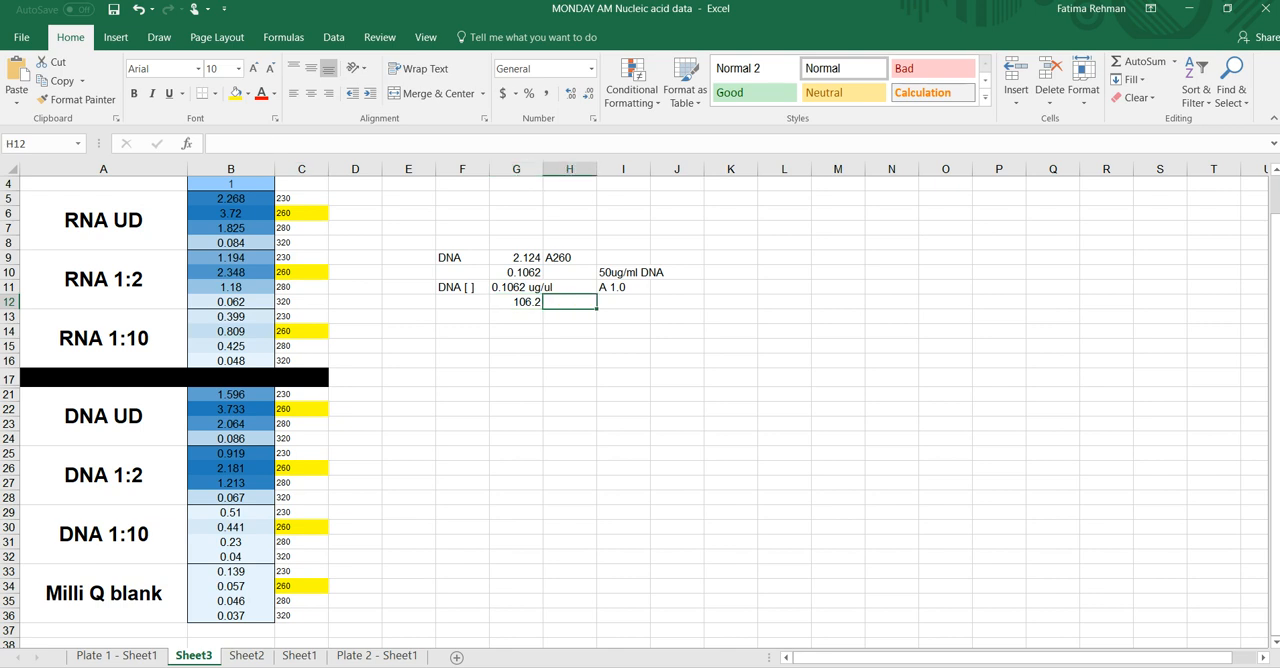
text(m)
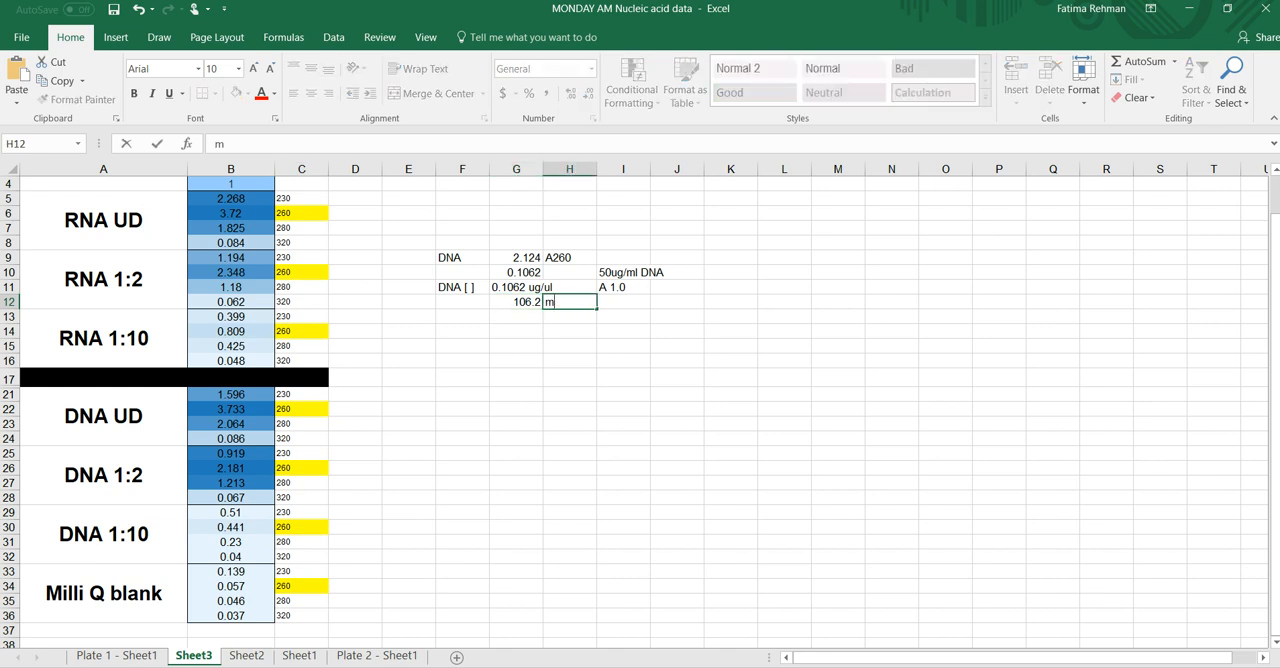
text(ug/ml)
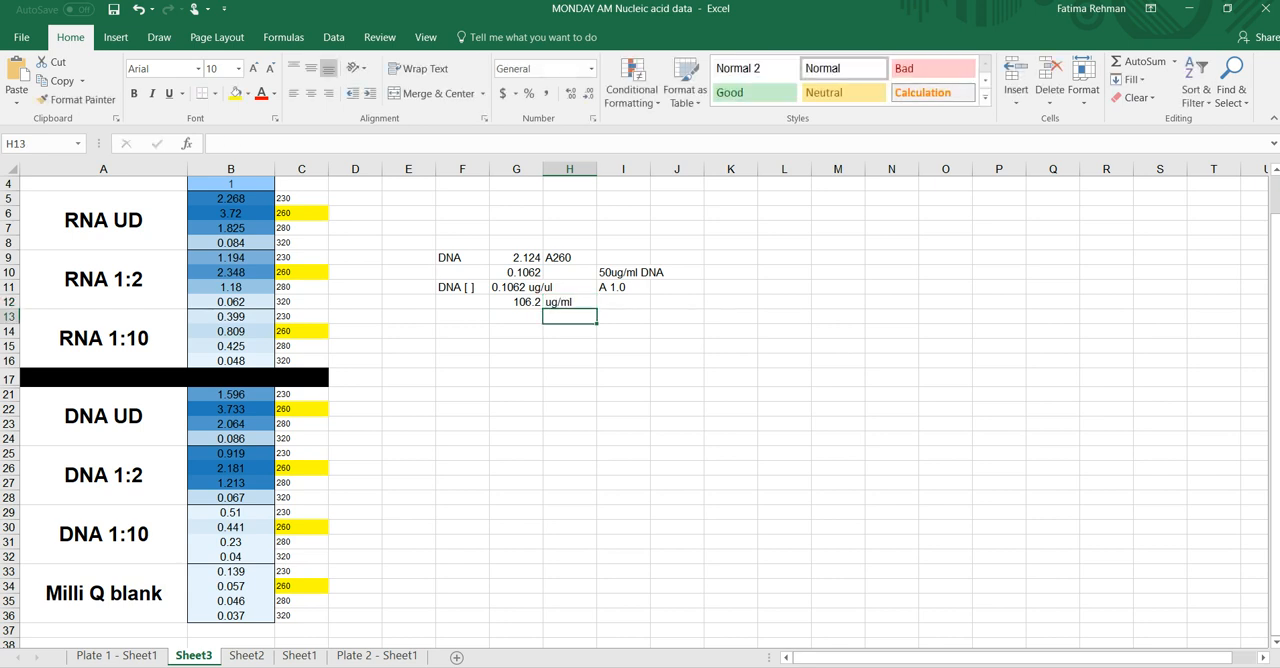
click(462, 330)
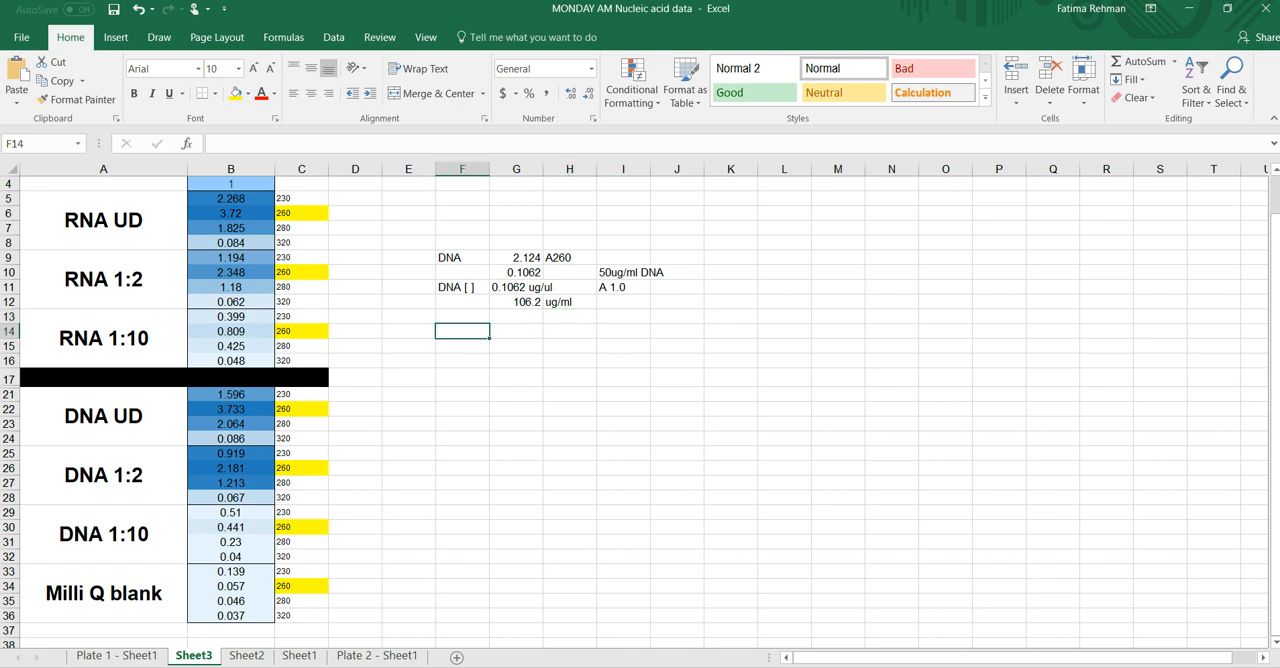
click(462, 316)
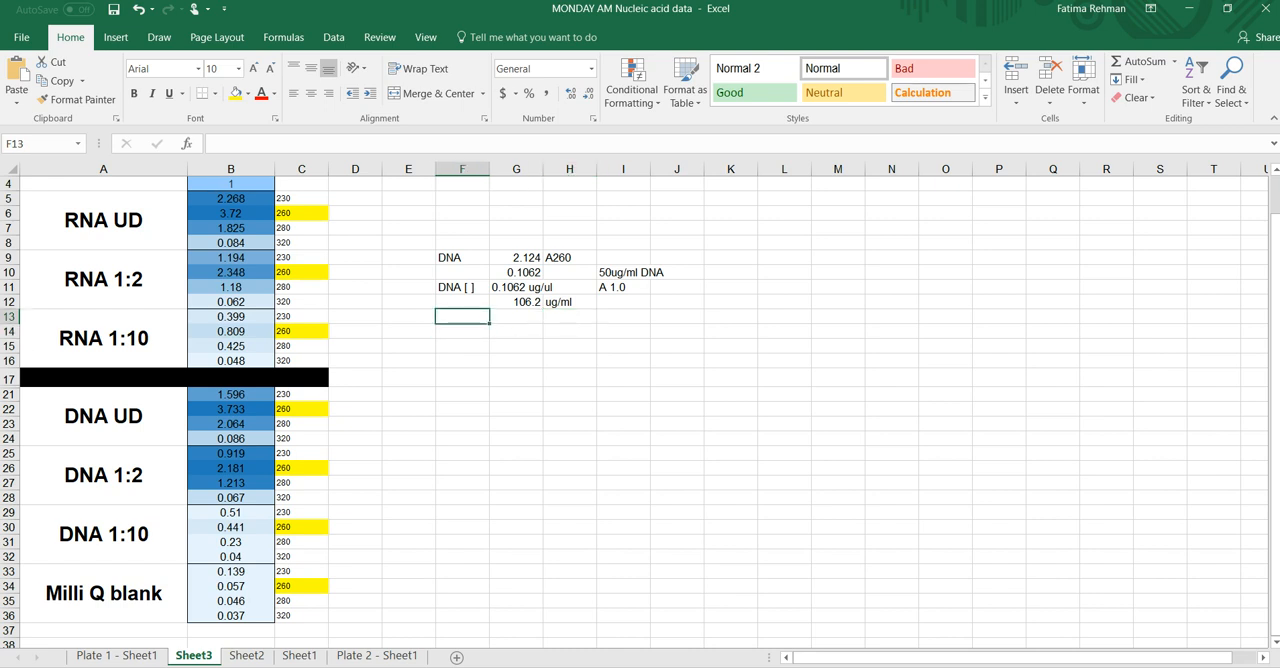
Label row 13 'Experimental yield'.
text(Experimental yier)
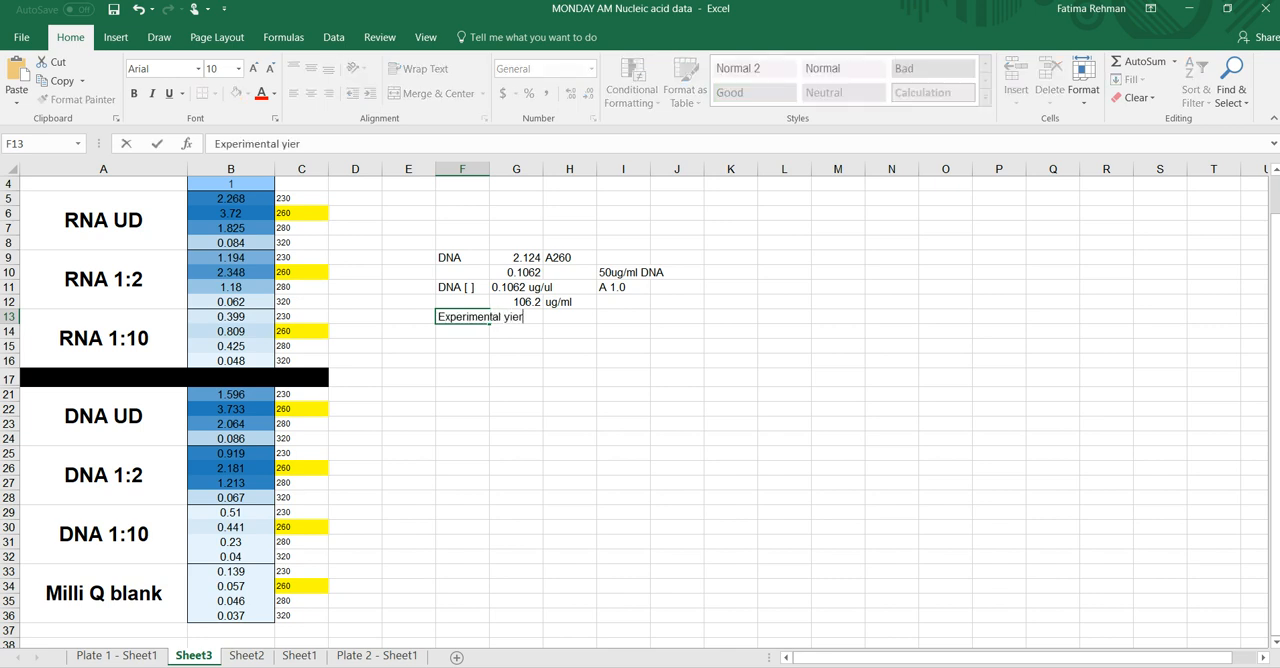
text(ld)
key(enter)
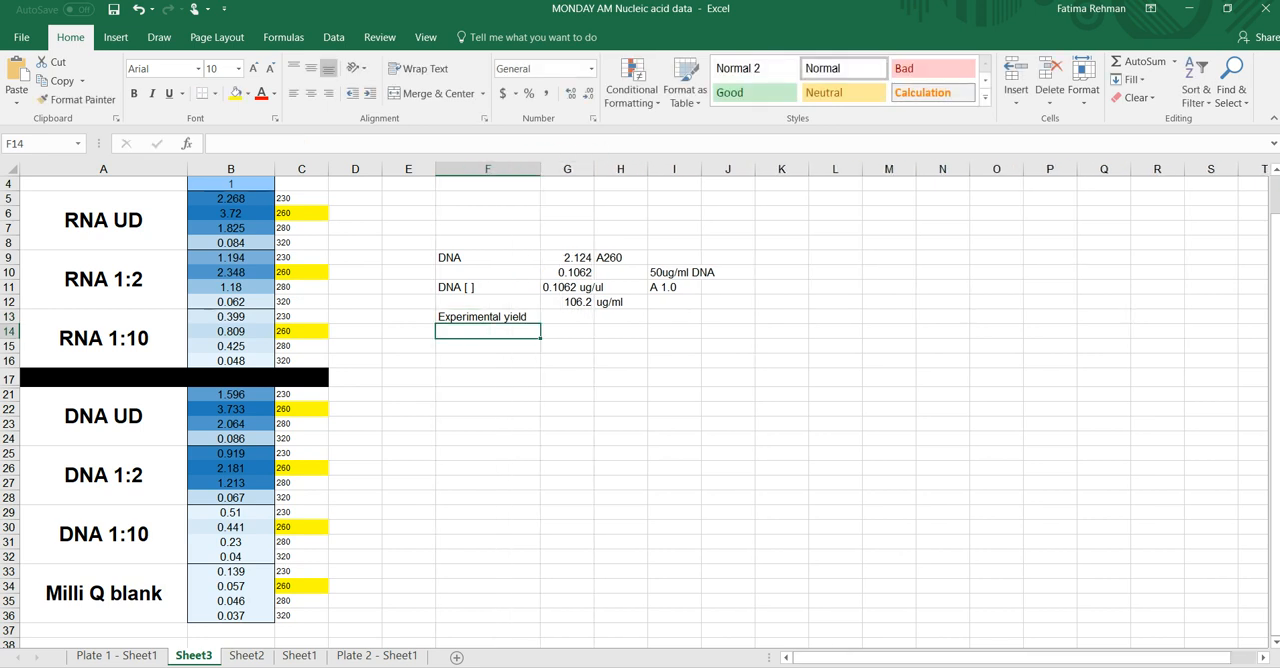
Compute the yield as =G10*125, giving 13.275 from the 0.1062 concentration.
click(568, 316)
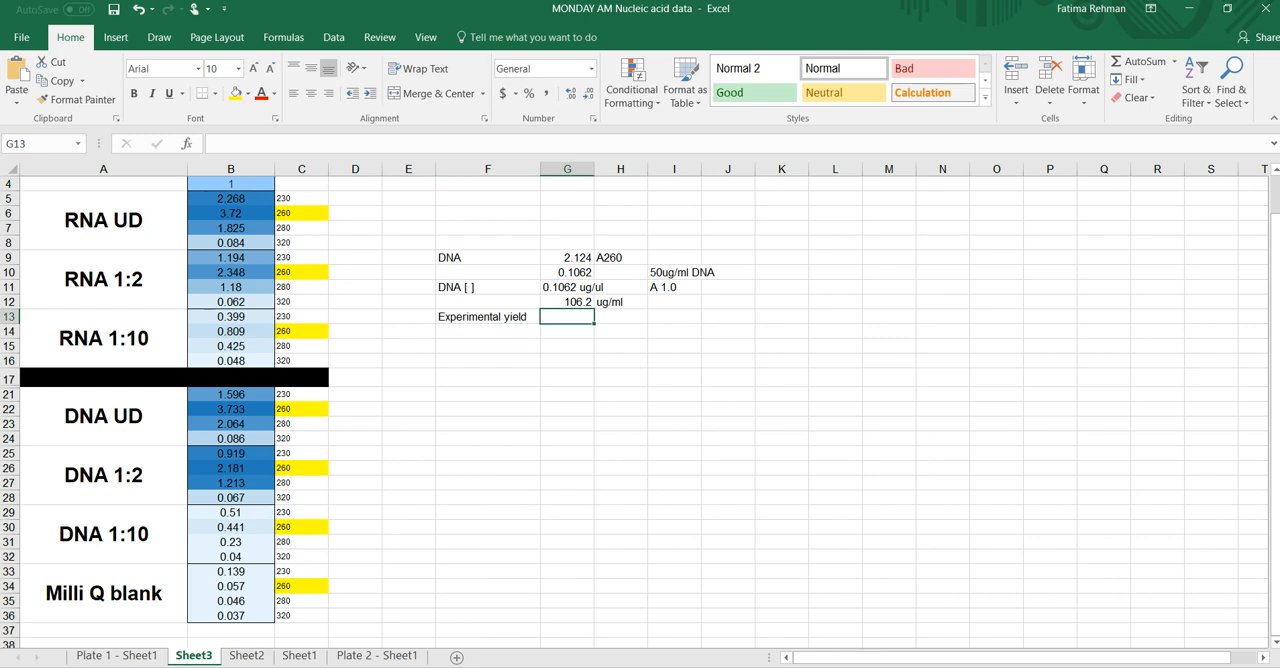
text(=)
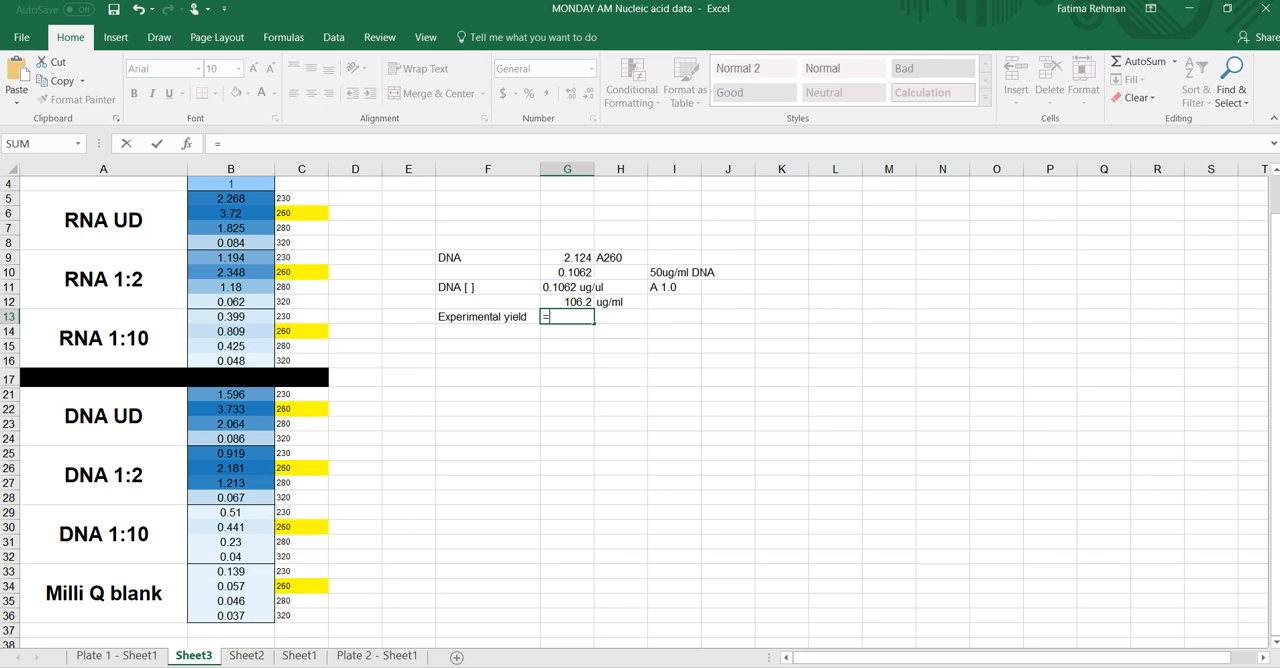
click(578, 300)
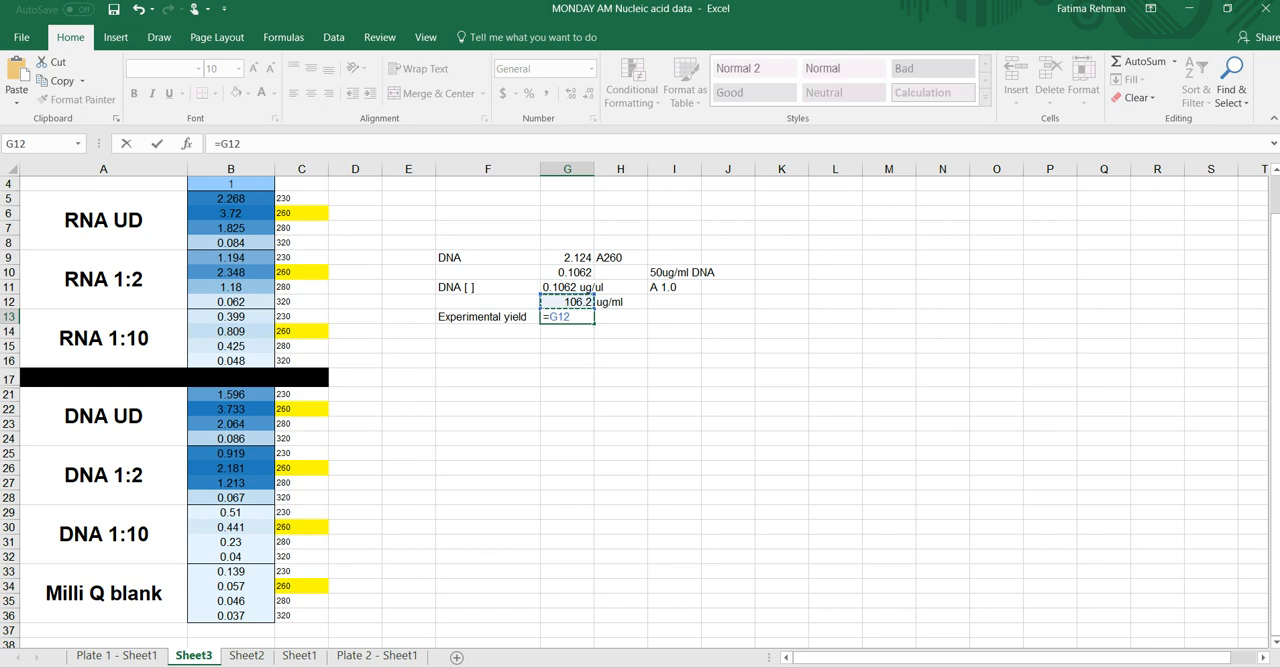
text(*12)
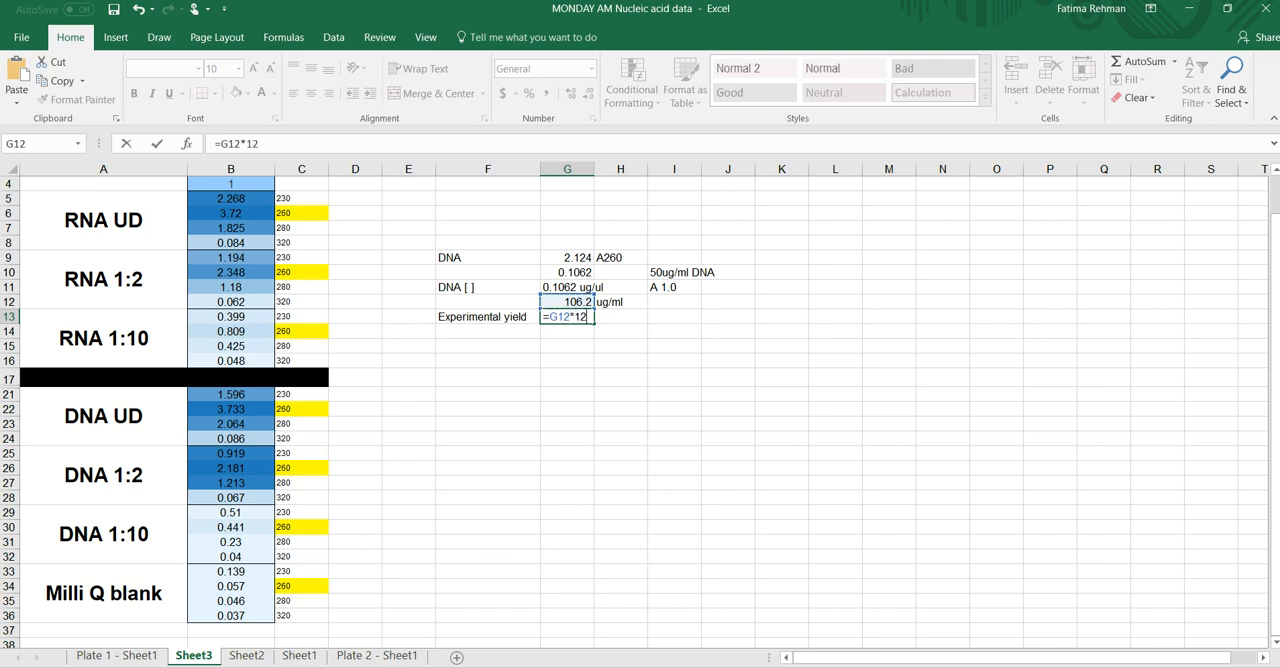
text(5)
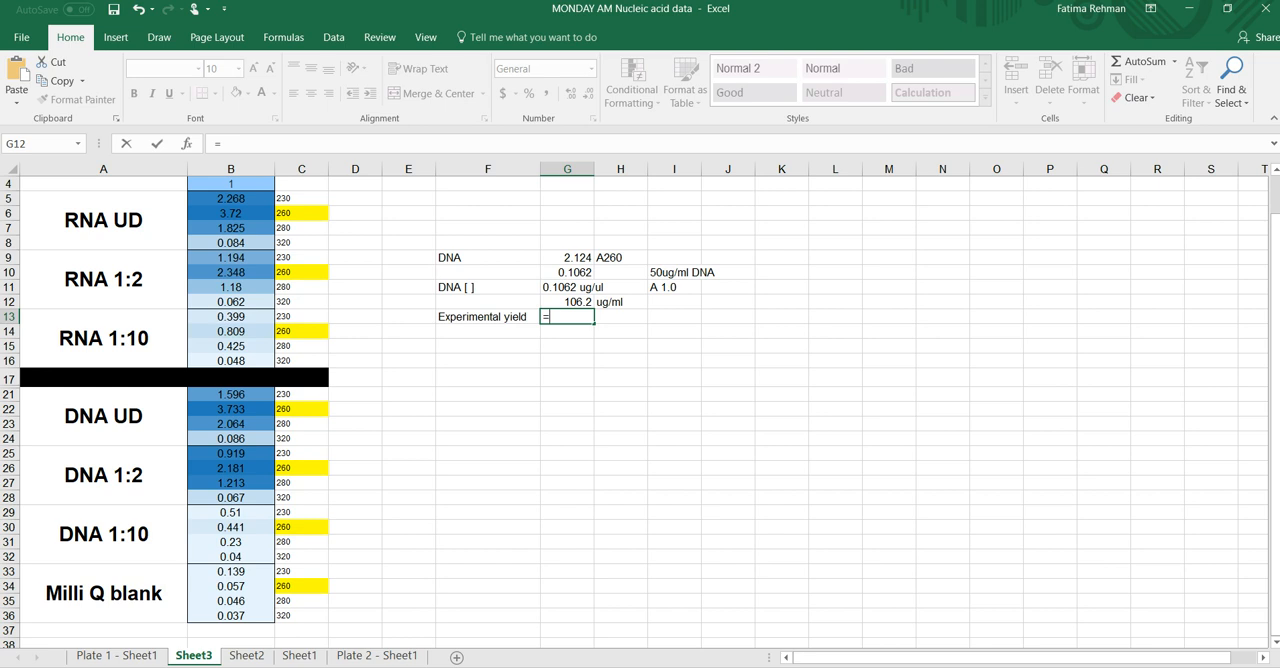
click(568, 288)
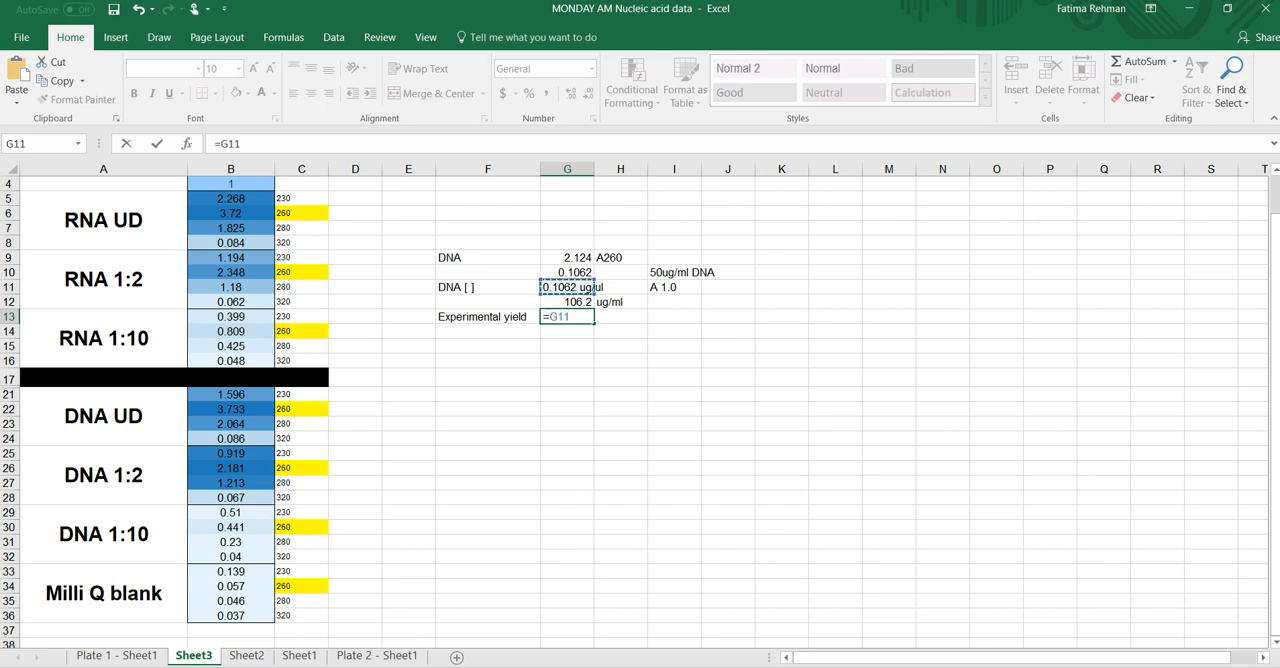
click(568, 272)
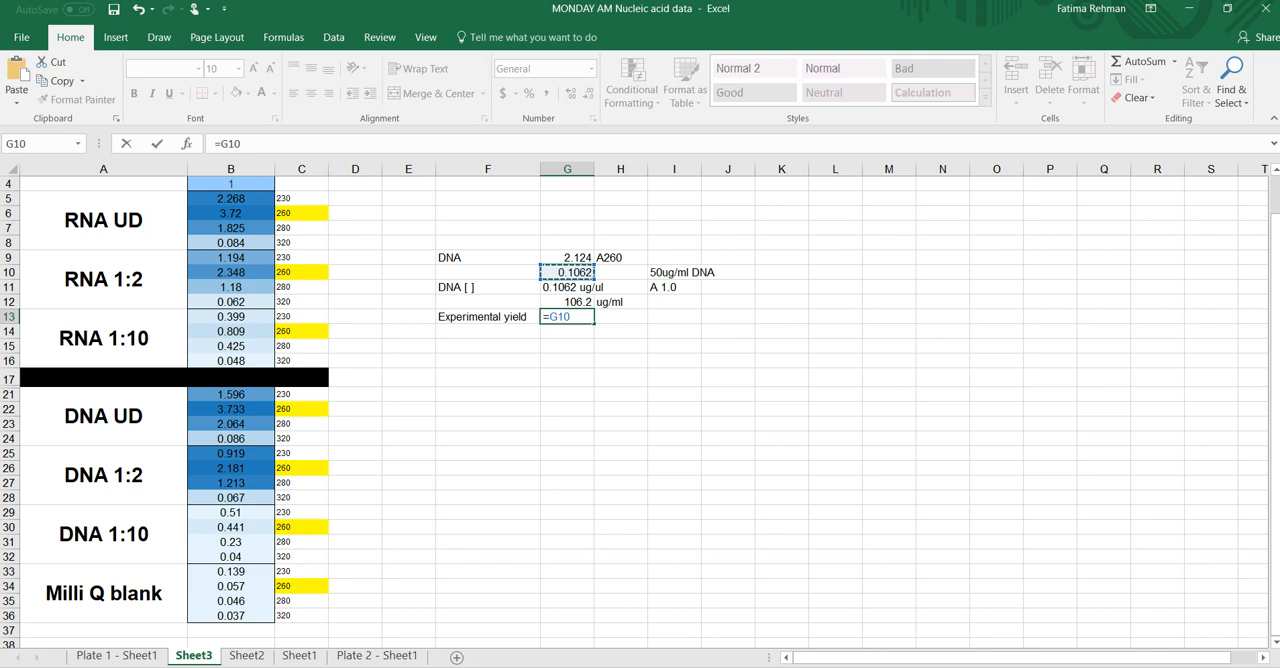
text(*)
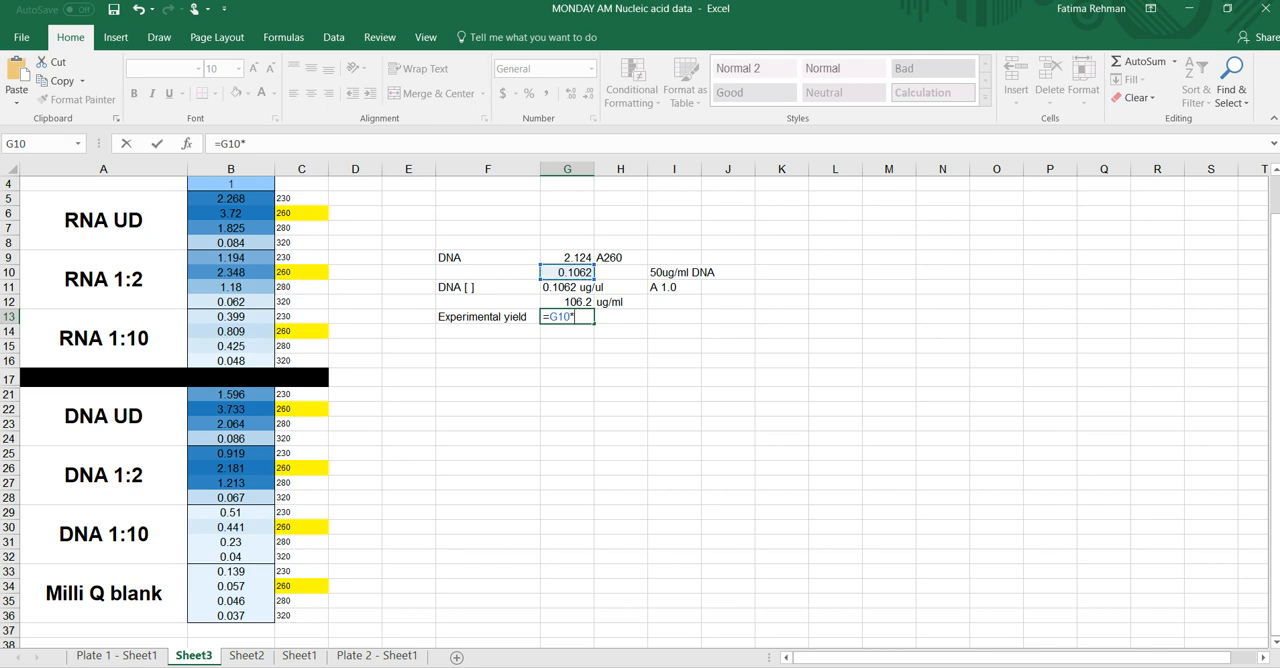
text(125)
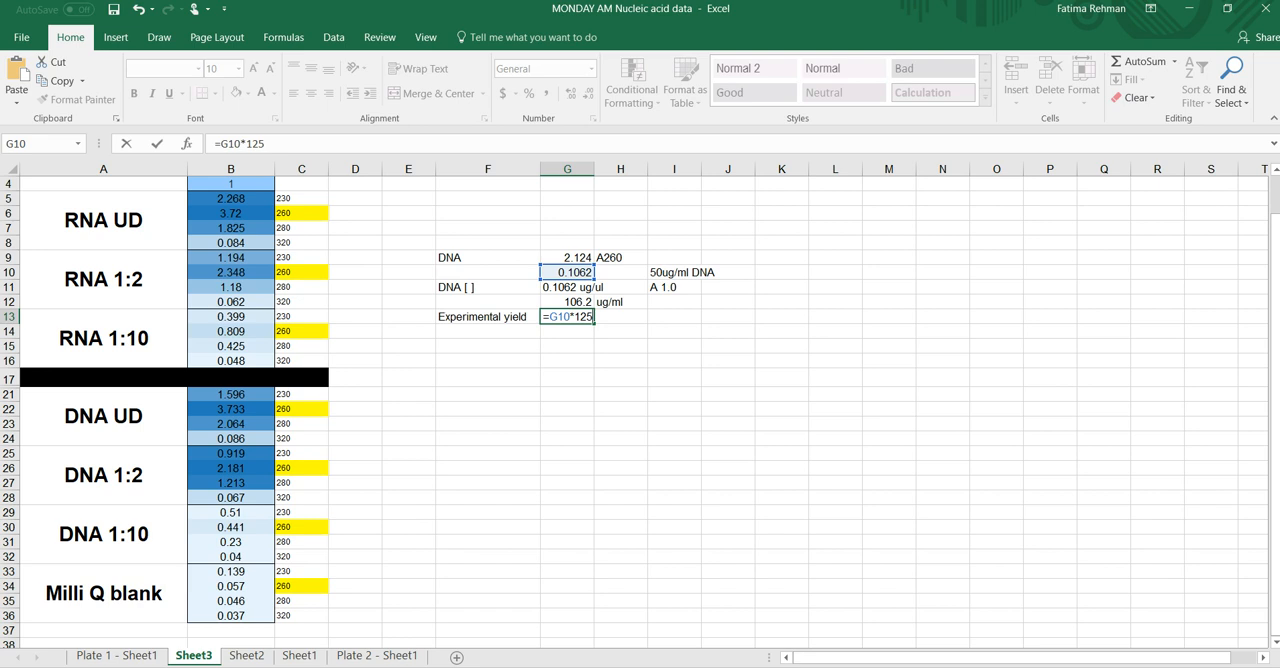
key(enter)
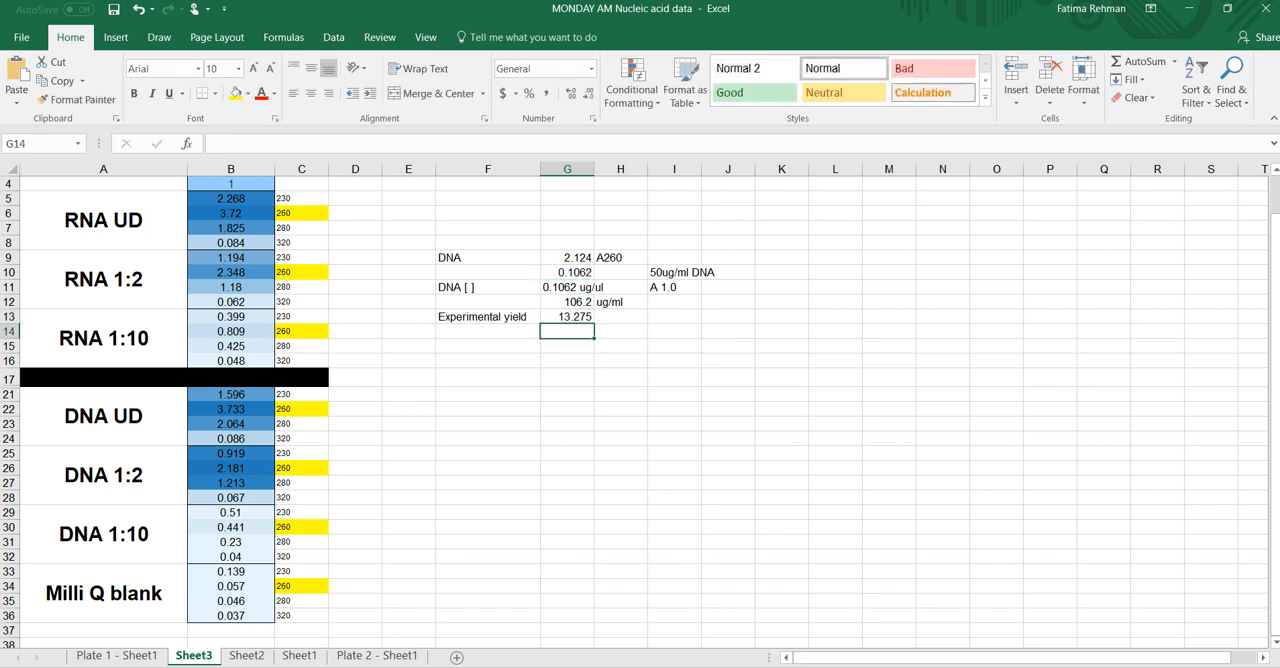
Add the unit 'ug' beside the 13.275 yield.
click(620, 316)
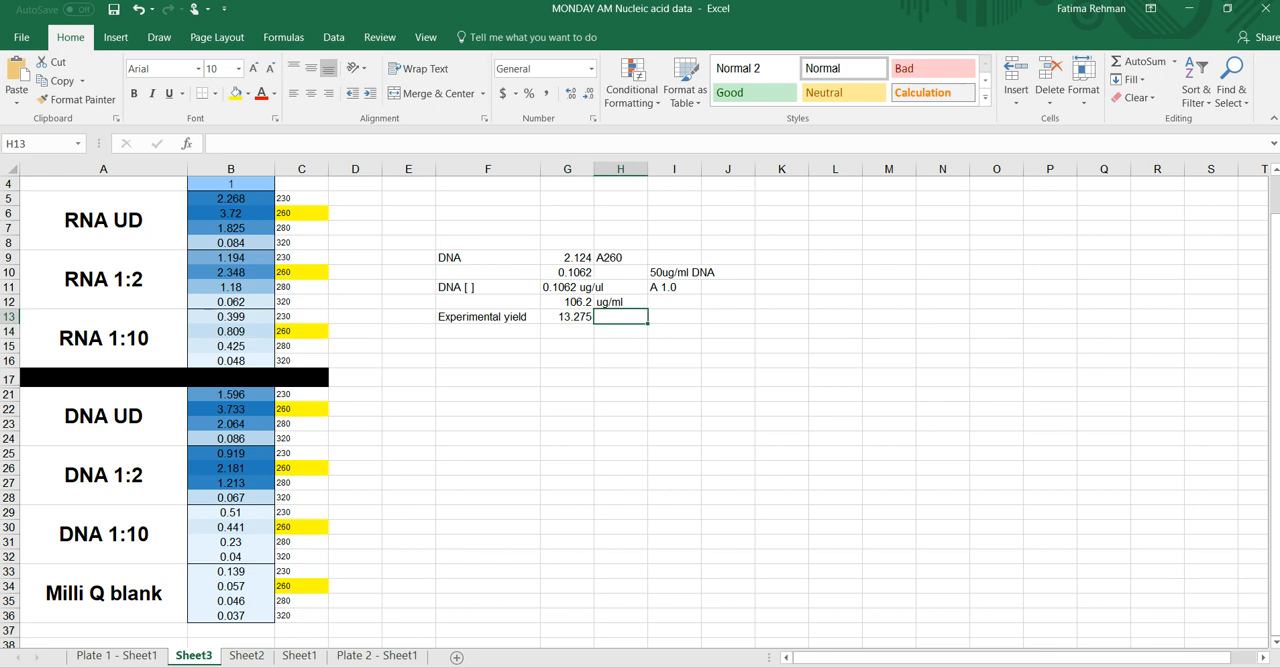
text(ug)
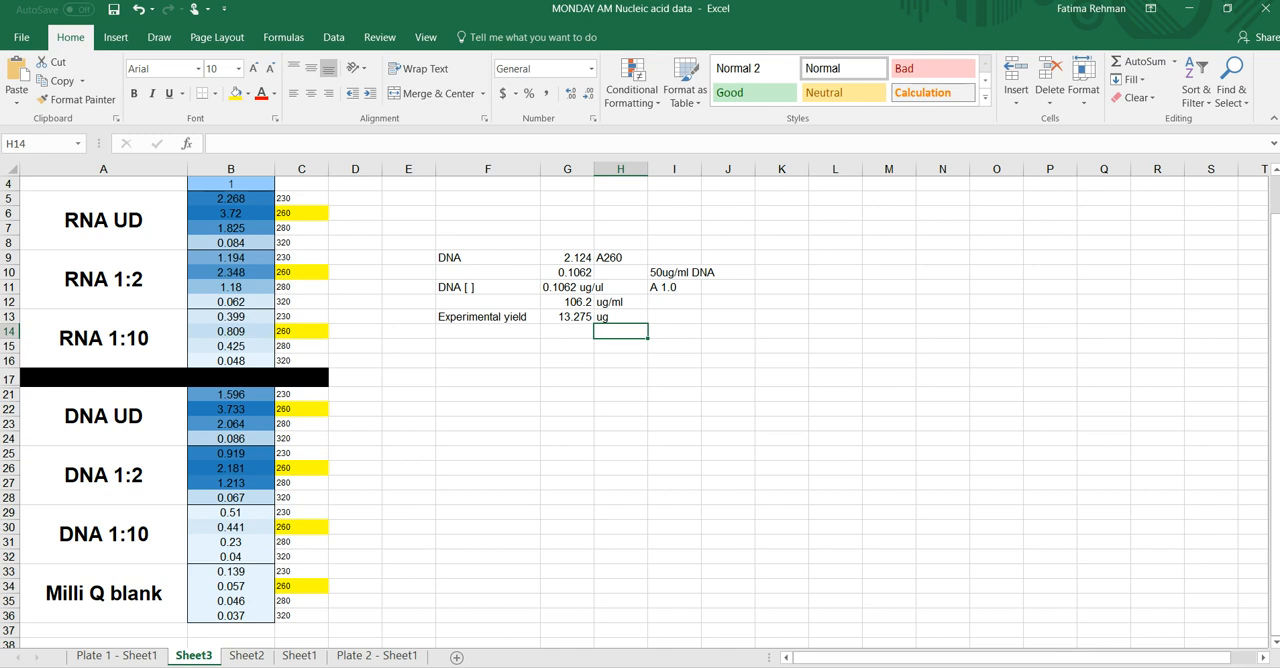
Check Sheet2's 100% starting cell count and its ug of DNA formula.
click(300, 656)
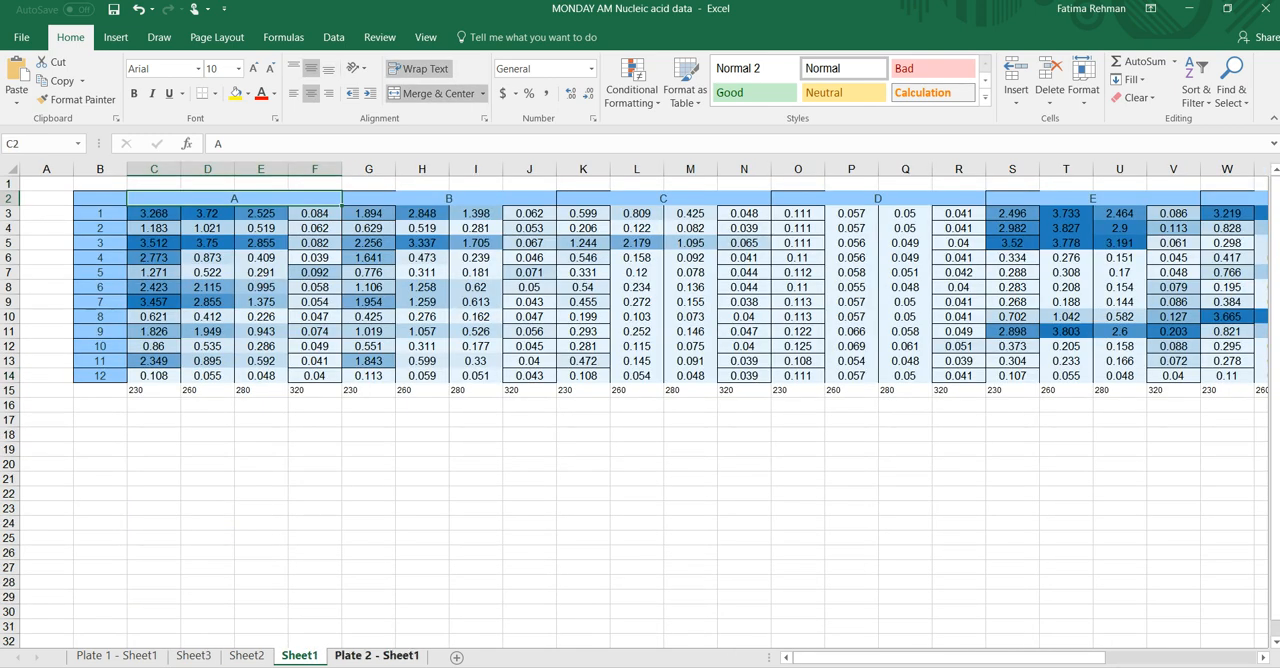
click(246, 656)
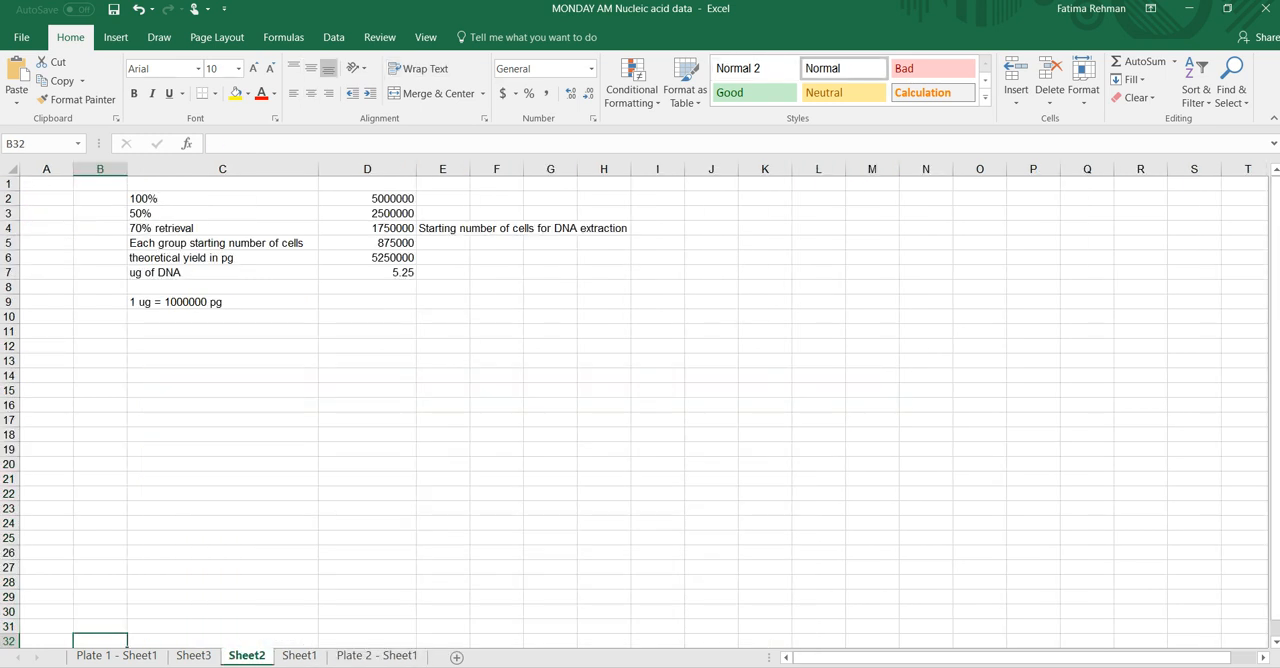
click(368, 198)
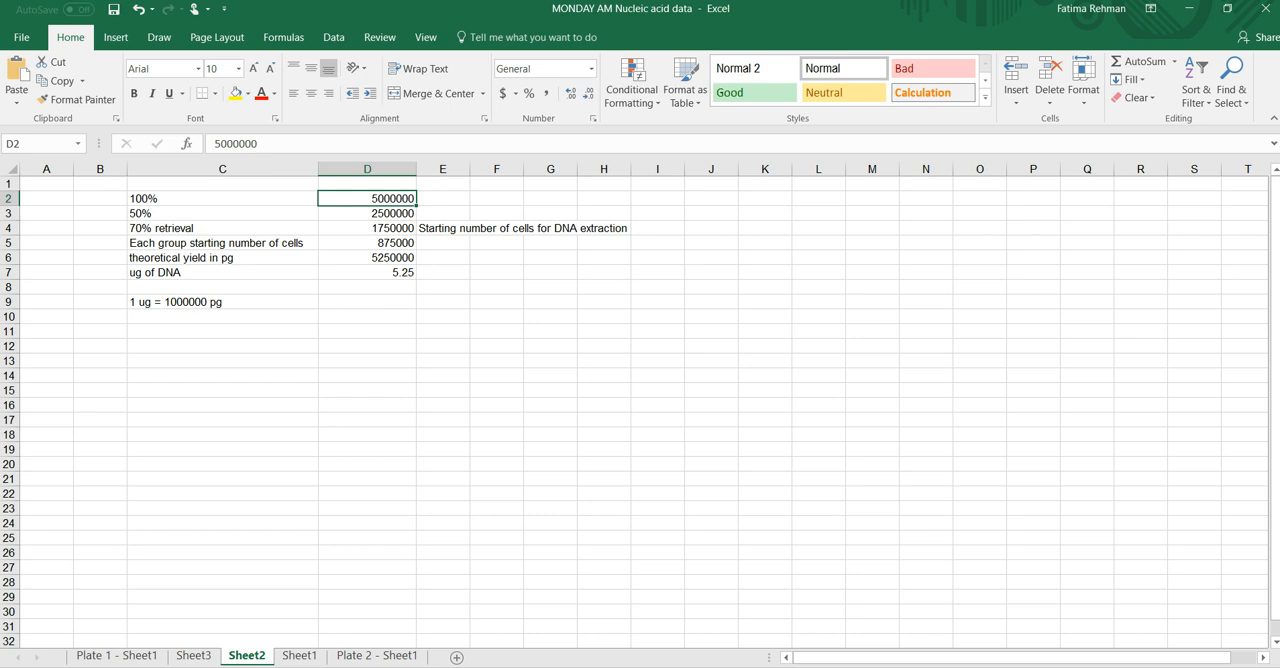
click(368, 272)
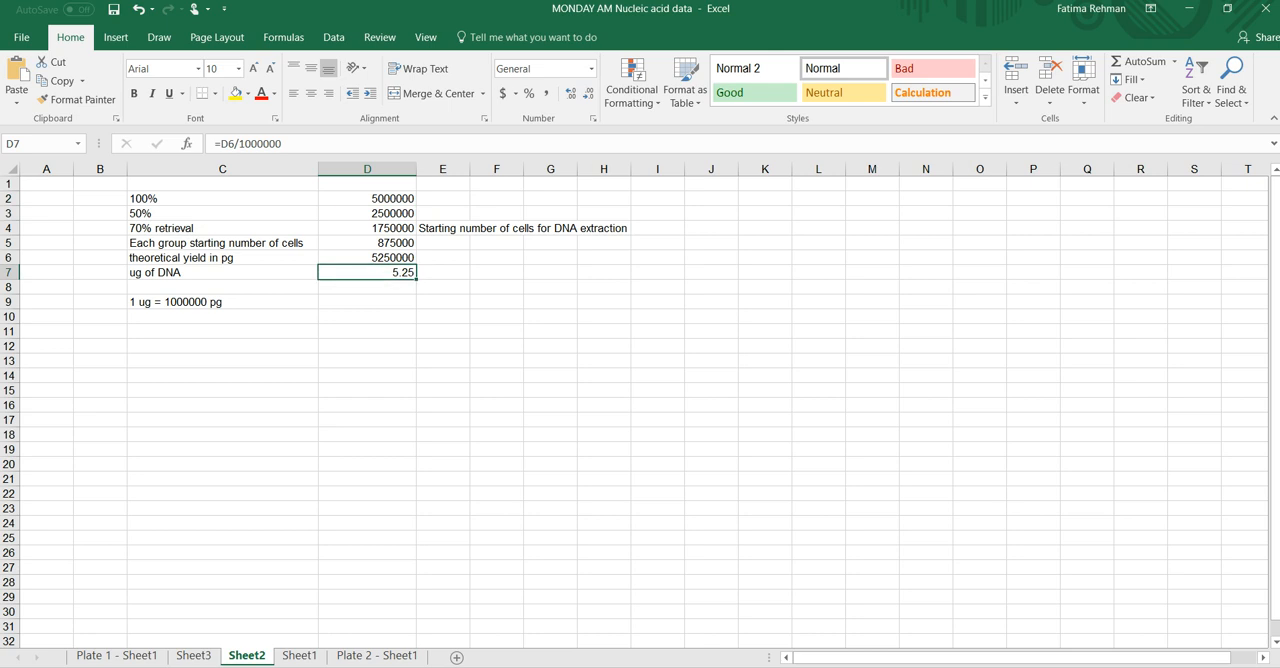
Return via the Plate 1 sheet to Sheet3 and select an empty cell near the yield.
click(116, 656)
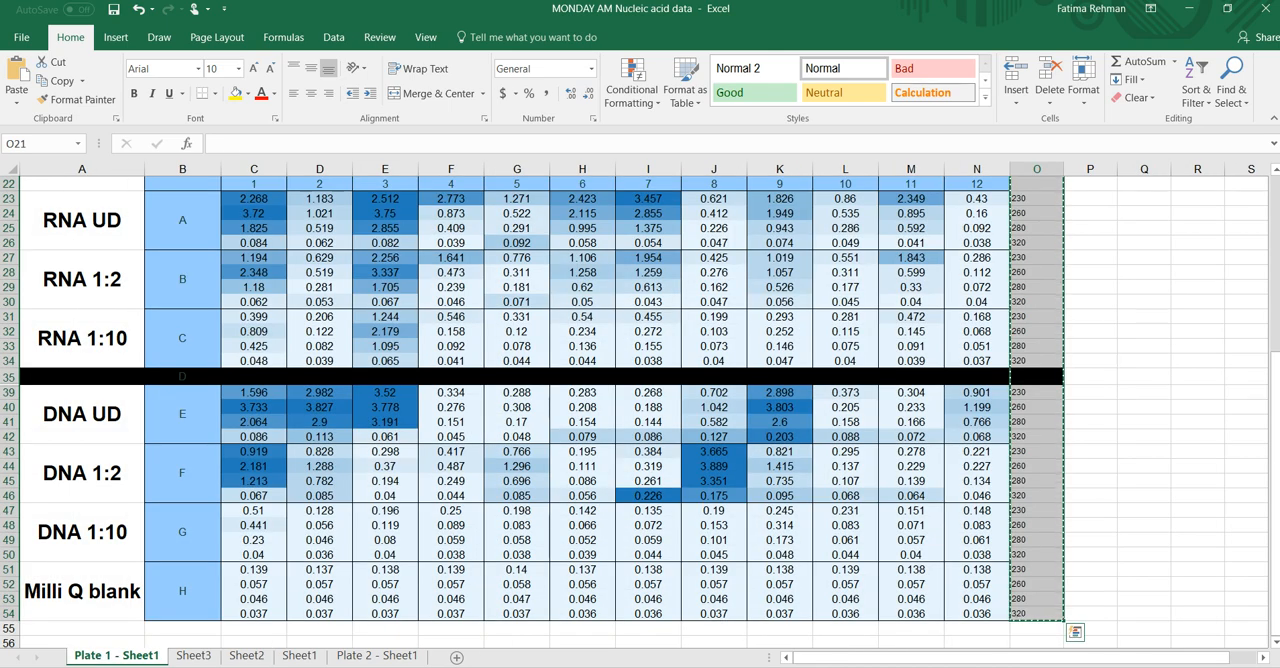
click(194, 656)
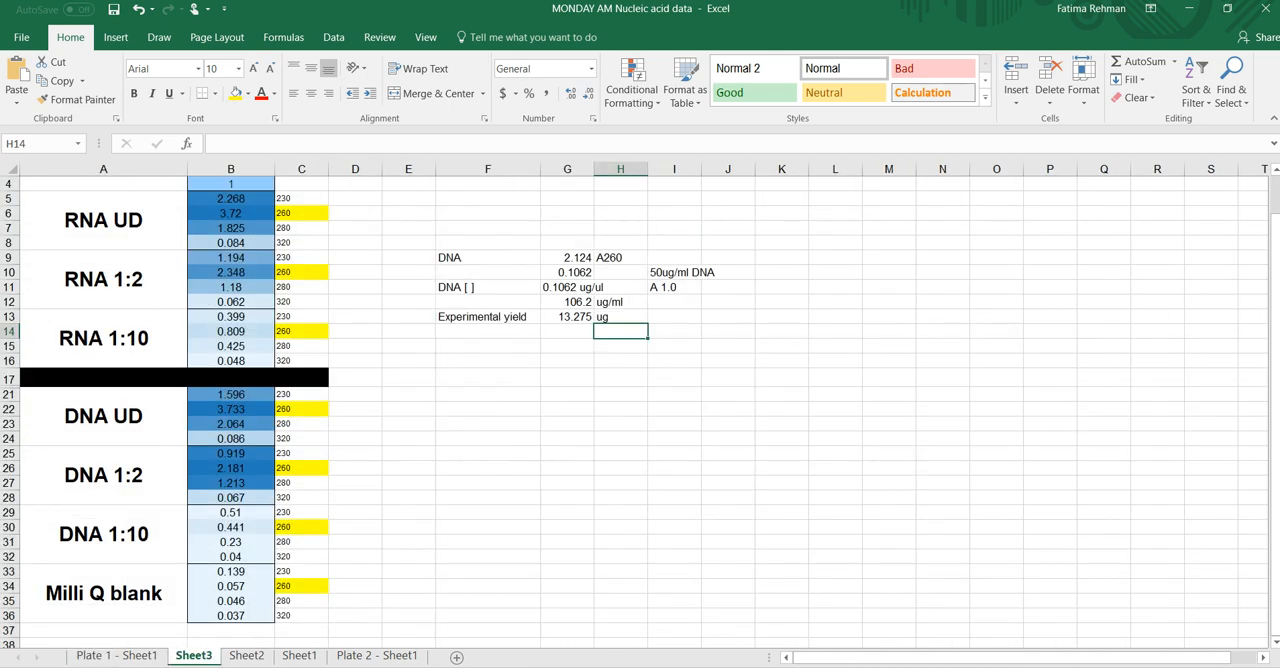
click(568, 360)
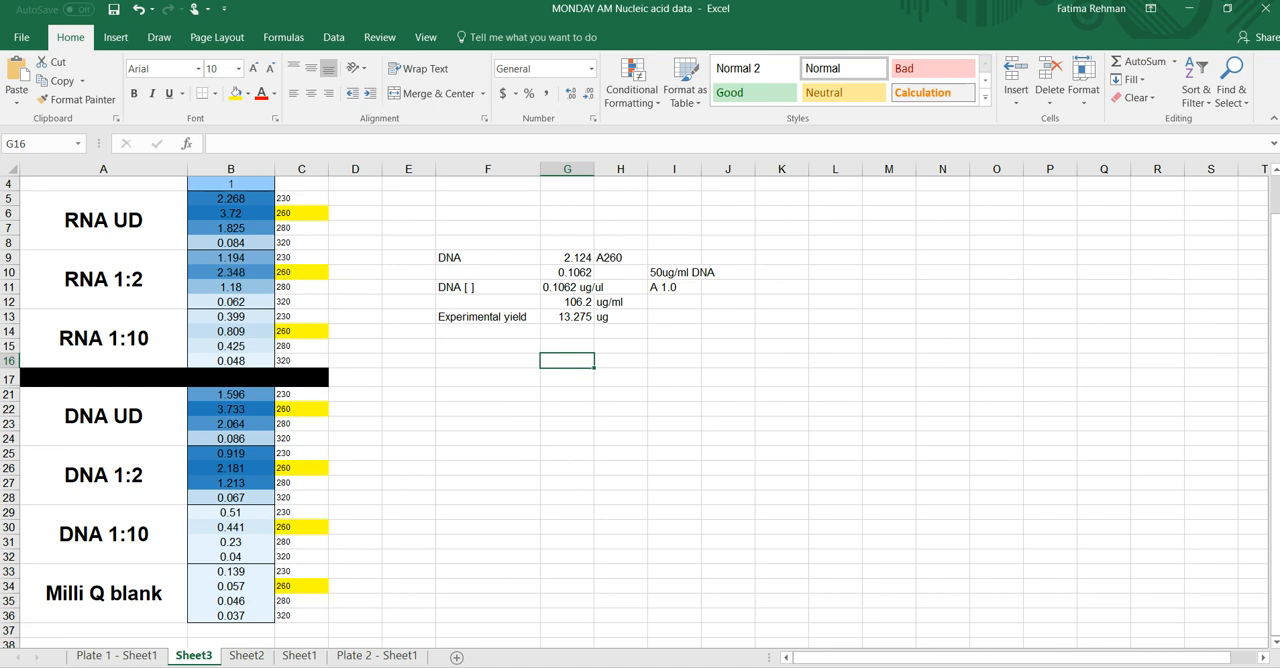
Start the RPD formula in G15 with the yield minus 5.75, discarding a mistyped AVG.
click(568, 316)
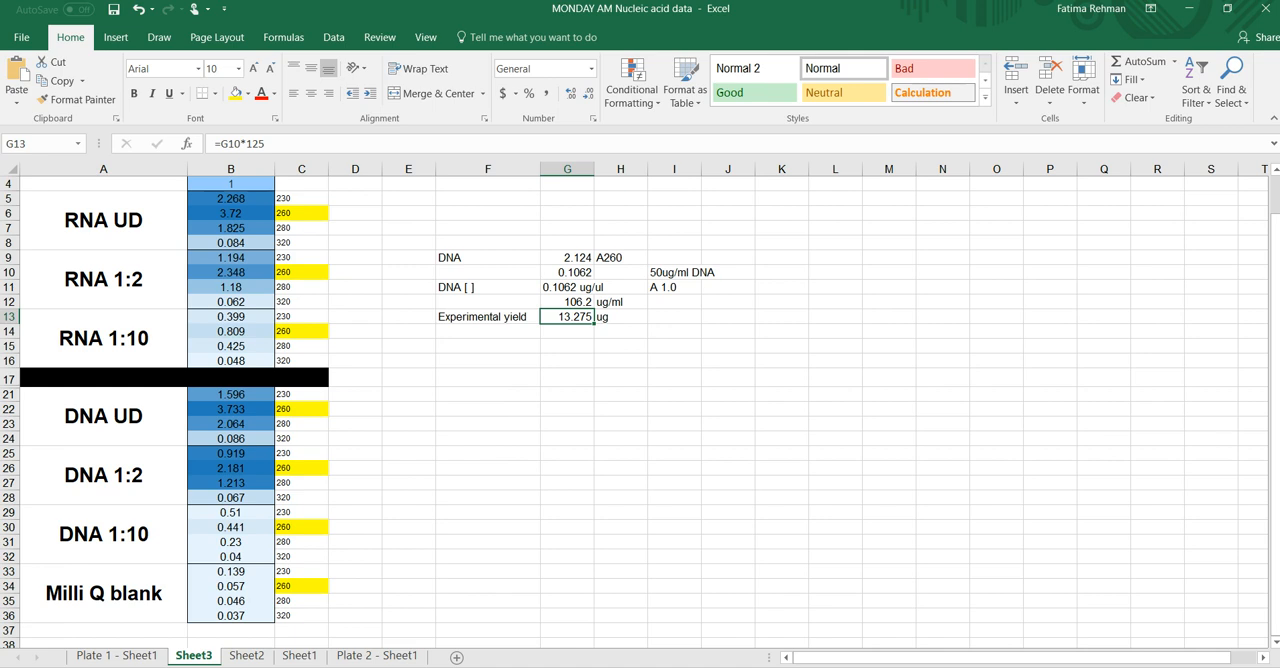
click(568, 346)
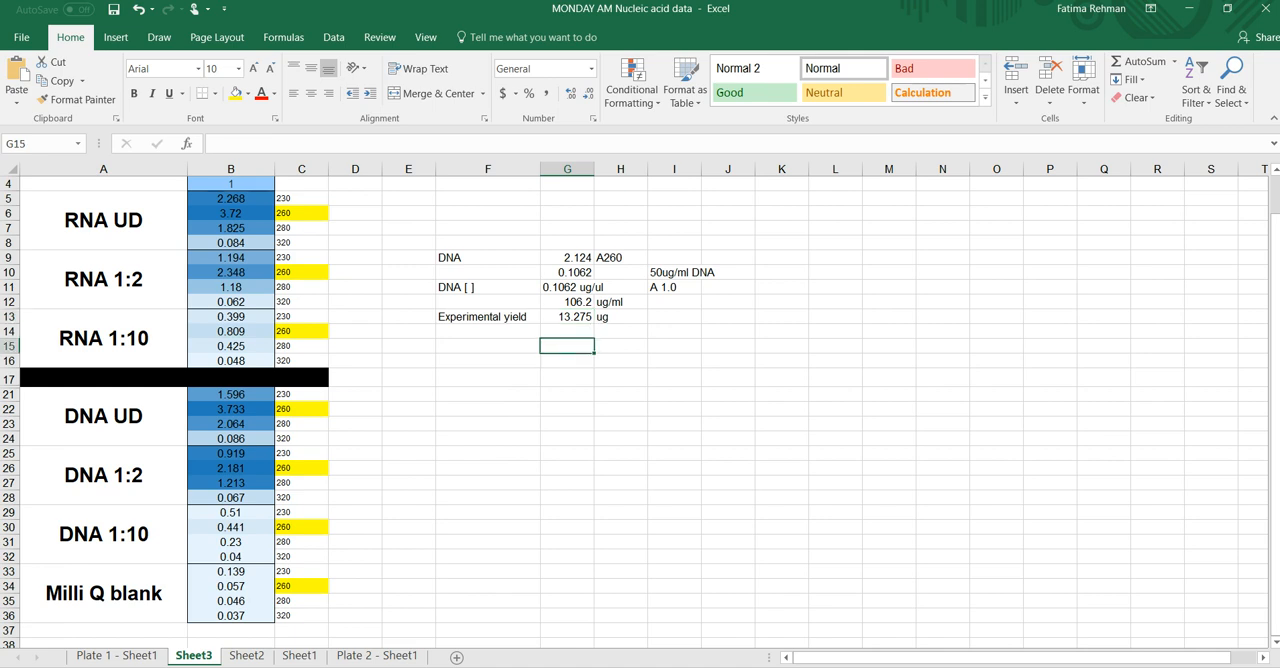
text(=F15)
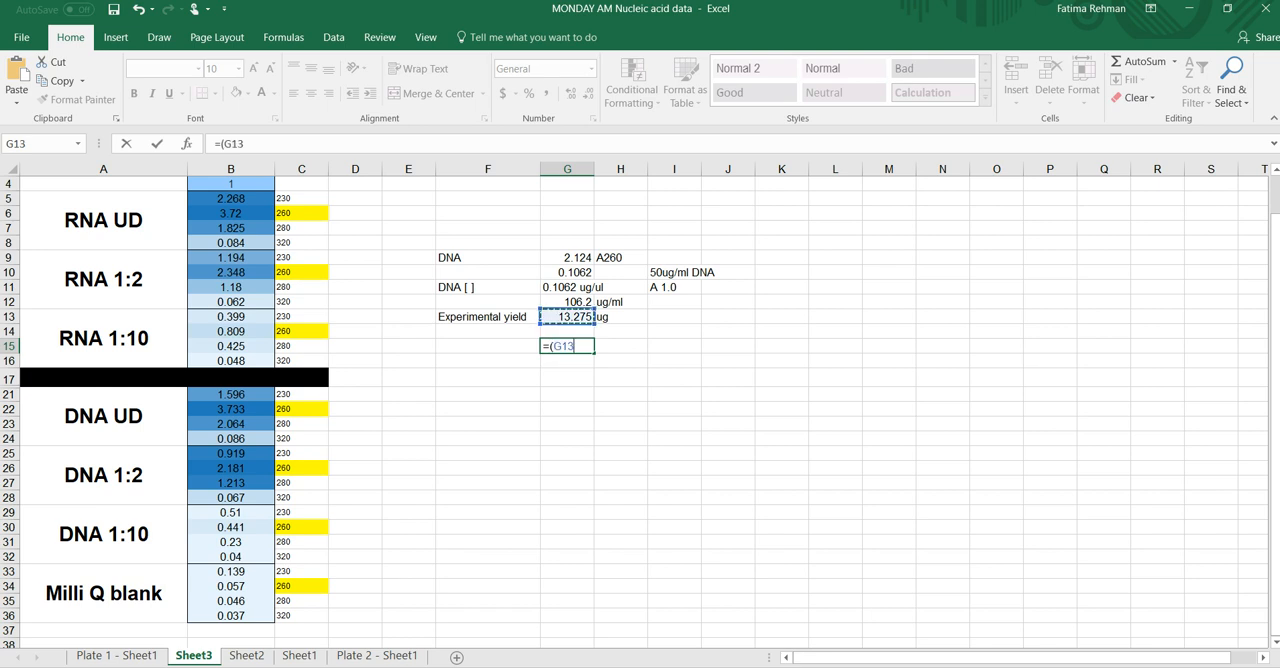
text(-)
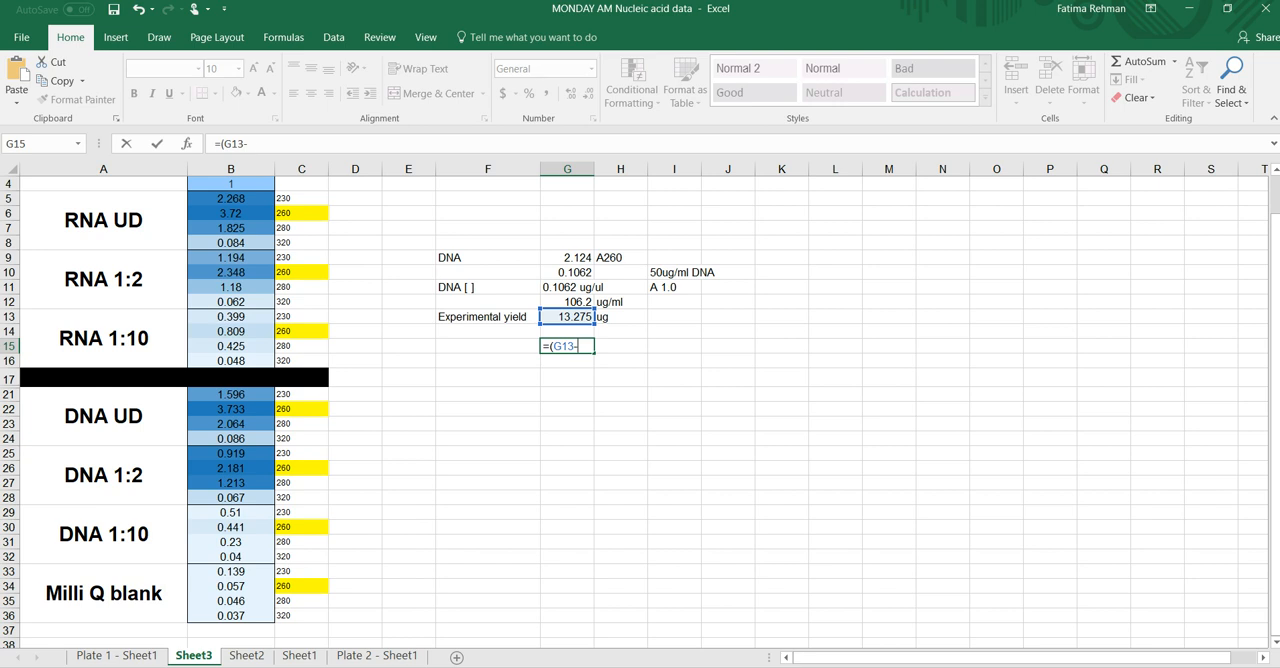
text(5.75)
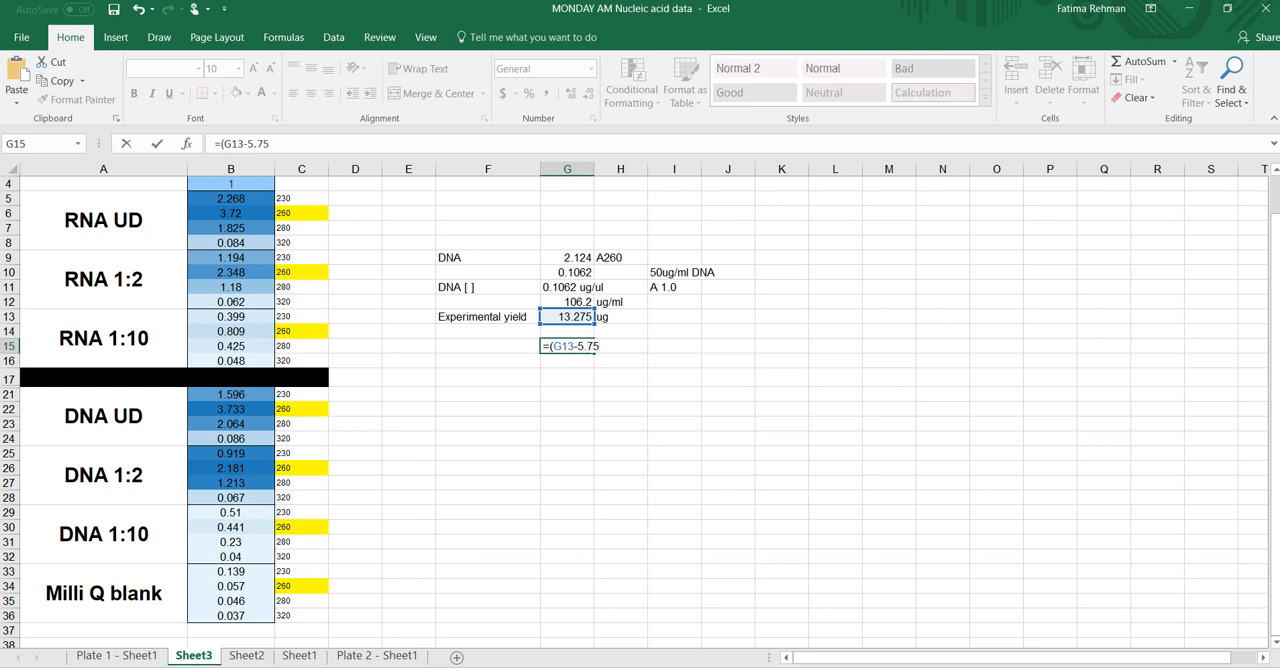
text())
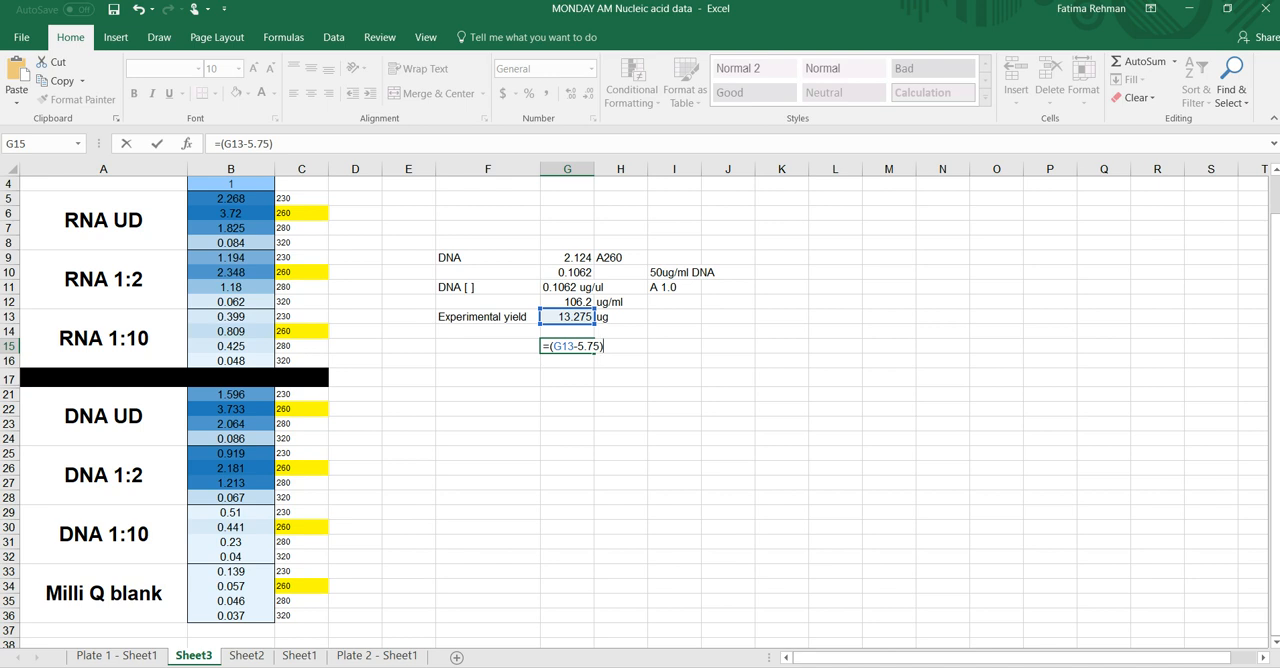
text(/)
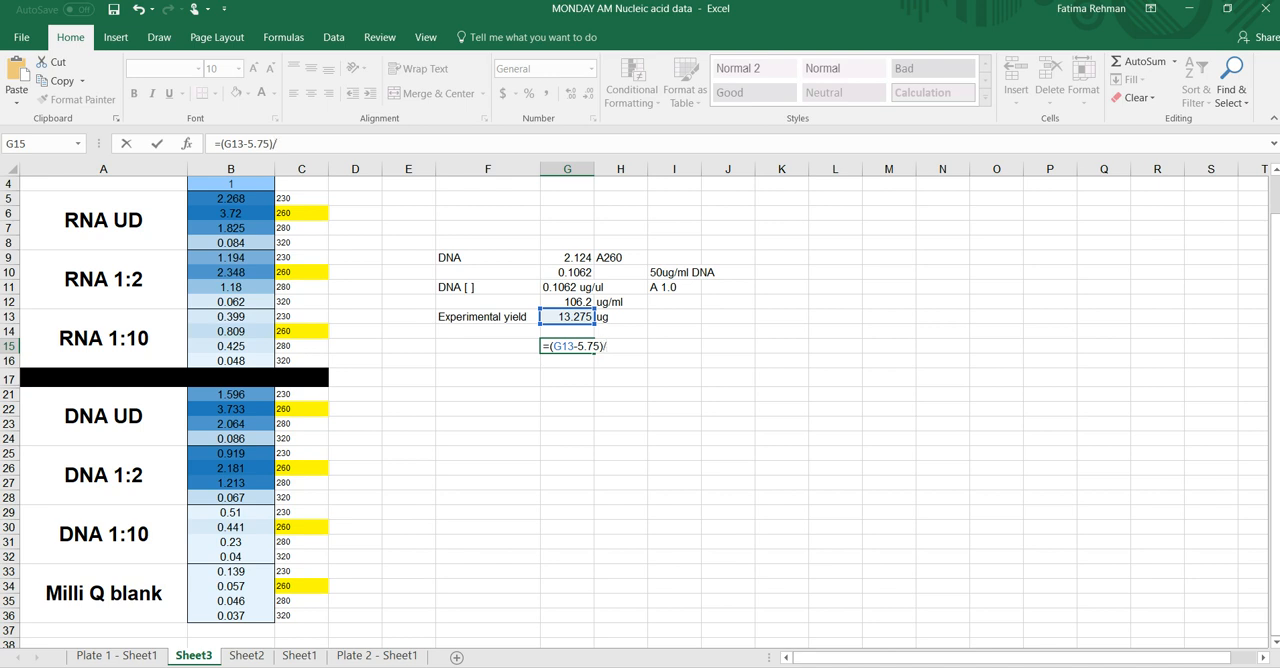
text(A)
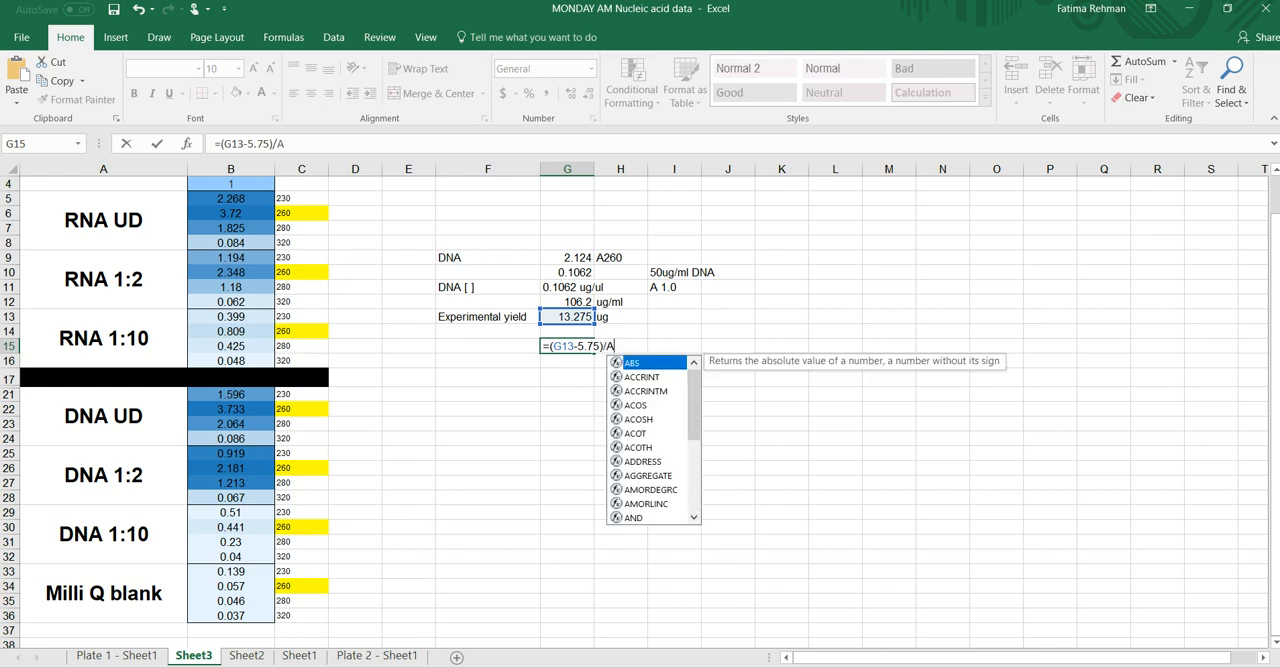
text(vg)
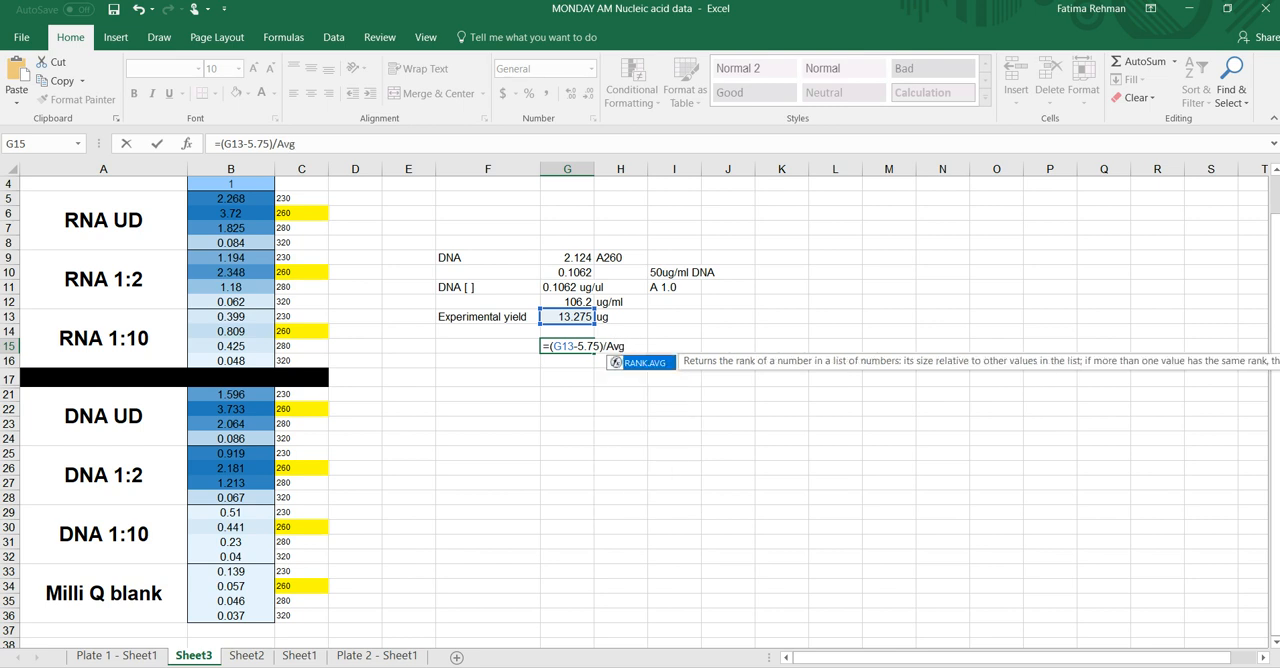
key(Backspace)
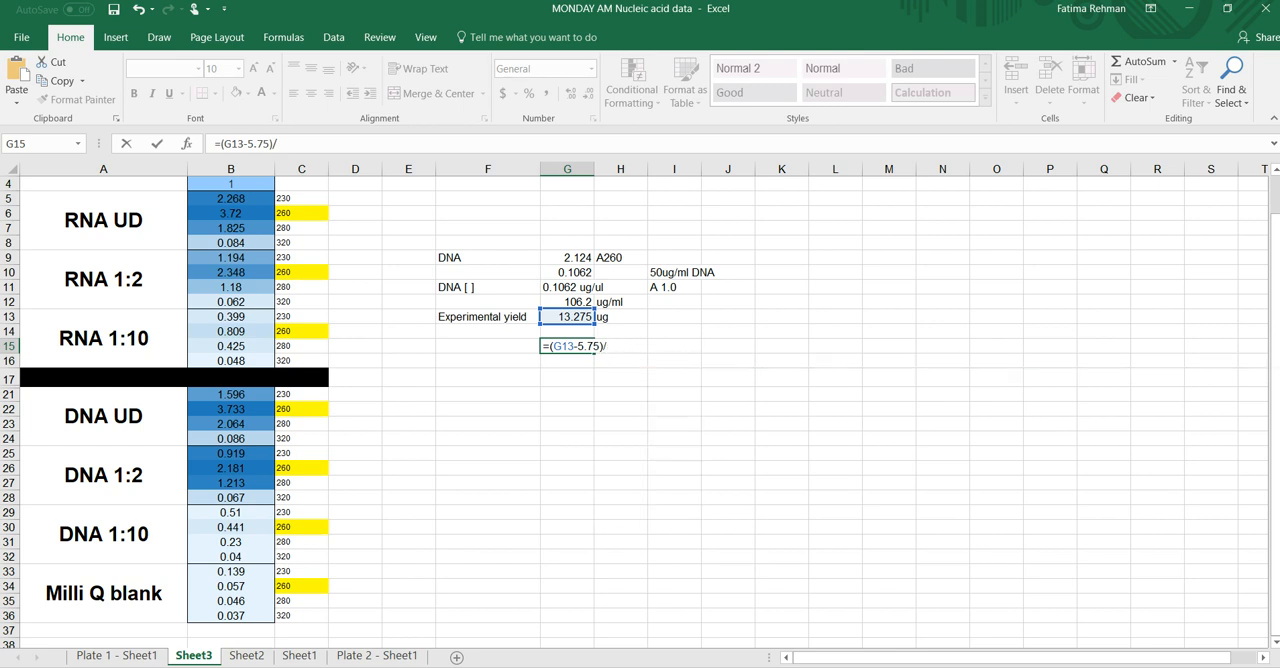
Finish dividing by the average (yield+5.75)/2, giving 0.791064.
text(((G13)
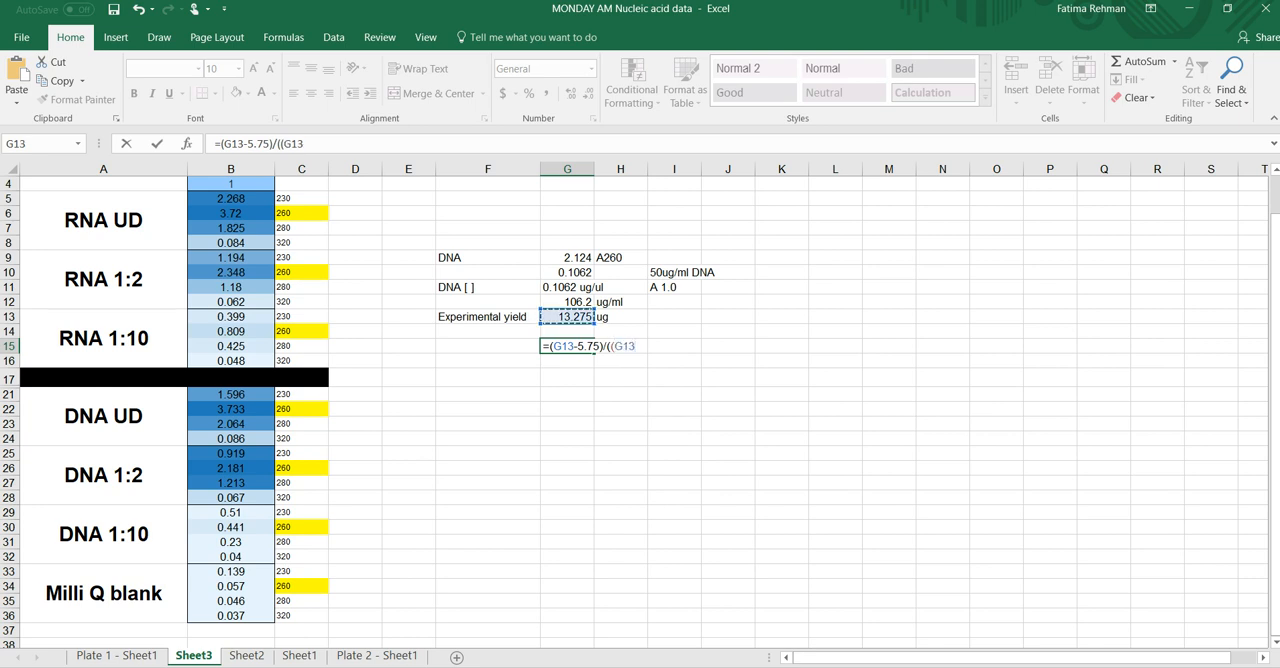
text(+5)
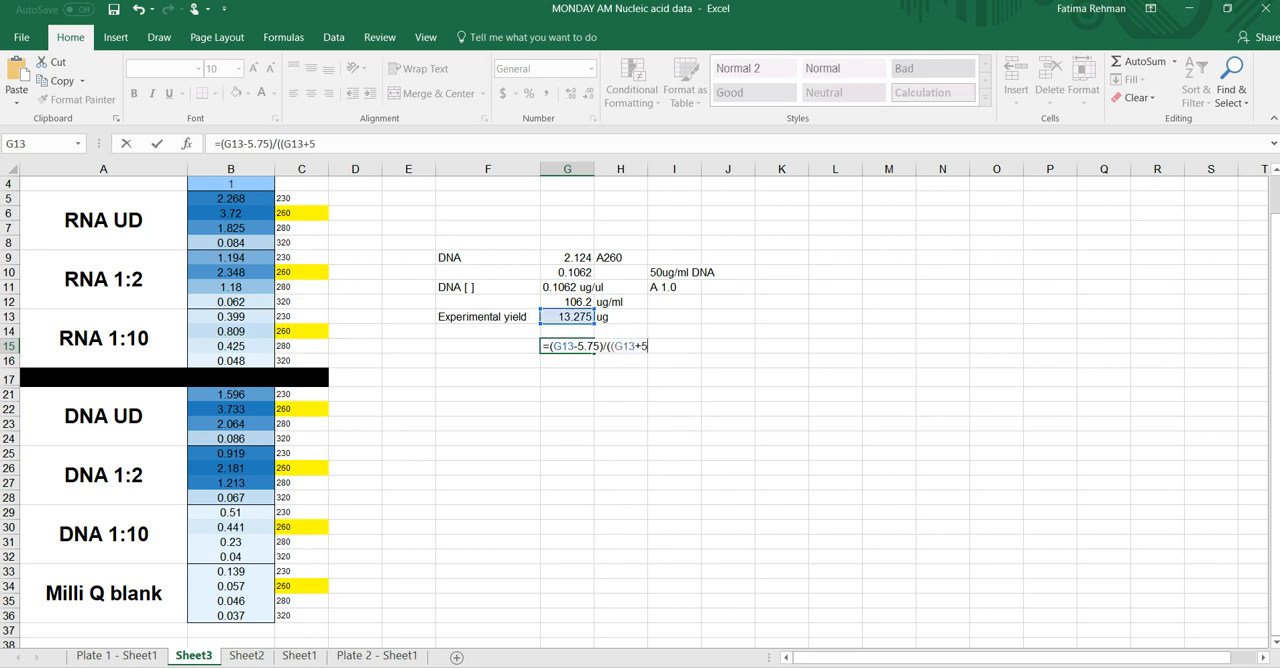
text(.75)
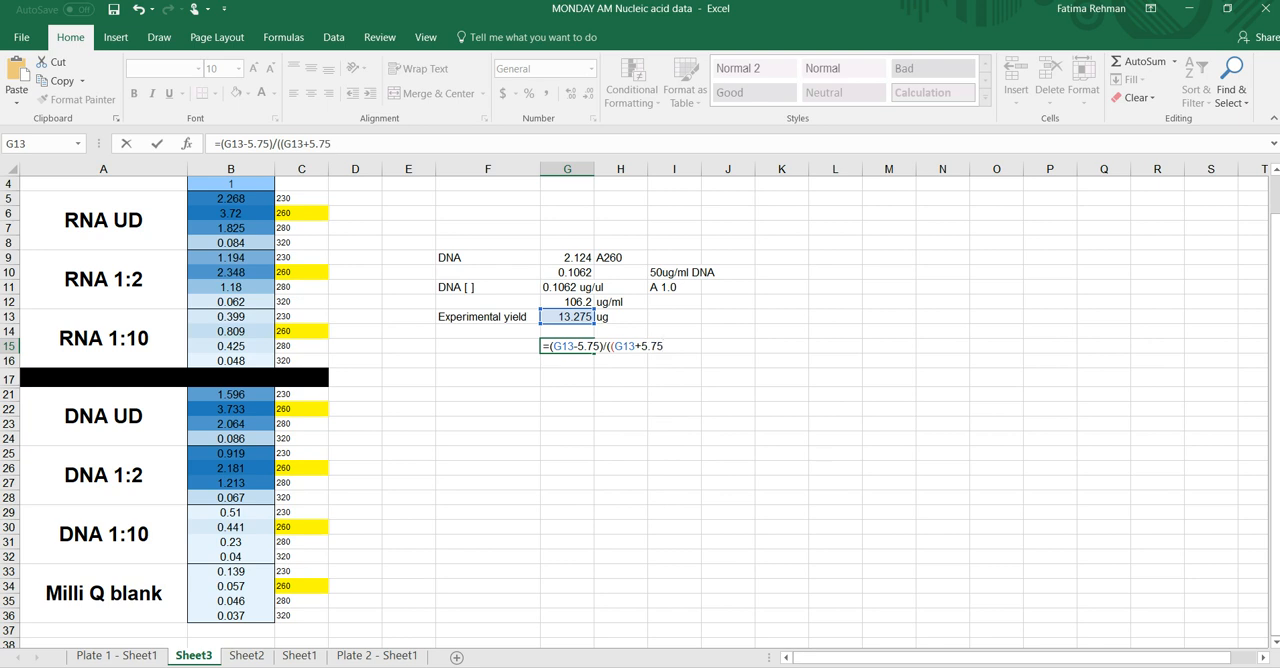
text(/2)
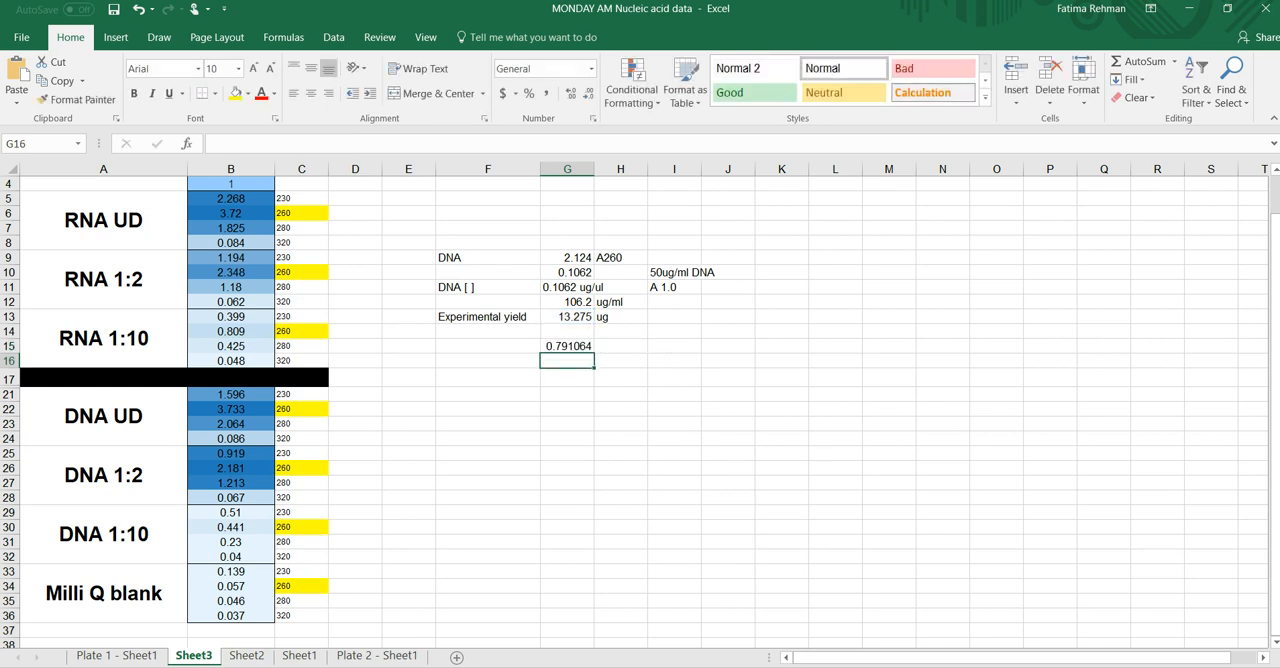
Multiply the G15 result by 100 to get 79.10644 and label it 'RPD'.
click(568, 346)
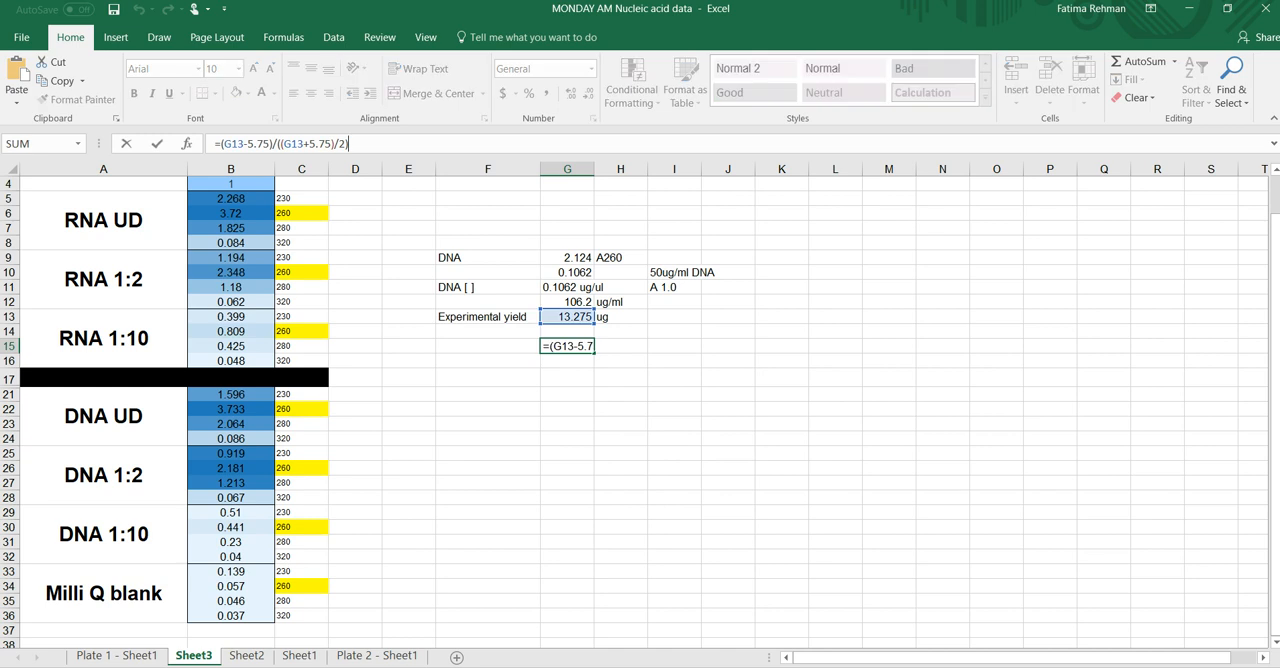
text(*100)
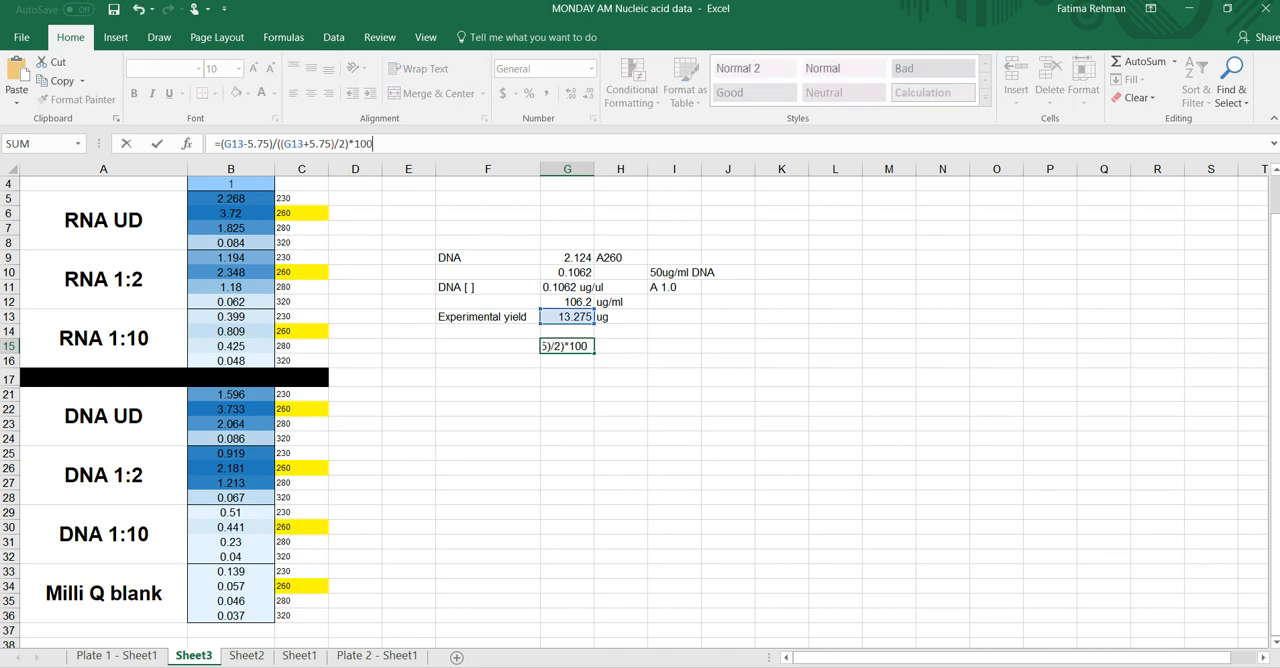
key(enter)
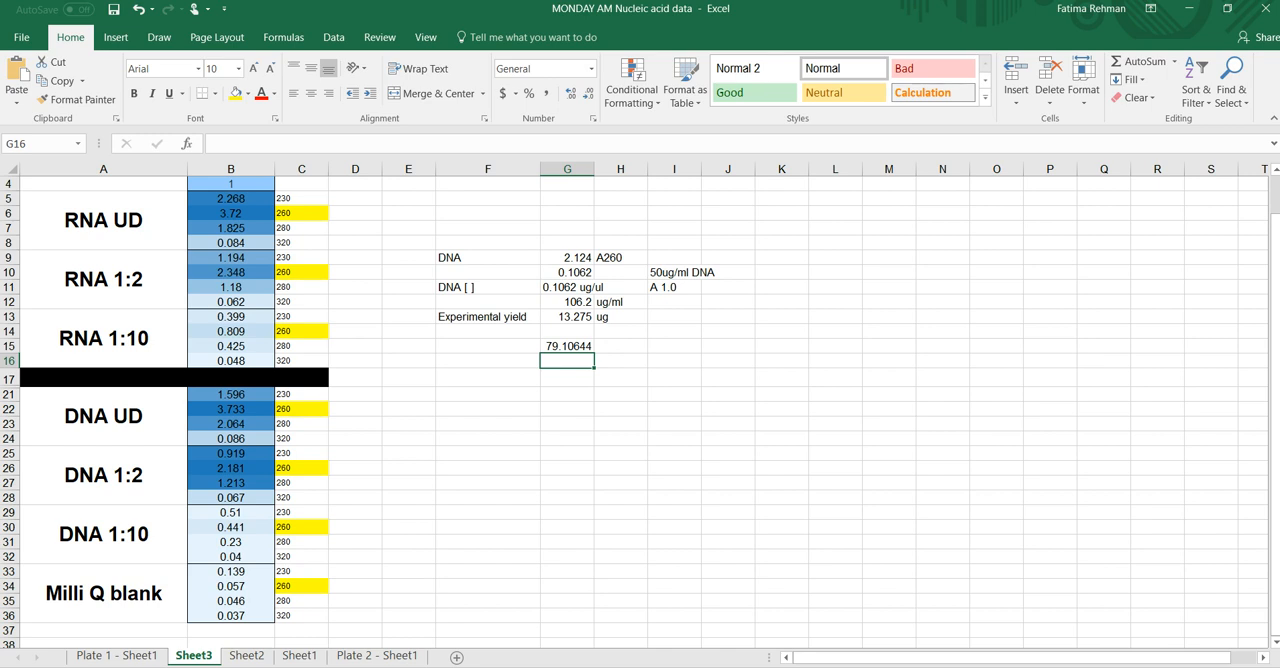
text(R)
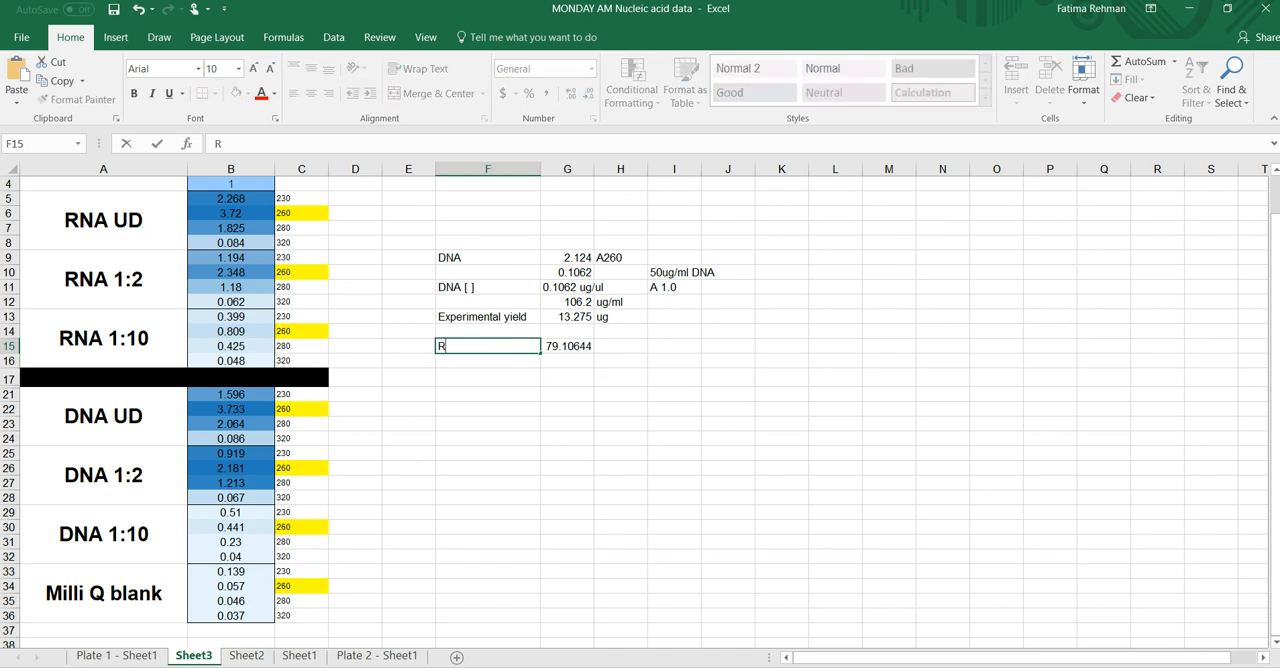
text(PD)
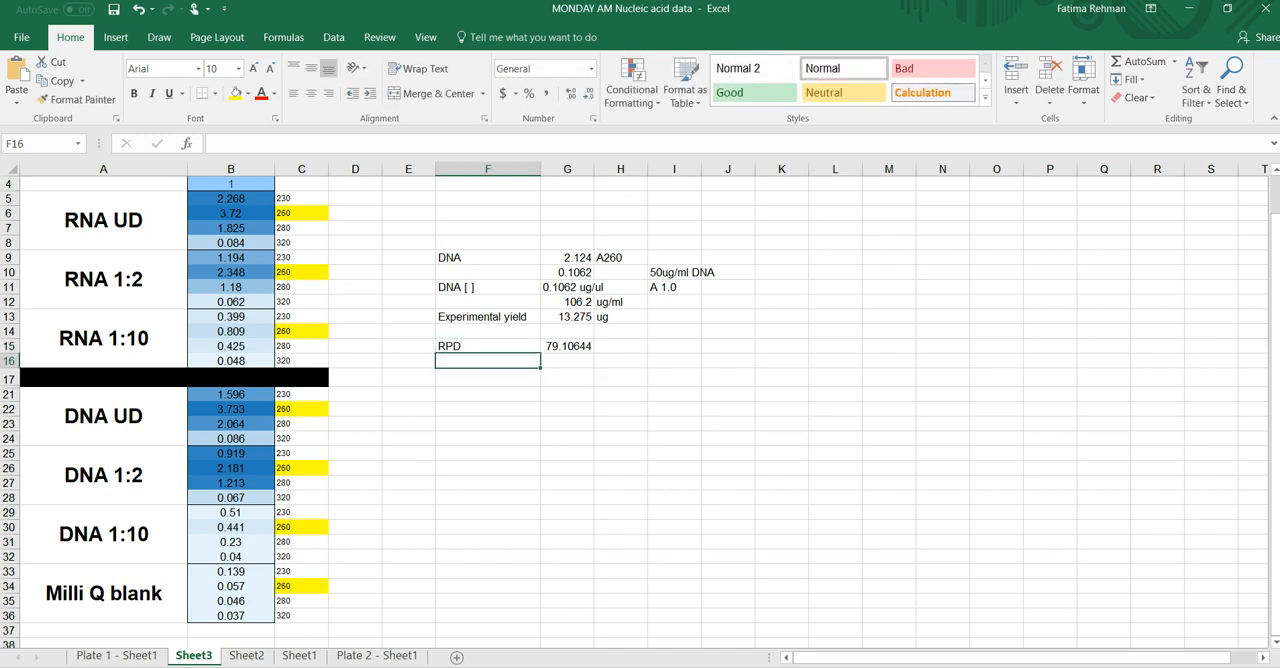